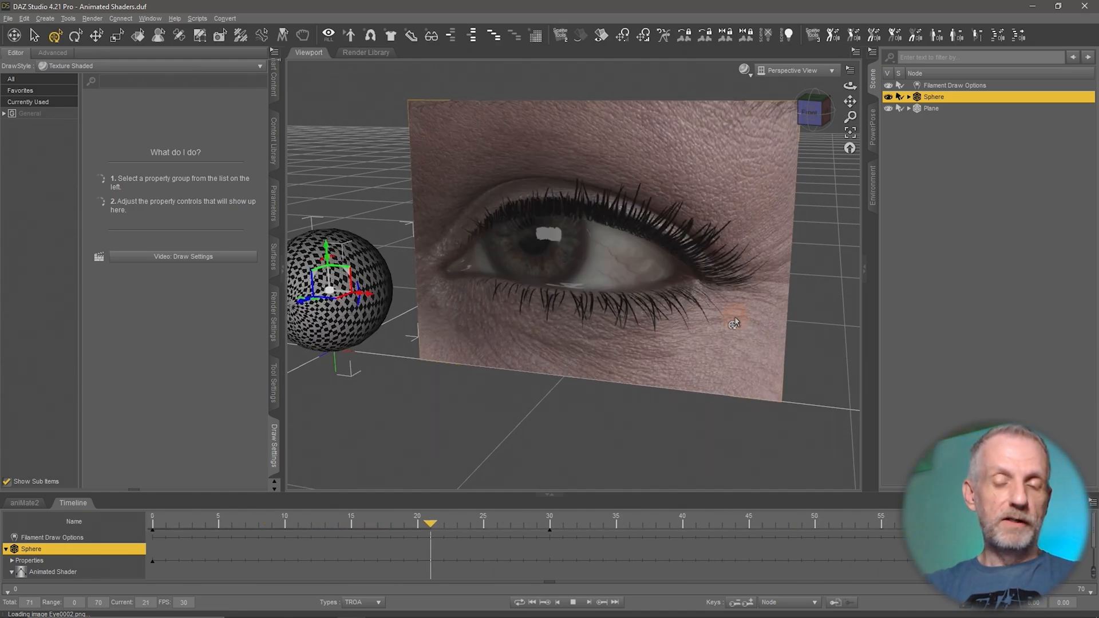
Step: Browse the ABAS: Animated Shaders System store page in Firefox, then return to DAZ Studio
{"action": "left_click", "coordinate": [245, 523]}
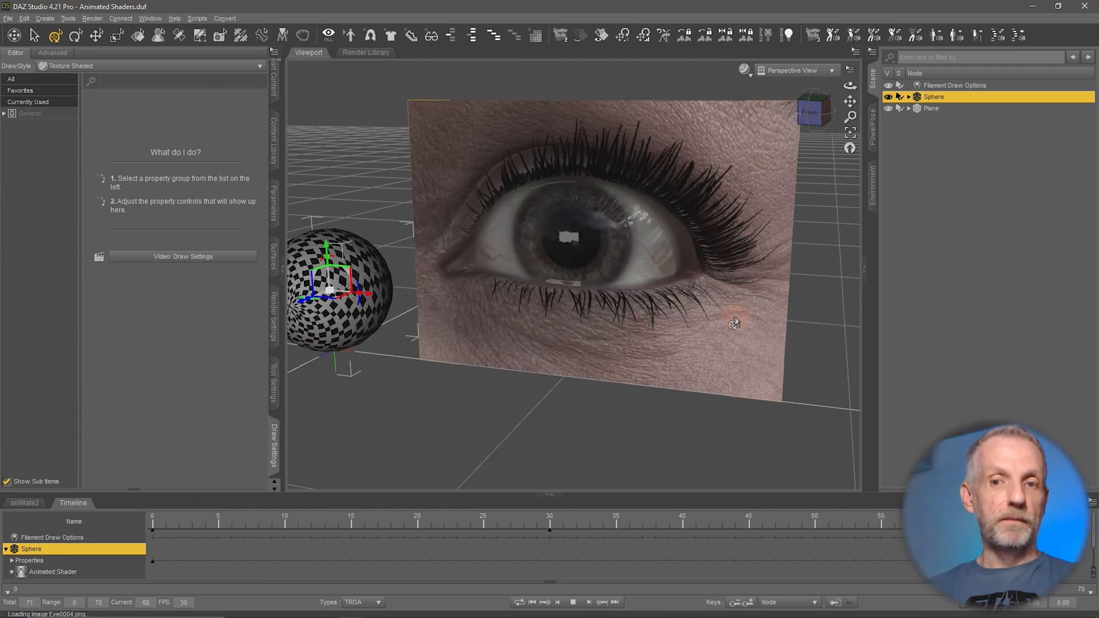
{"action": "left_click", "coordinate": [749, 523]}
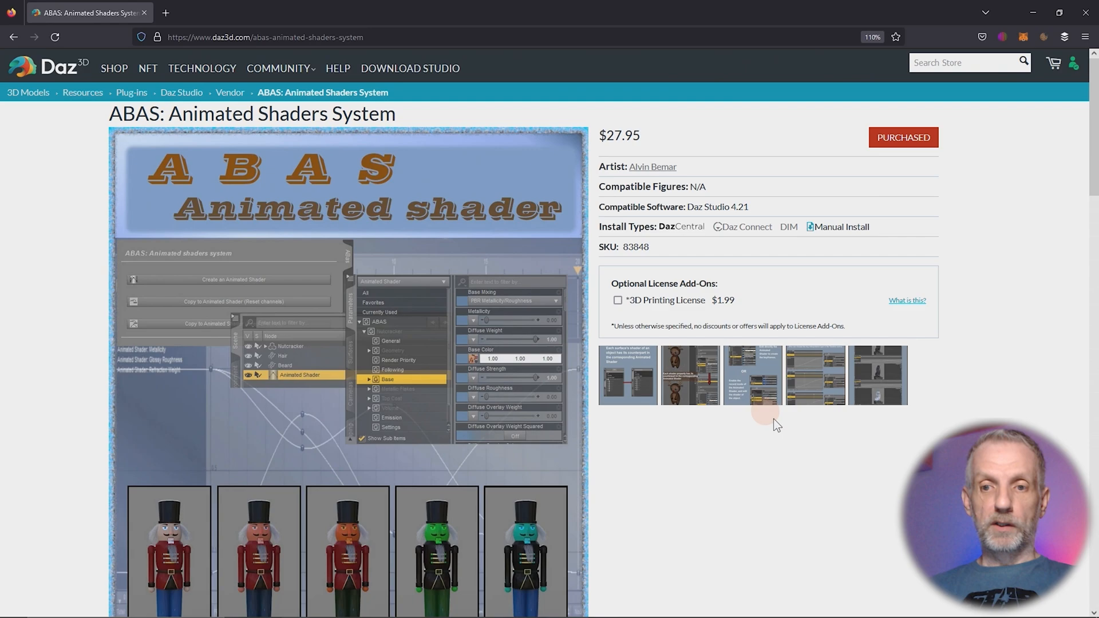
{"action": "mouse_move", "coordinate": [889, 526]}
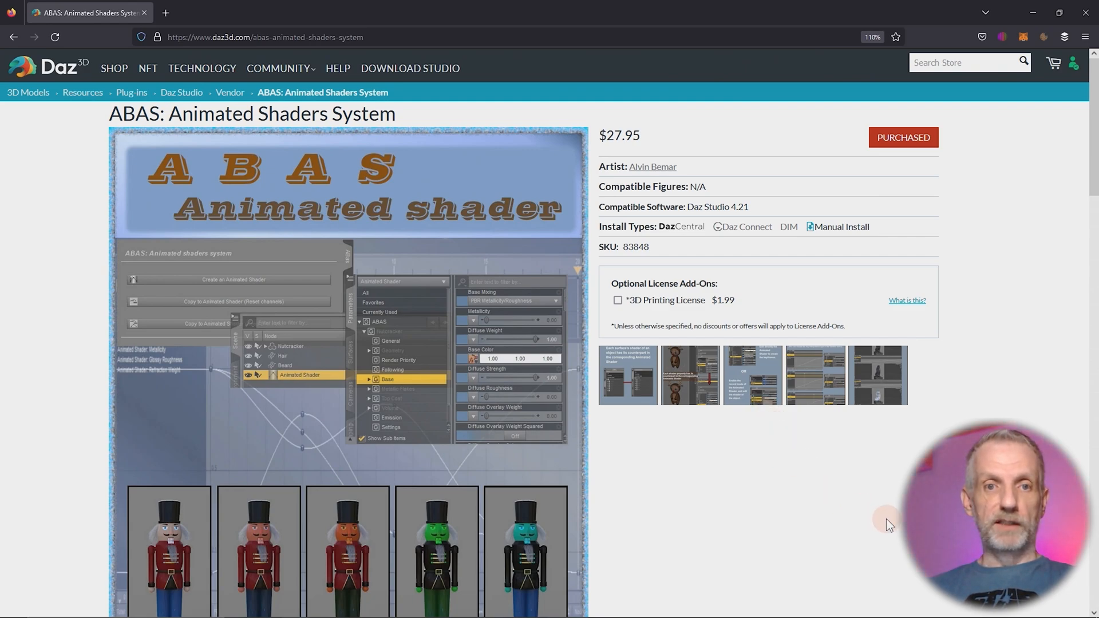
{"action": "mouse_move", "coordinate": [796, 488]}
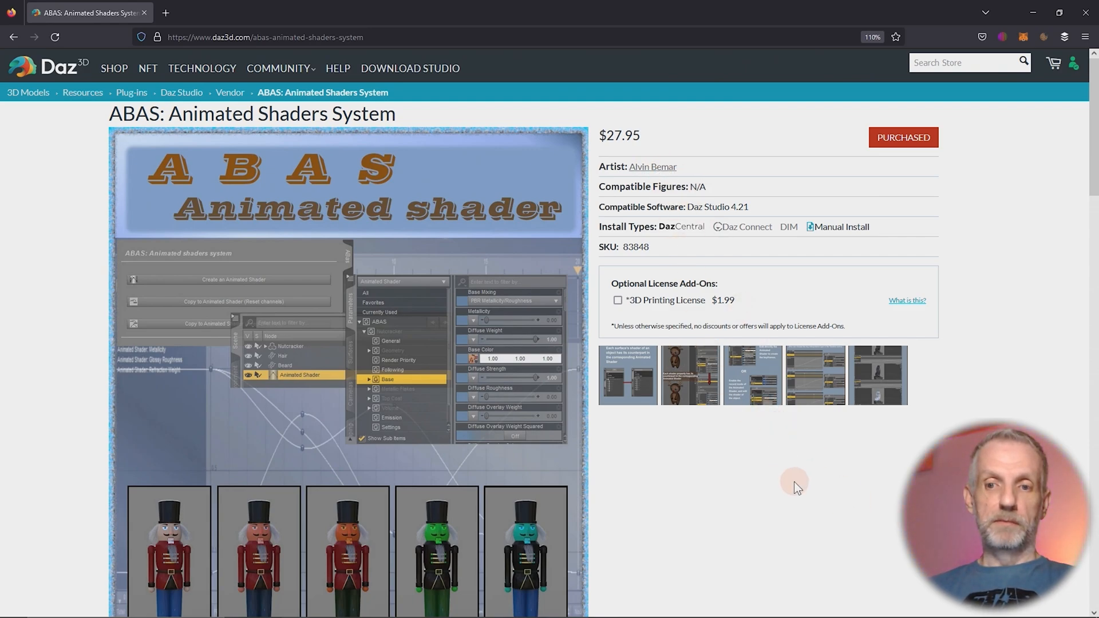
{"action": "scroll", "scroll_direction": "down", "scroll_amount": 3}
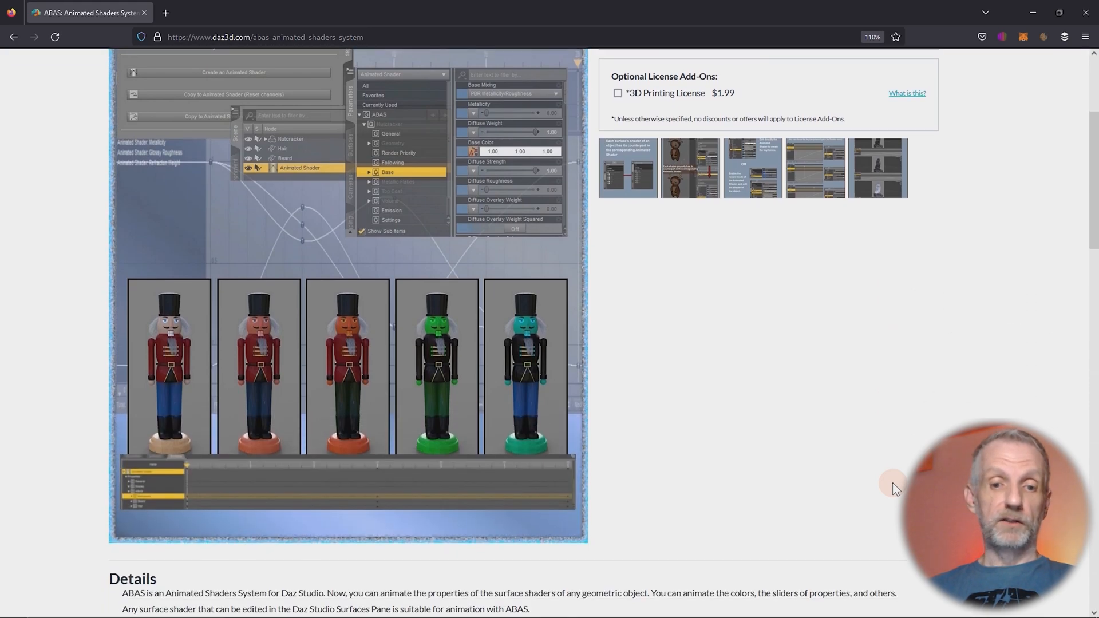
{"action": "scroll", "scroll_direction": "up", "scroll_amount": 3}
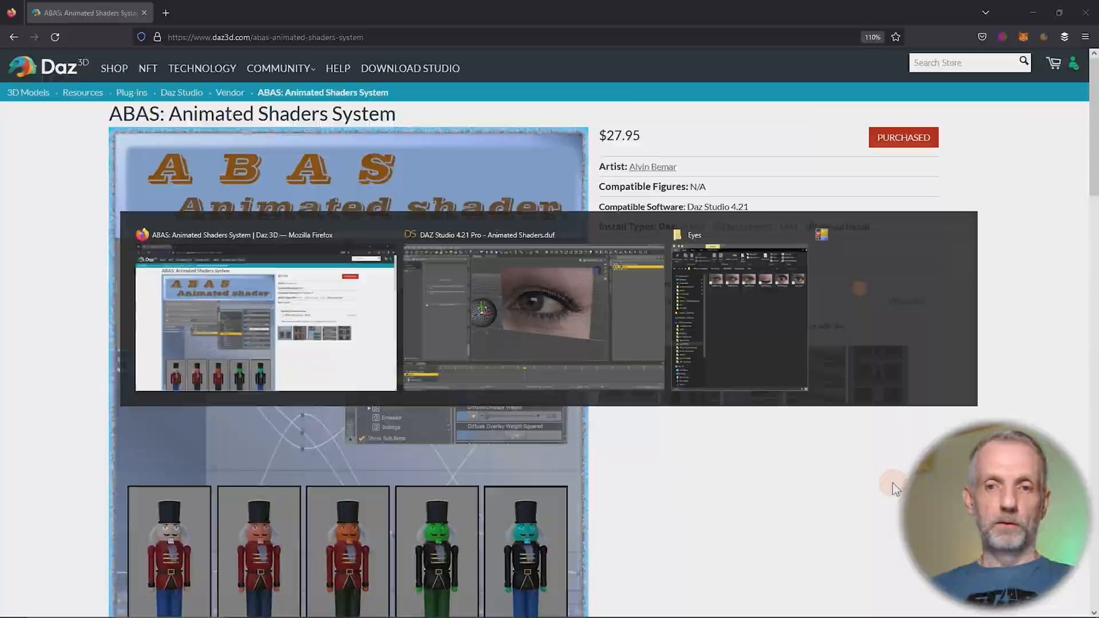
{"action": "left_click", "coordinate": [533, 309]}
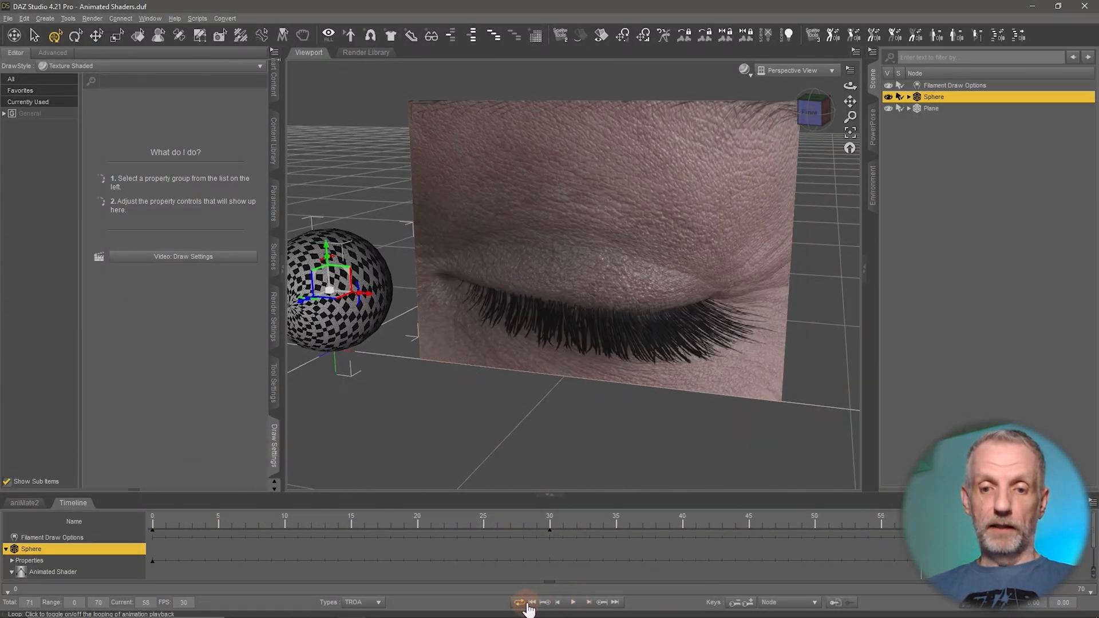
Step: Stop the eye-blink playback and start a new scene, discarding unsaved changes
{"action": "left_click", "coordinate": [531, 602]}
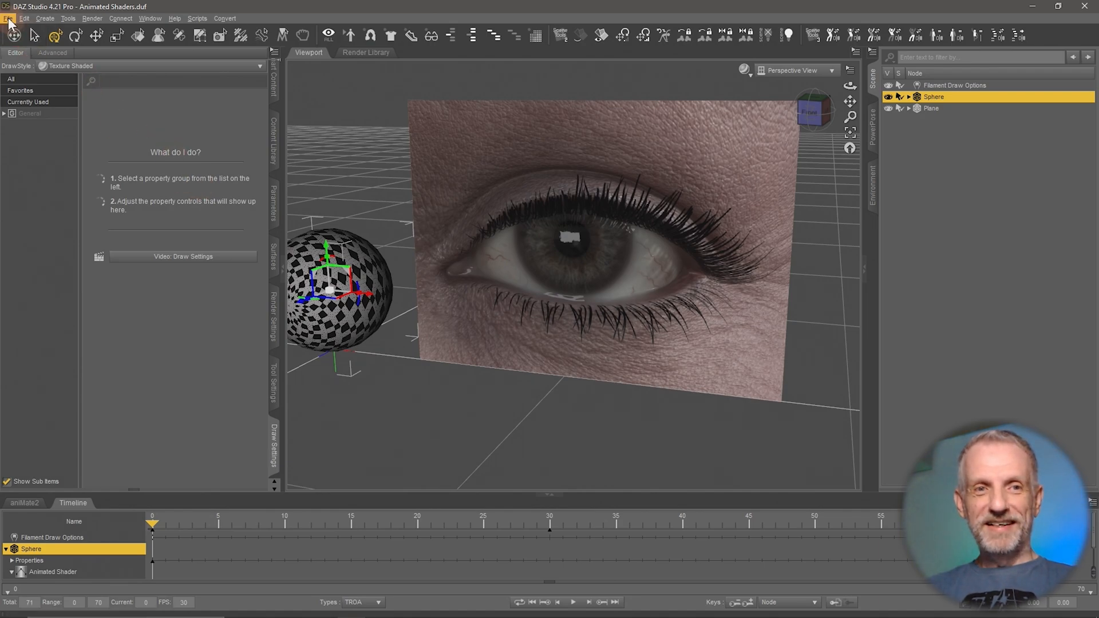
{"action": "left_click", "coordinate": [8, 19]}
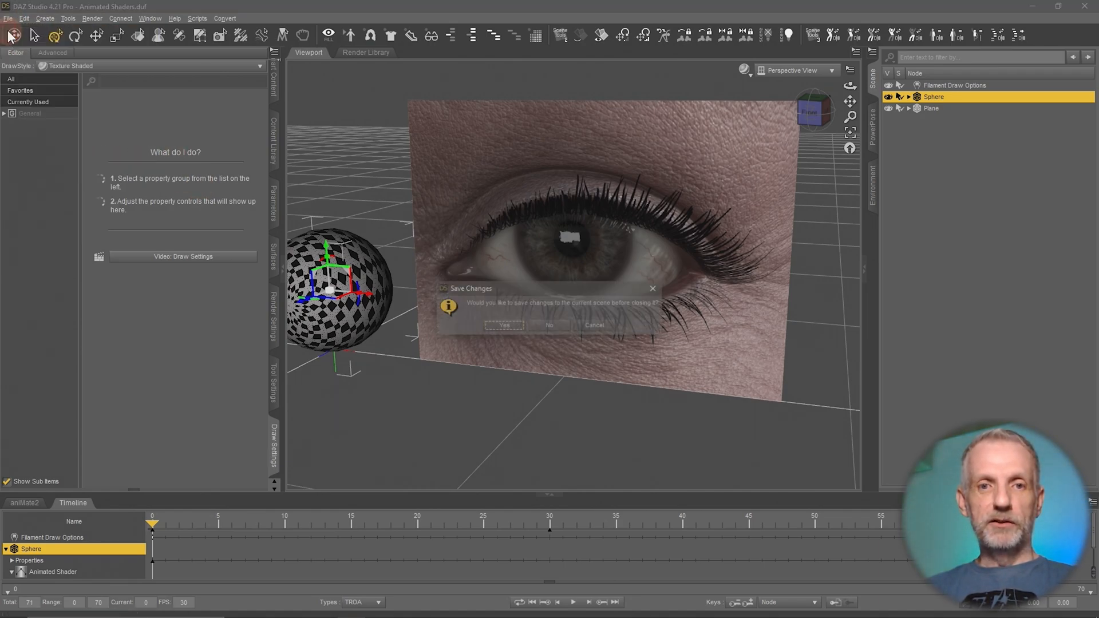
{"action": "left_click", "coordinate": [550, 325]}
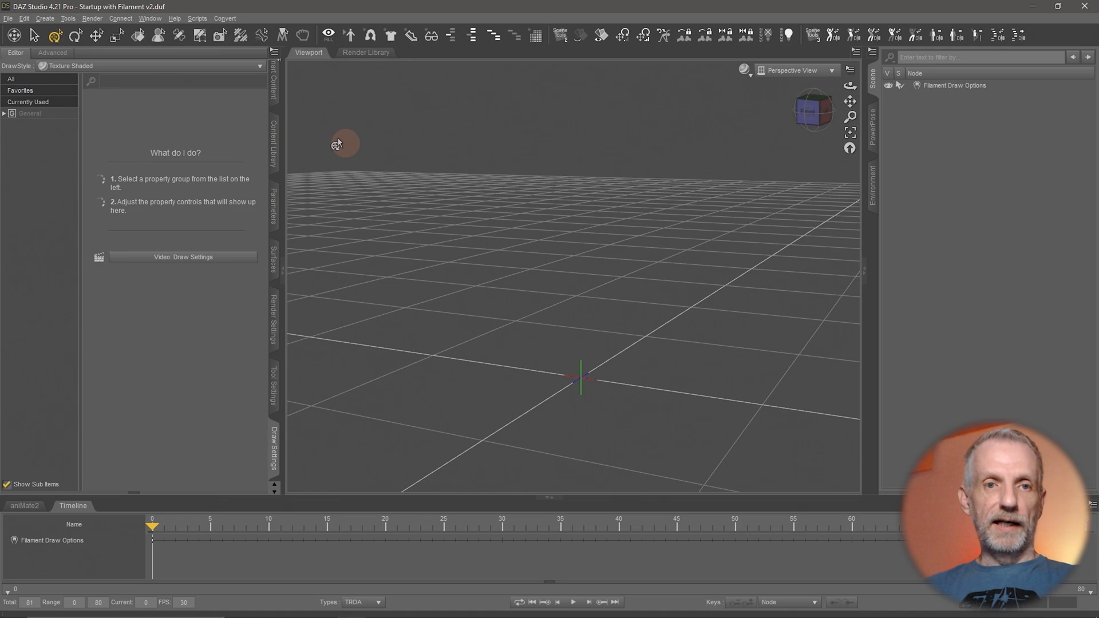
Step: Create a Sphere-type new primitive and select it in the viewport
{"action": "left_click", "coordinate": [45, 19]}
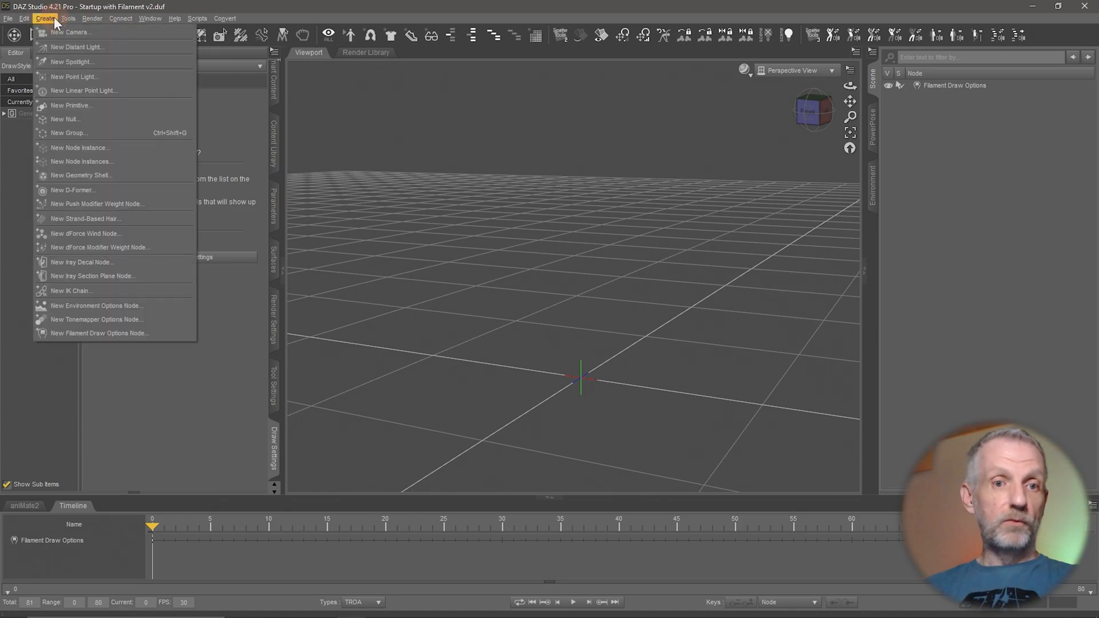
{"action": "mouse_move", "coordinate": [96, 106]}
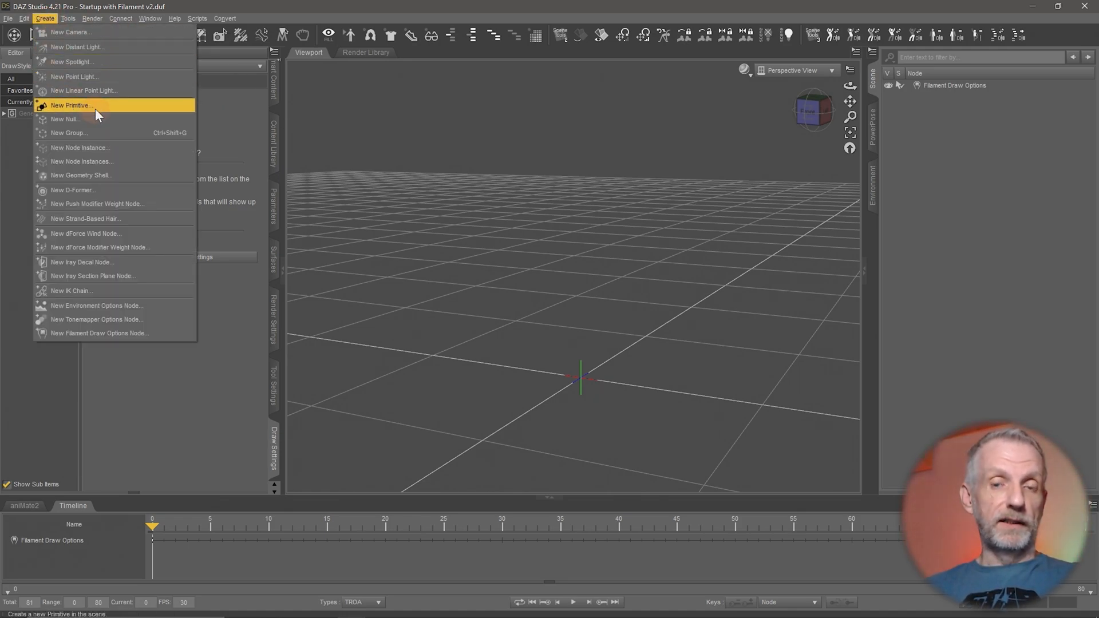
{"action": "left_click", "coordinate": [72, 105]}
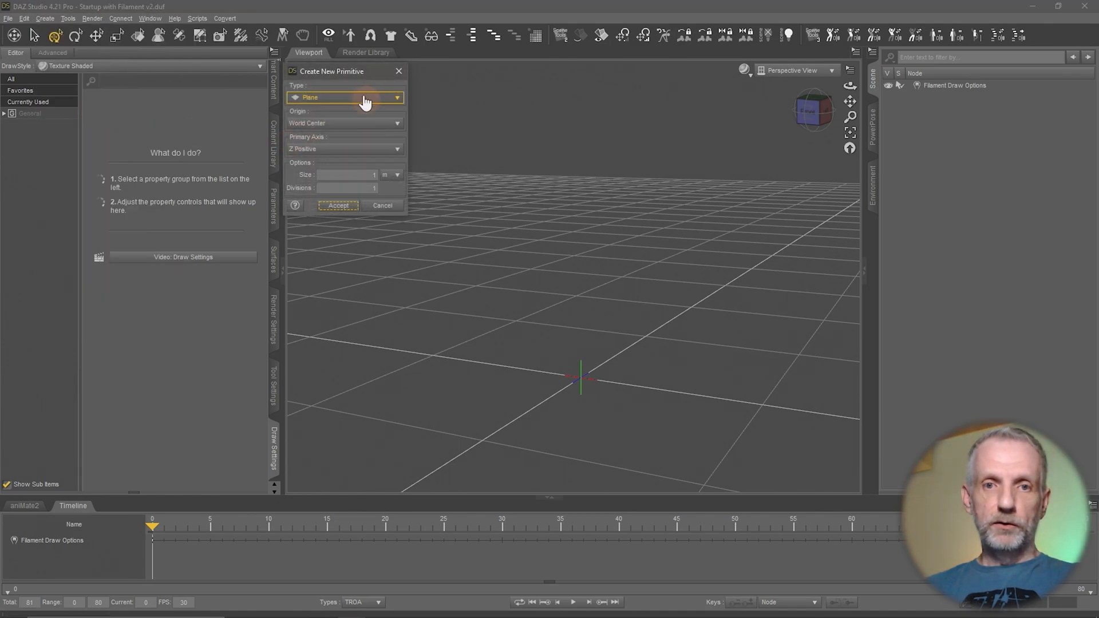
{"action": "left_click", "coordinate": [343, 97]}
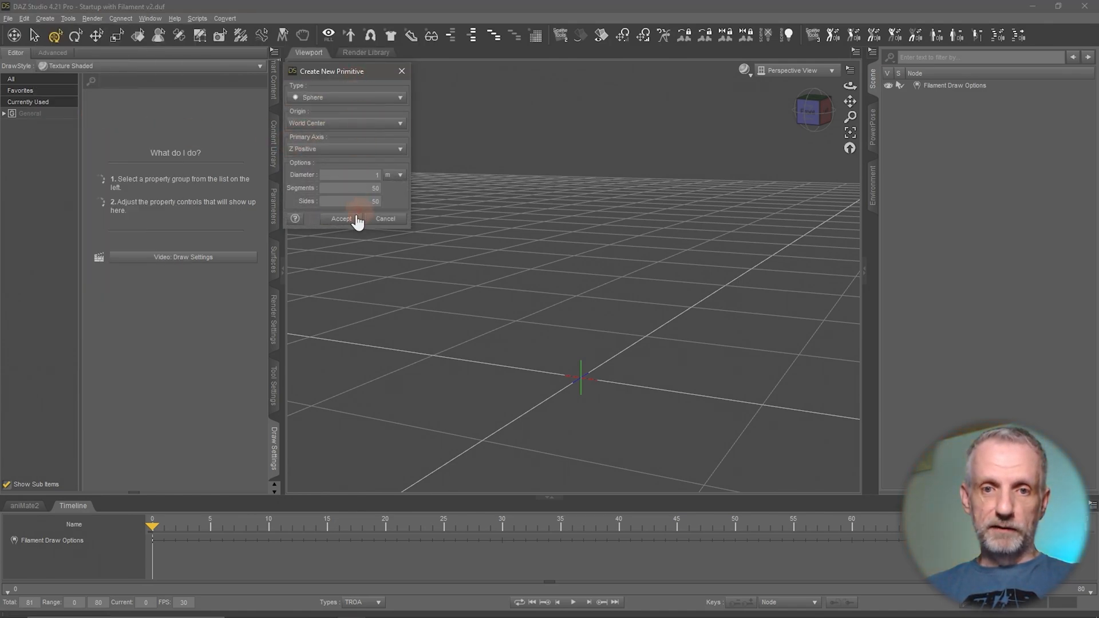
{"action": "left_click", "coordinate": [342, 219]}
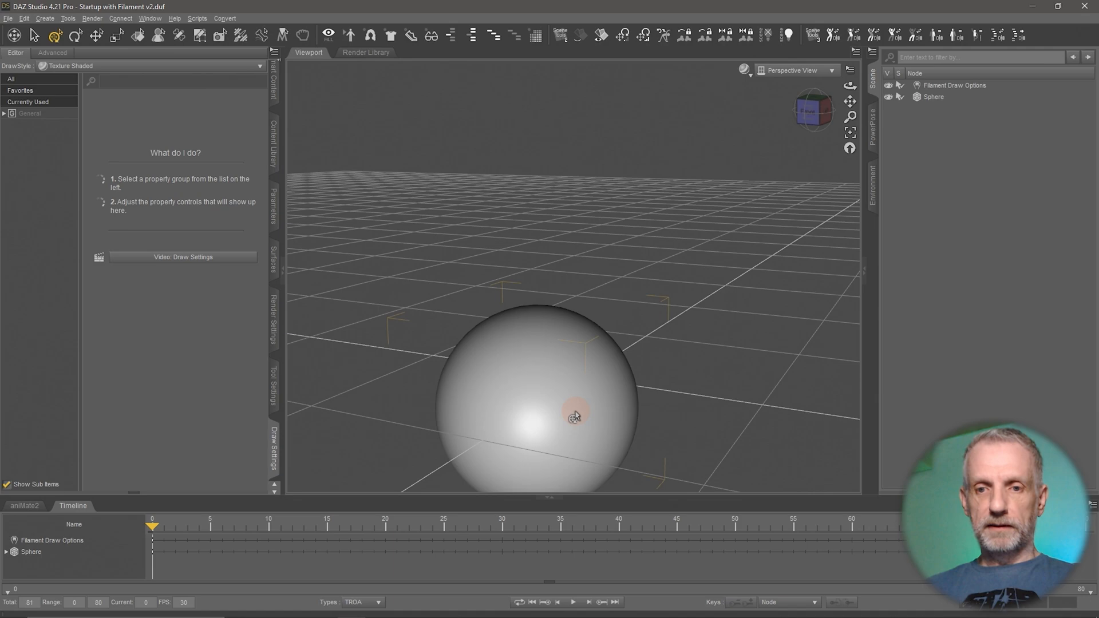
{"action": "left_click", "coordinate": [577, 418]}
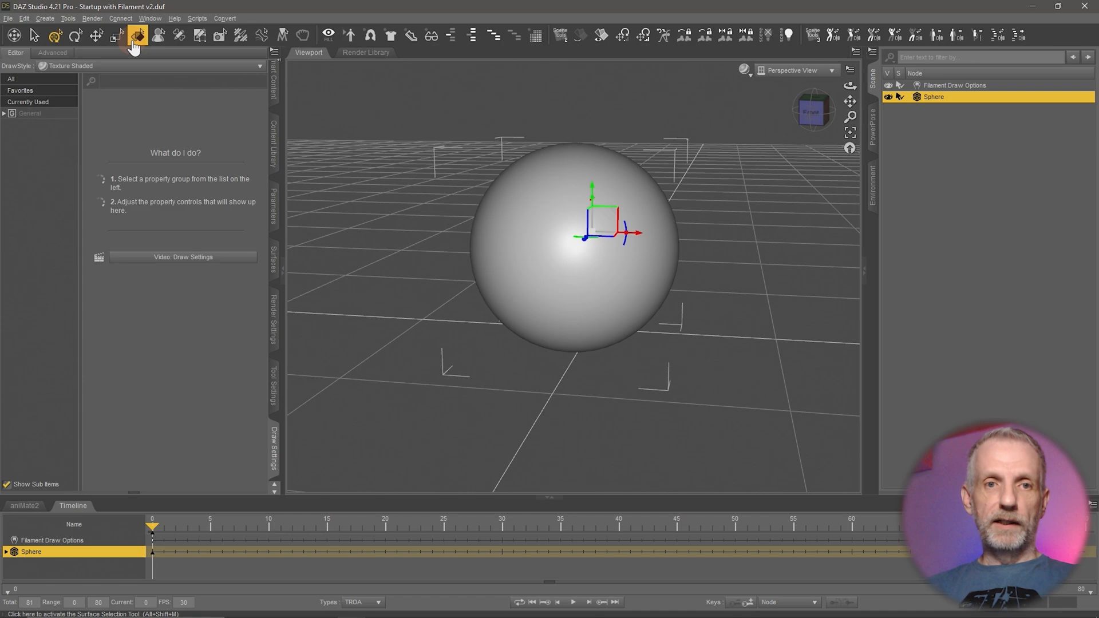
{"action": "mouse_move", "coordinate": [273, 263]}
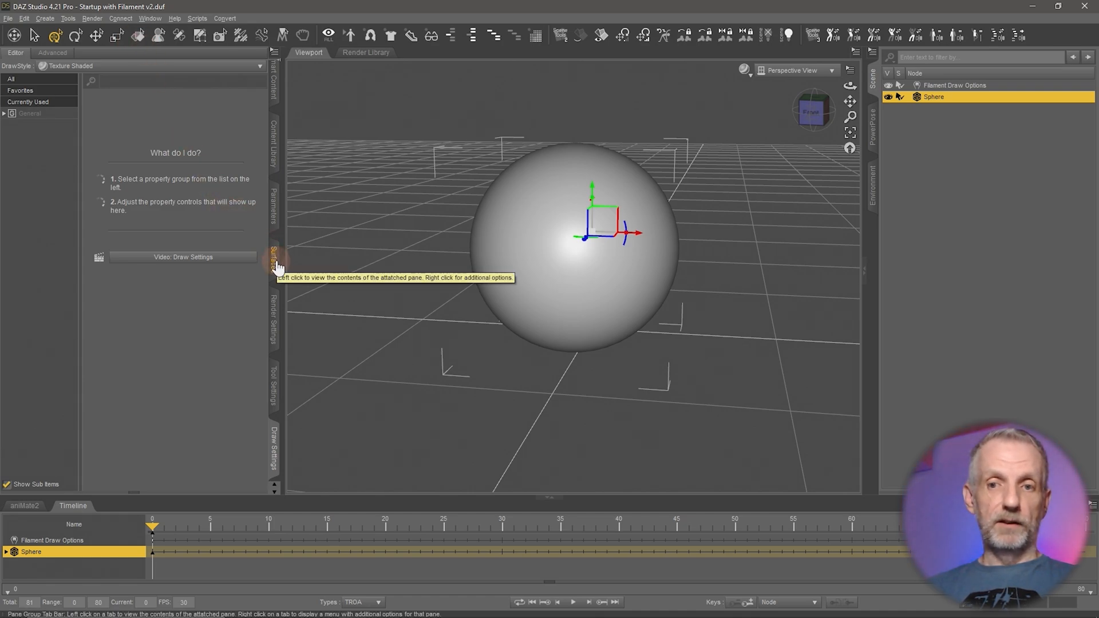
Step: Show the sphere's Default surface in the Surfaces pane with the Surface Selection tool active
{"action": "left_click", "coordinate": [272, 259]}
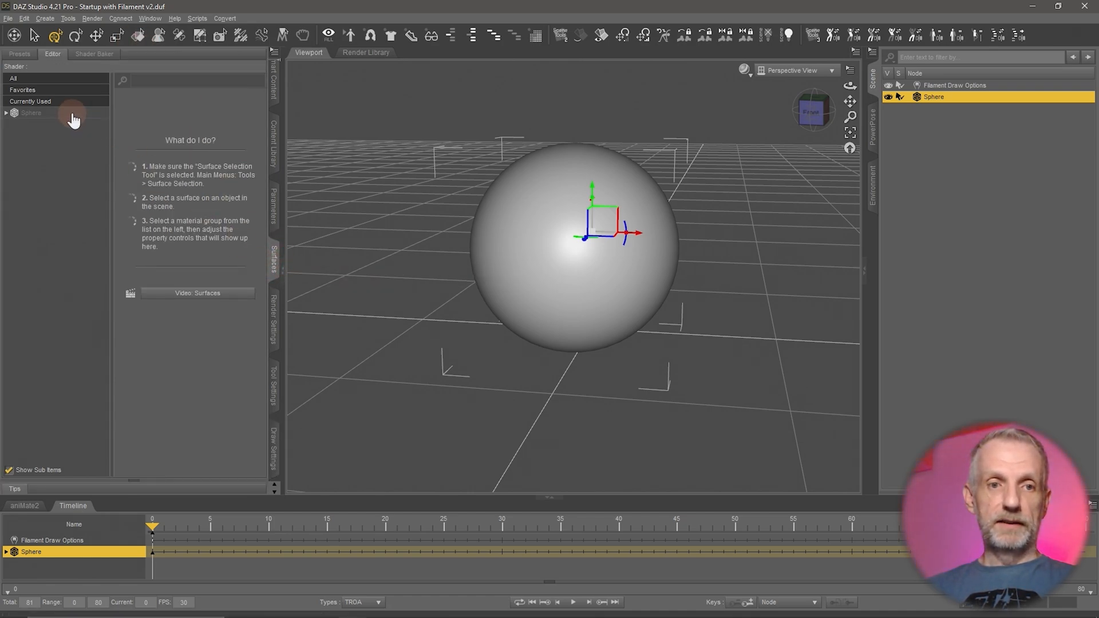
{"action": "left_click", "coordinate": [31, 113]}
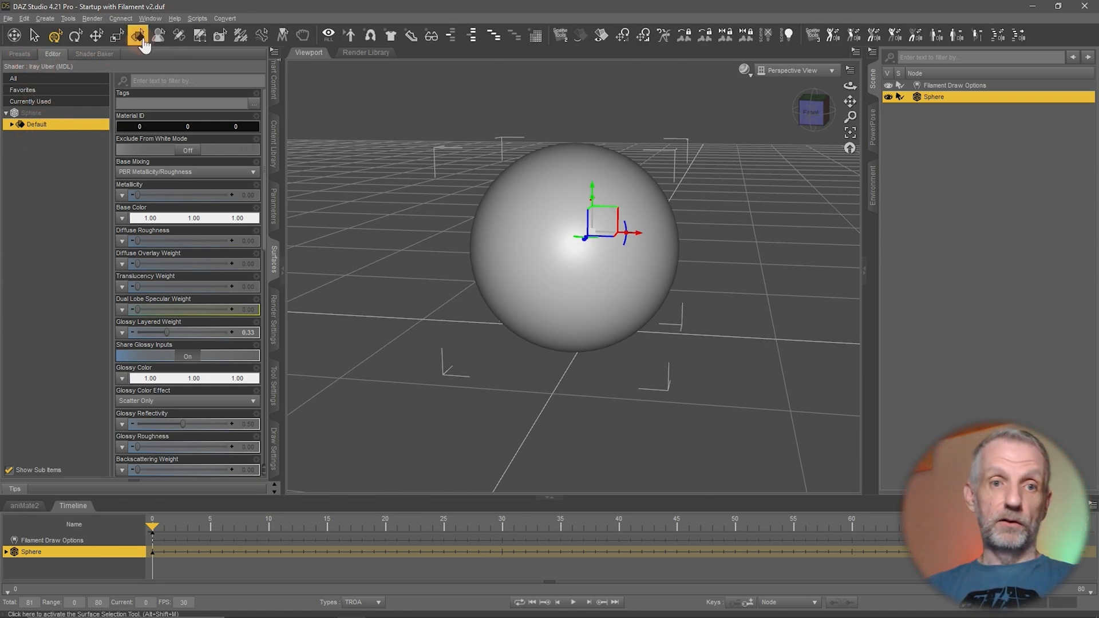
{"action": "left_click", "coordinate": [525, 275]}
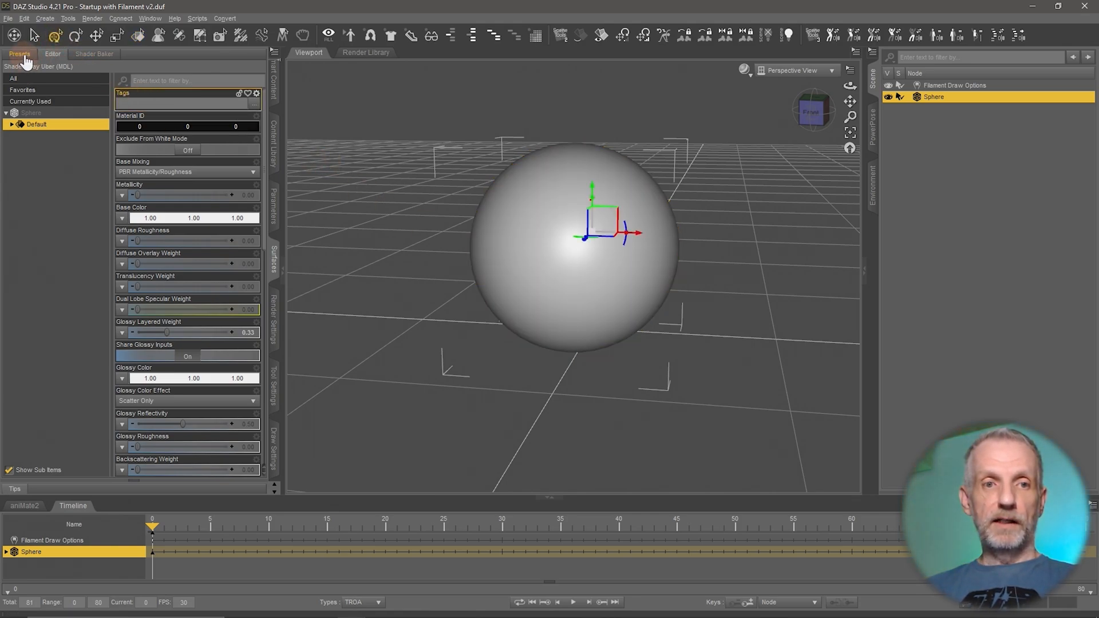
Step: Browse Shaders > Iray > Pattern presets and apply Monochrome Black 27 to the sphere, after trying 26
{"action": "left_click", "coordinate": [19, 53]}
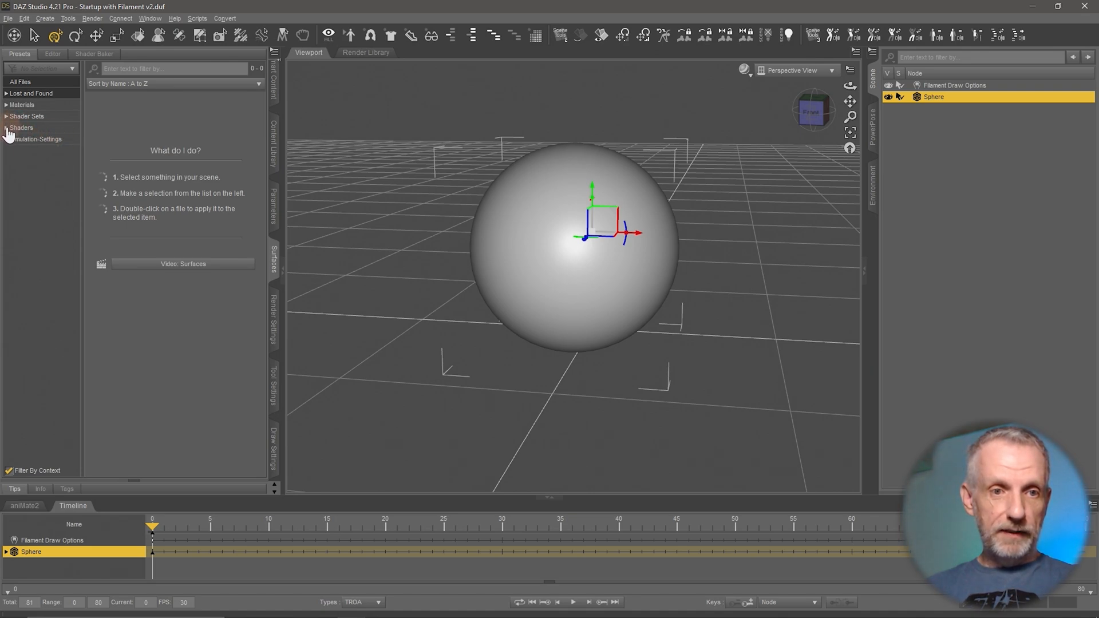
{"action": "left_click", "coordinate": [22, 128]}
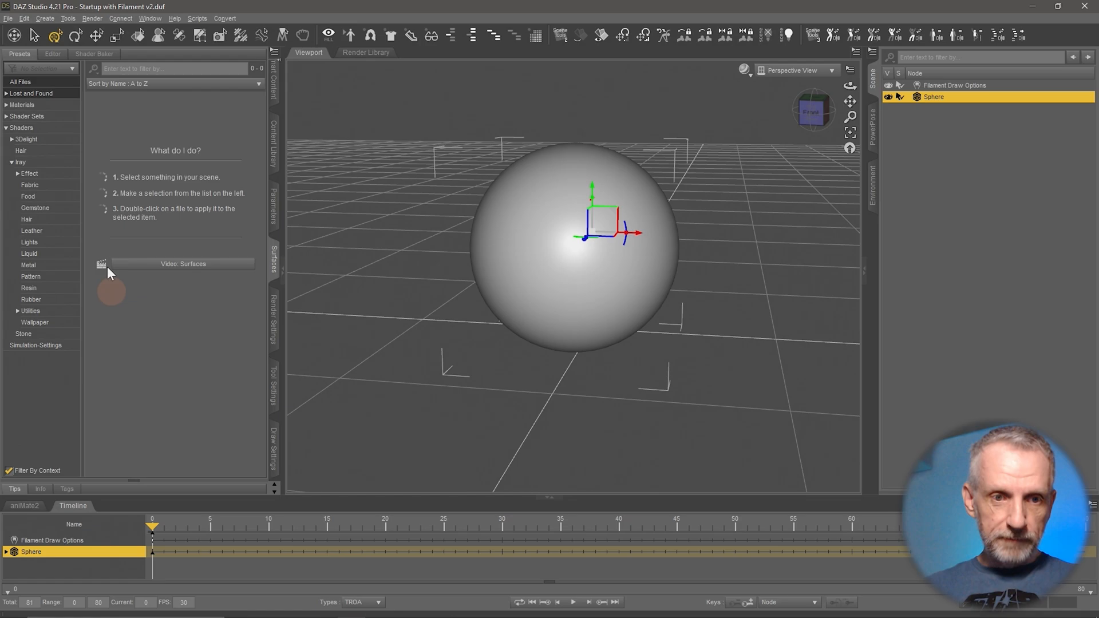
{"action": "left_click", "coordinate": [31, 276]}
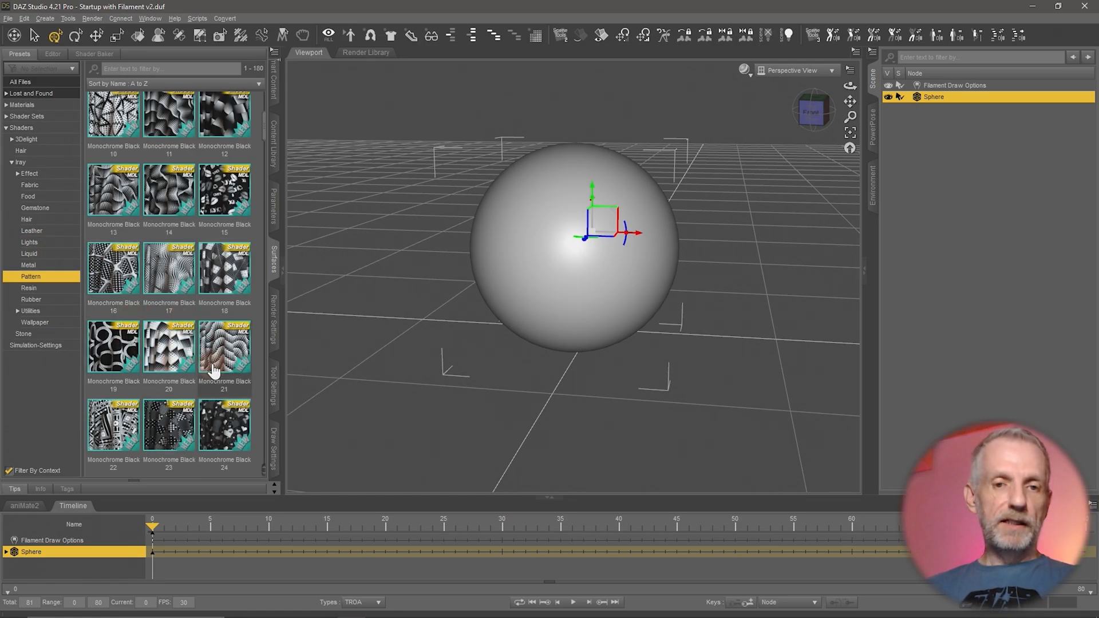
{"action": "scroll", "scroll_direction": "down", "scroll_amount": 3}
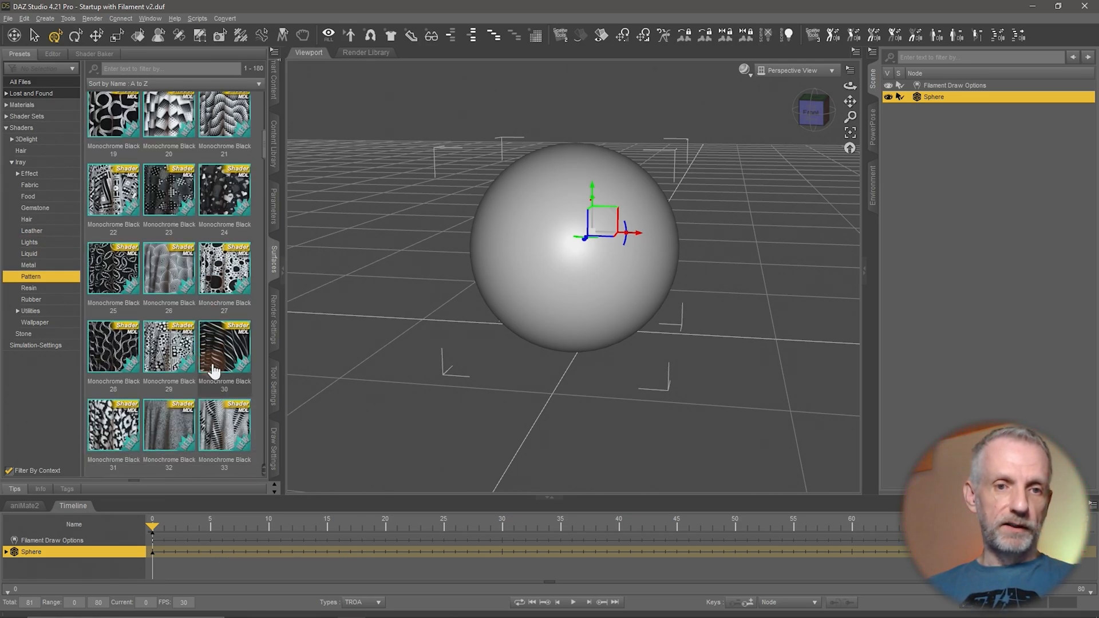
{"action": "mouse_move", "coordinate": [168, 269]}
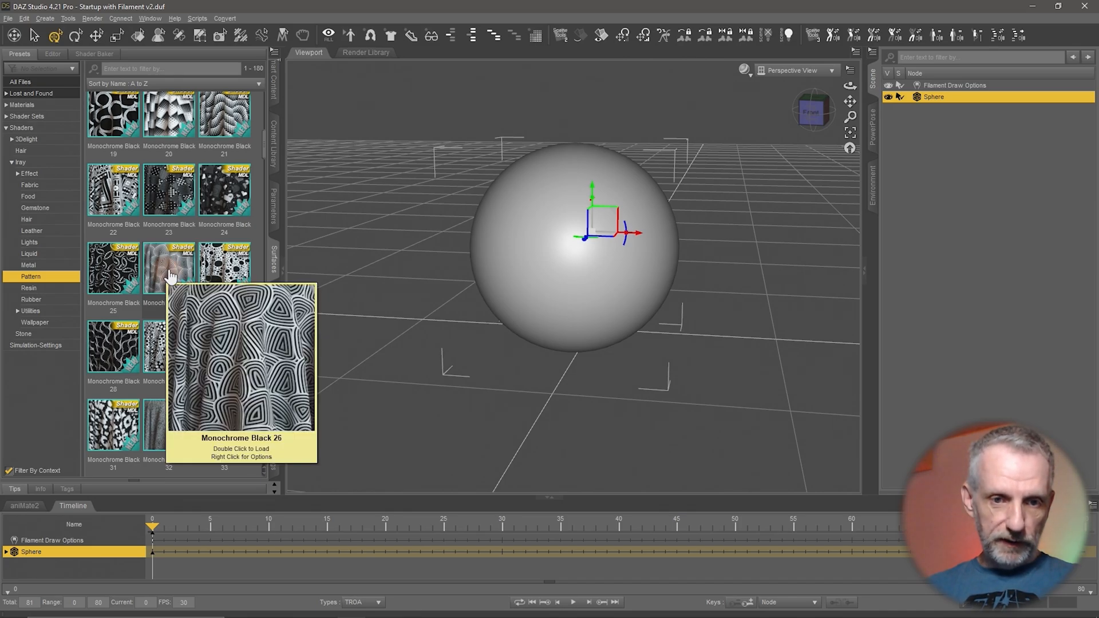
{"action": "double_click", "coordinate": [168, 268]}
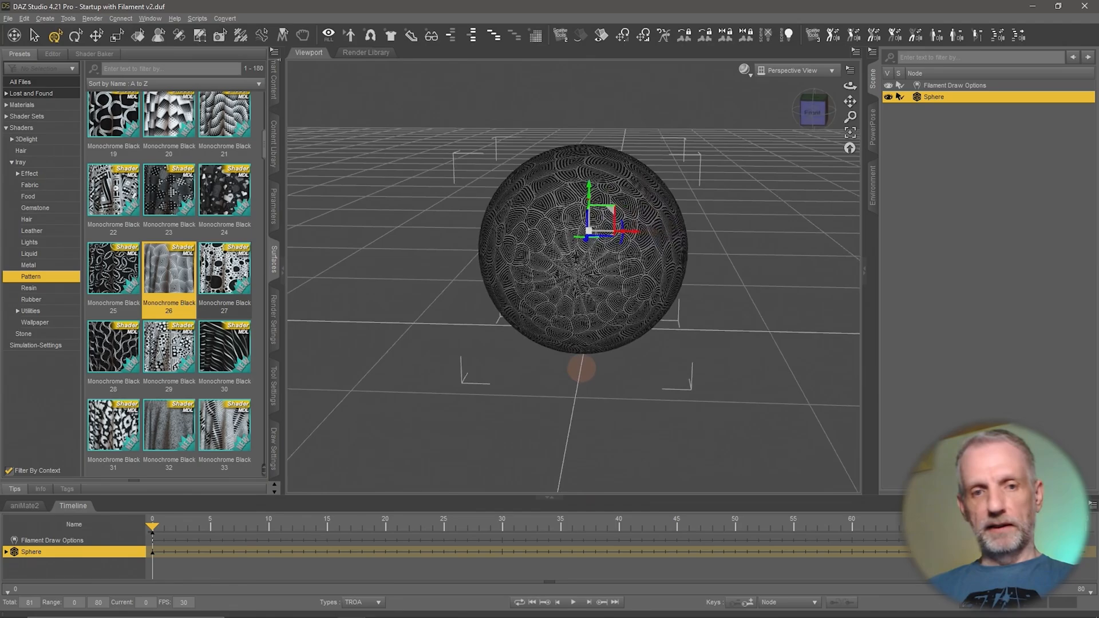
{"action": "double_click", "coordinate": [225, 269]}
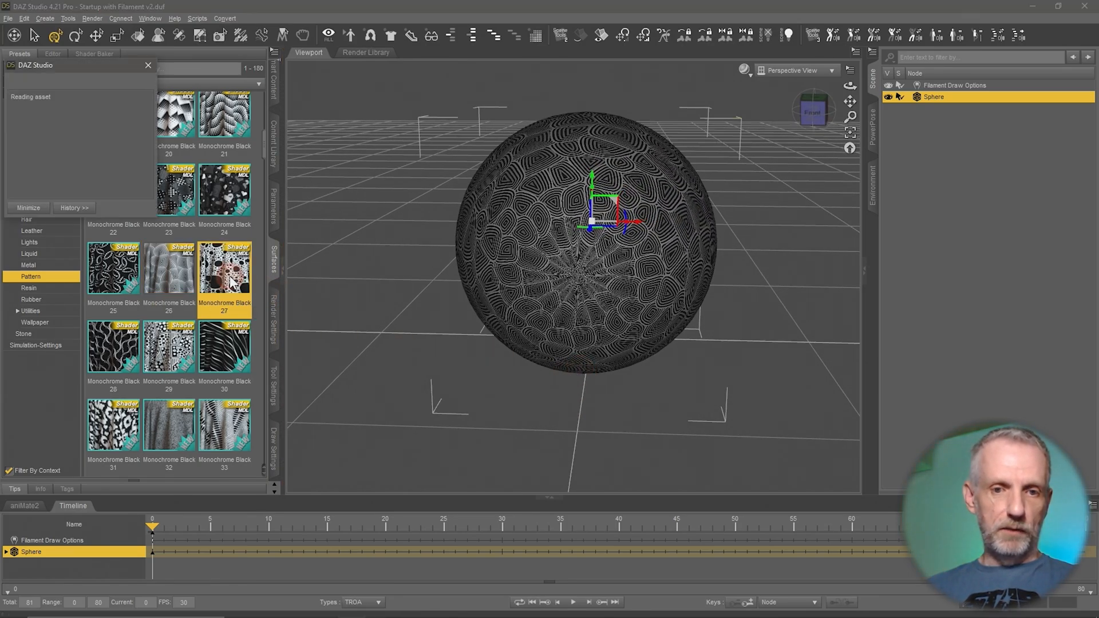
{"action": "double_click", "coordinate": [225, 269]}
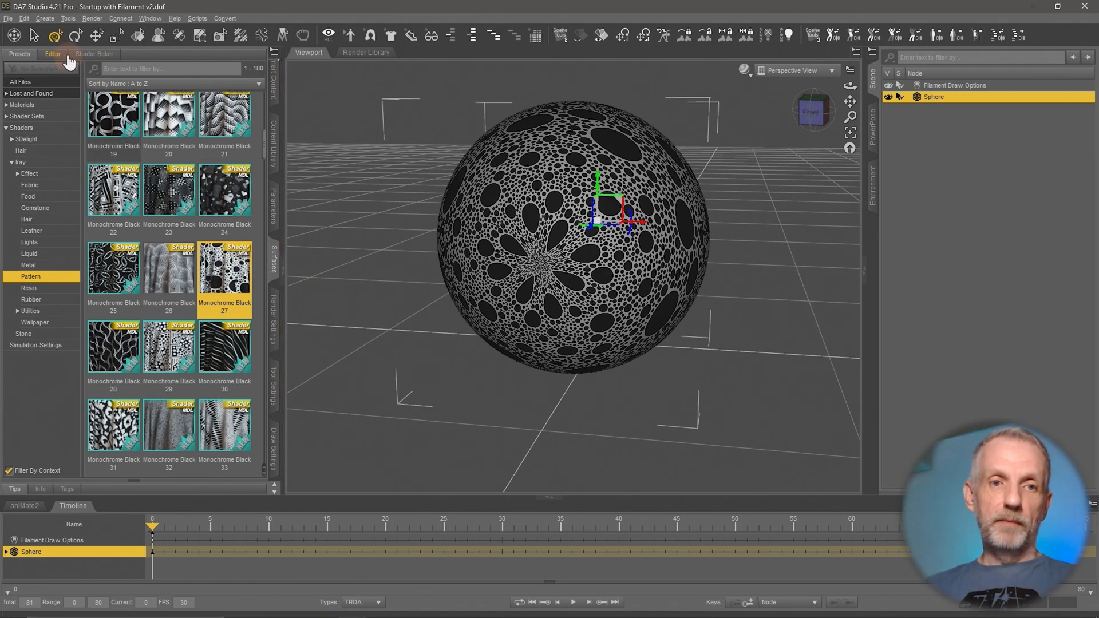
Step: In the Surfaces editor, expand Sphere > Default and show the Geometry group with 4×4 tiling
{"action": "left_click", "coordinate": [52, 53]}
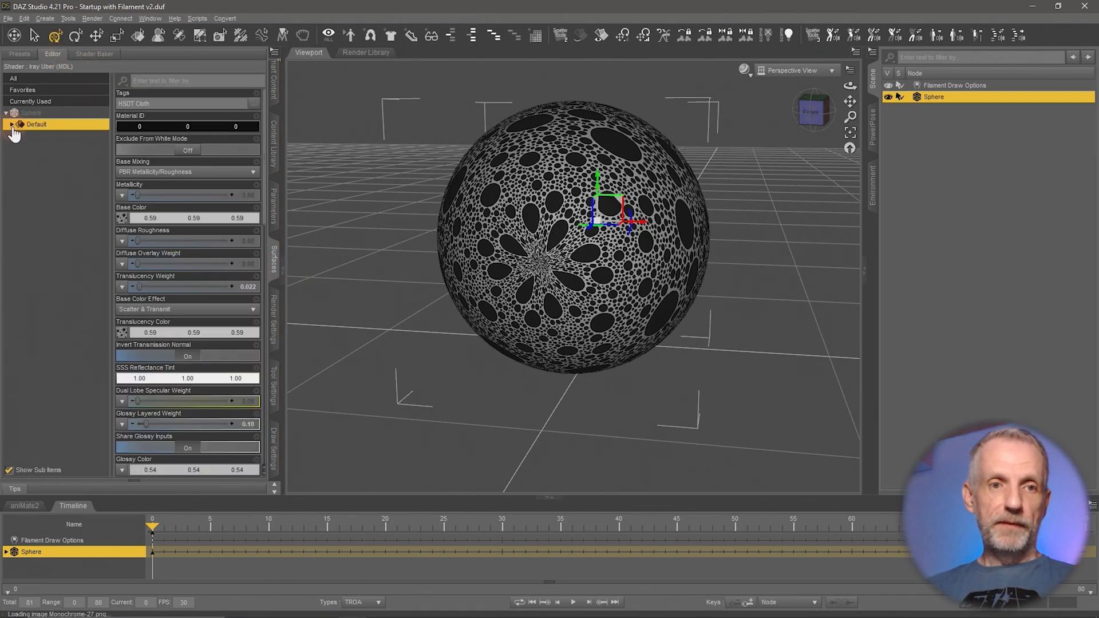
{"action": "left_click", "coordinate": [12, 124]}
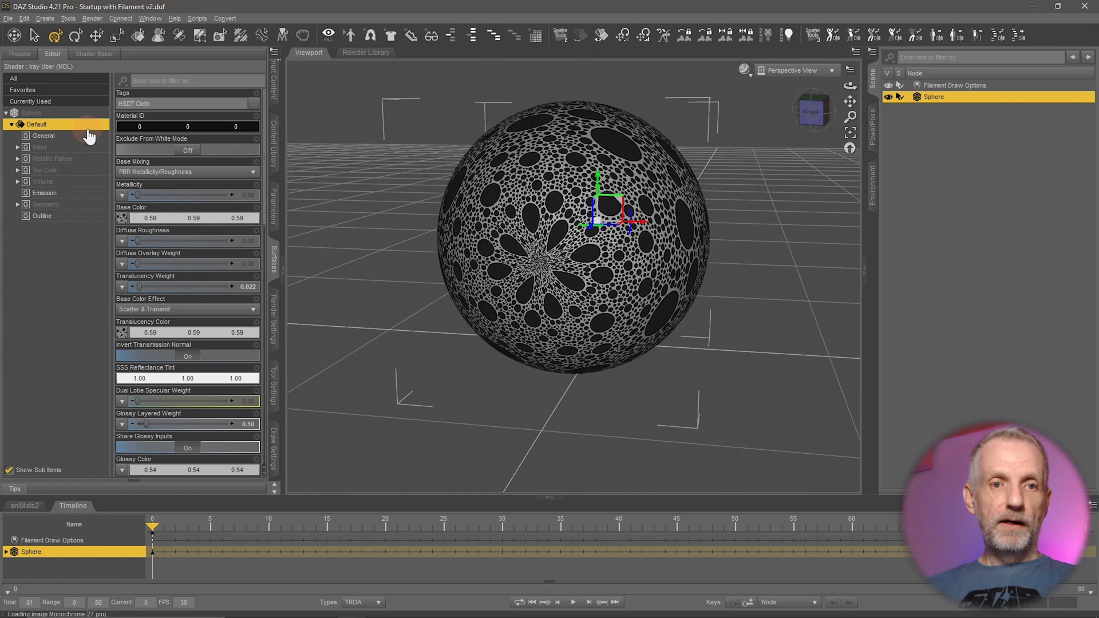
{"action": "mouse_move", "coordinate": [181, 234]}
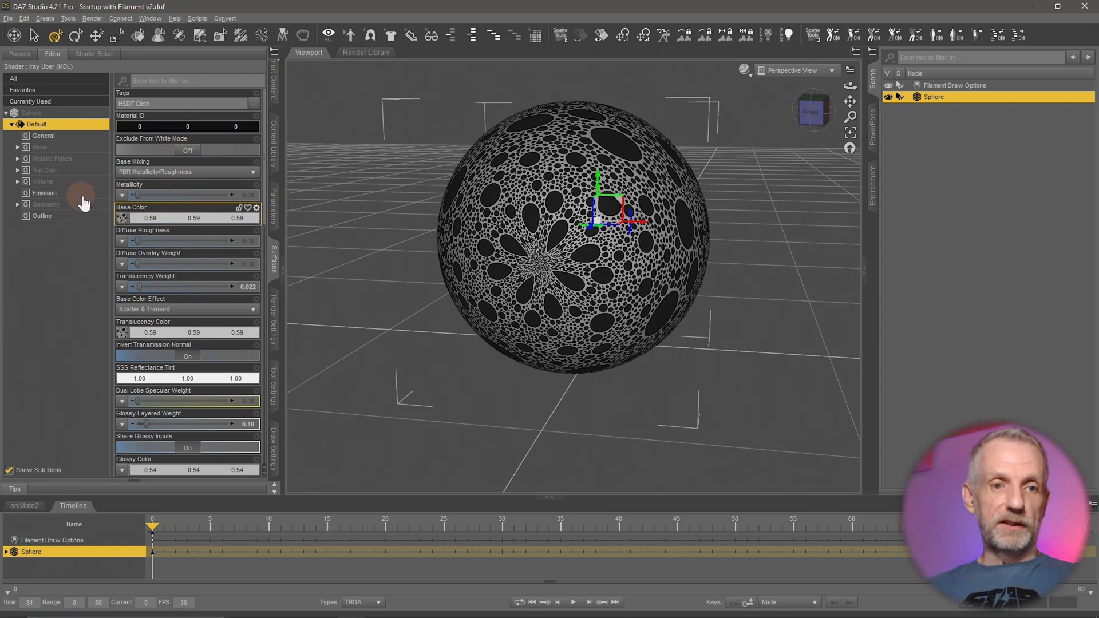
{"action": "mouse_move", "coordinate": [83, 153]}
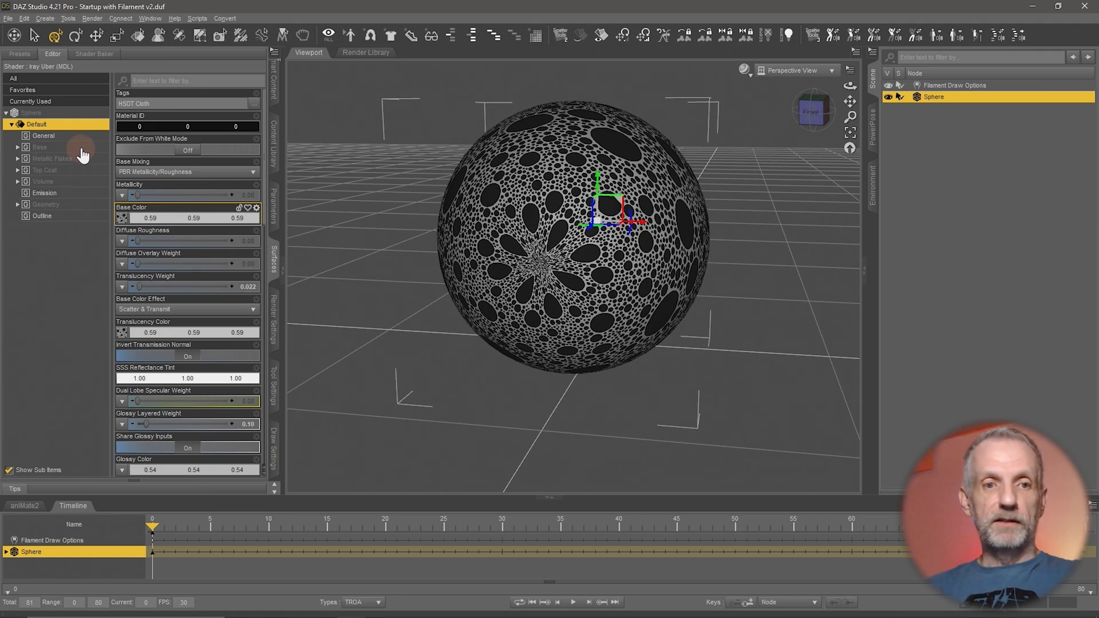
{"action": "mouse_move", "coordinate": [89, 206]}
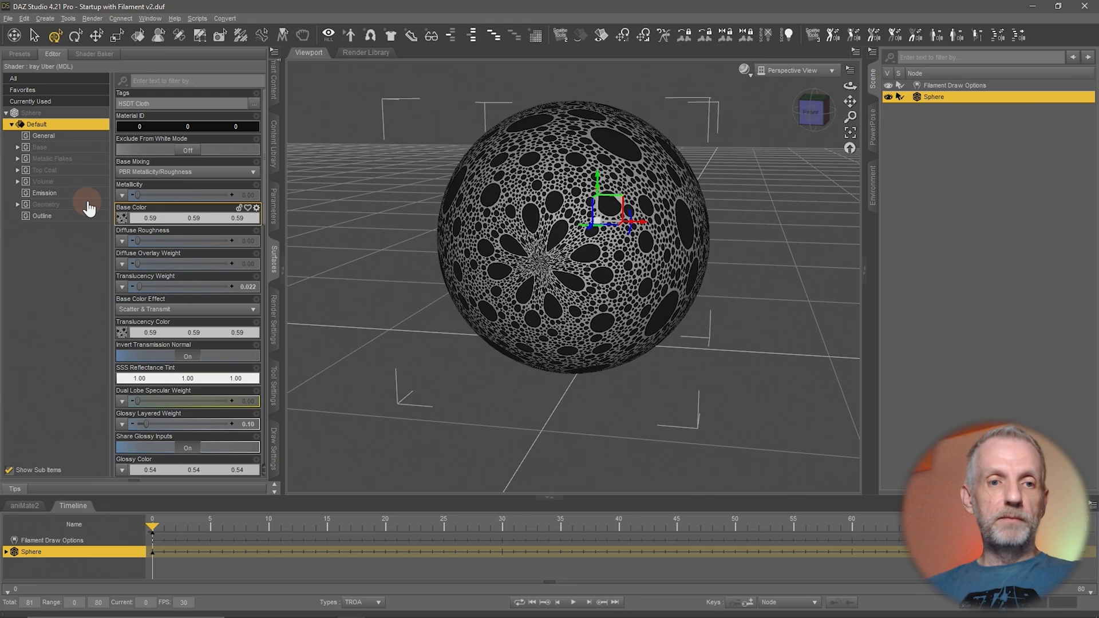
{"action": "left_click", "coordinate": [45, 203]}
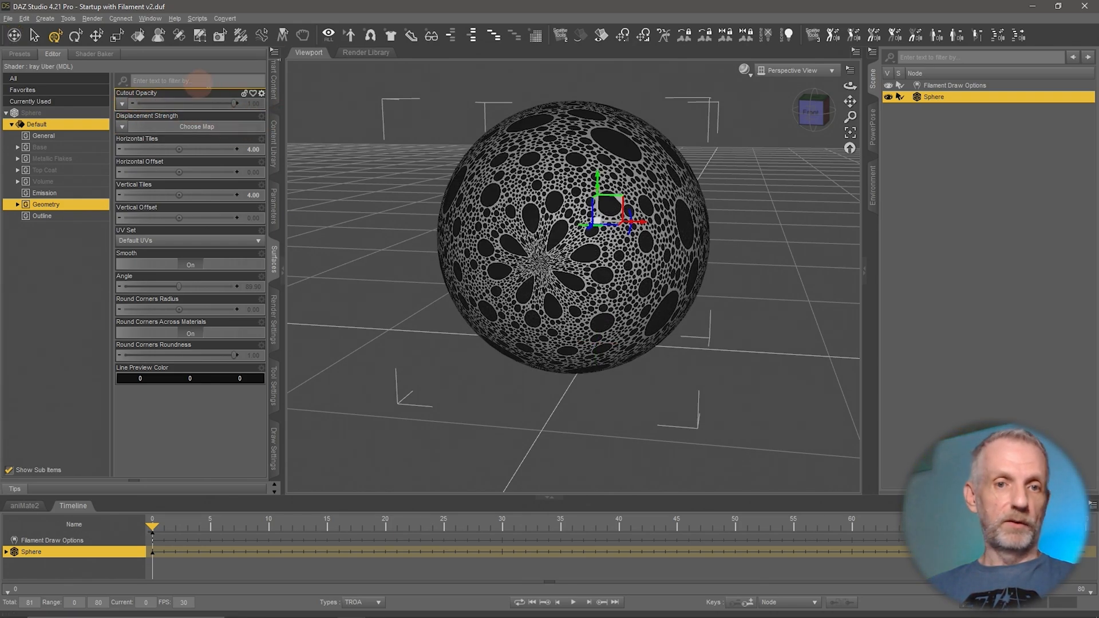
{"action": "mouse_move", "coordinate": [81, 293]}
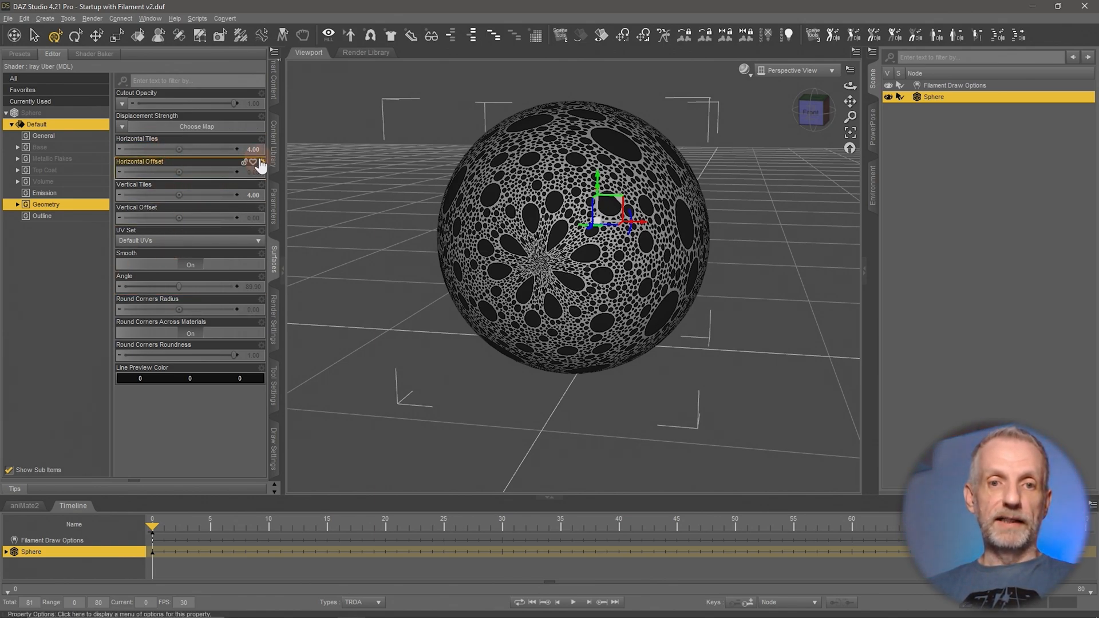
{"action": "mouse_move", "coordinate": [191, 149]}
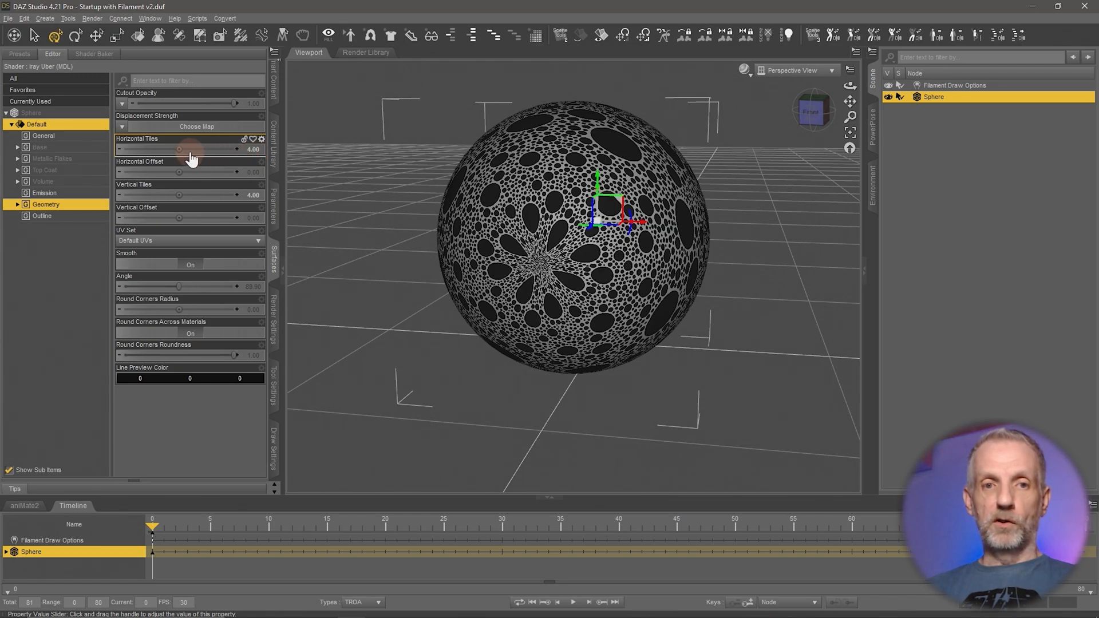
{"action": "left_click_drag", "start_coordinate": [178, 149], "coordinate": [205, 149]}
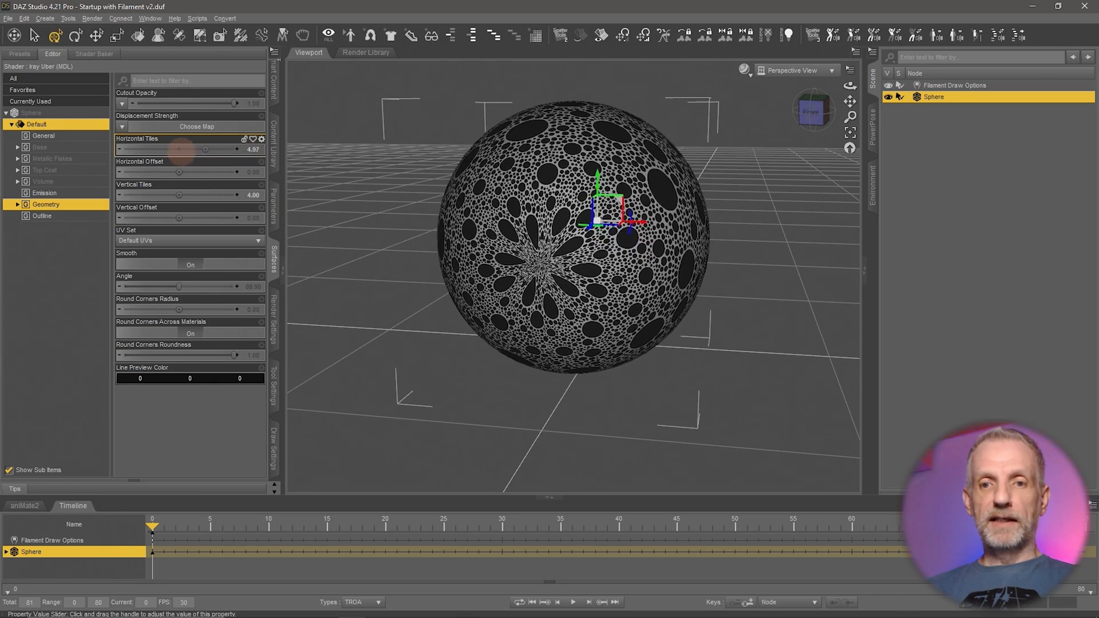
{"action": "left_click_drag", "start_coordinate": [206, 149], "coordinate": [148, 149]}
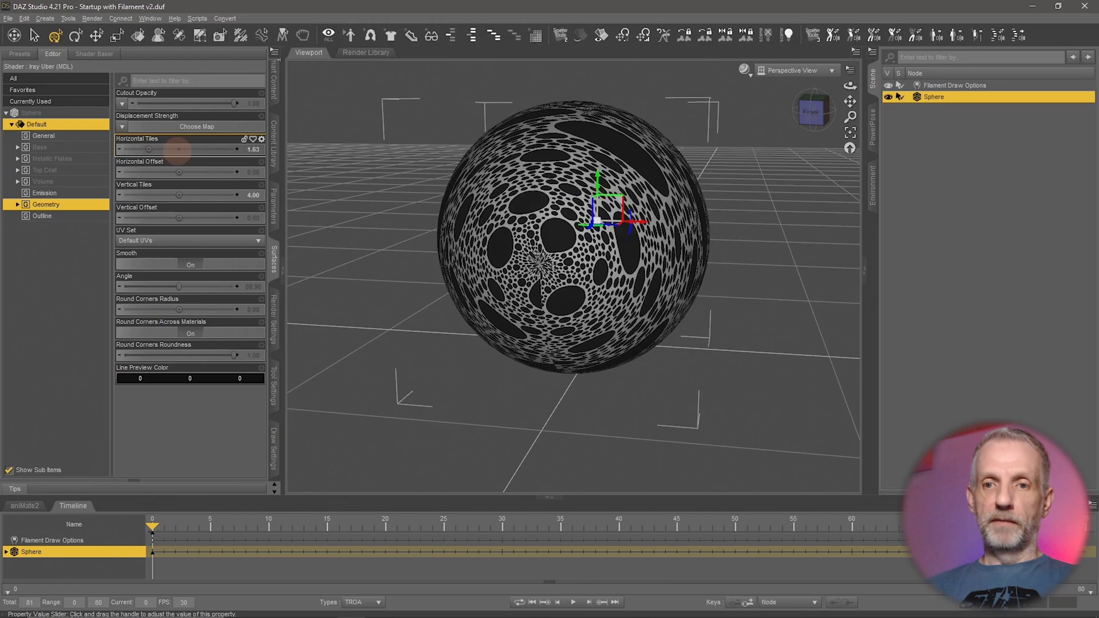
{"action": "left_click_drag", "start_coordinate": [150, 150], "coordinate": [181, 149]}
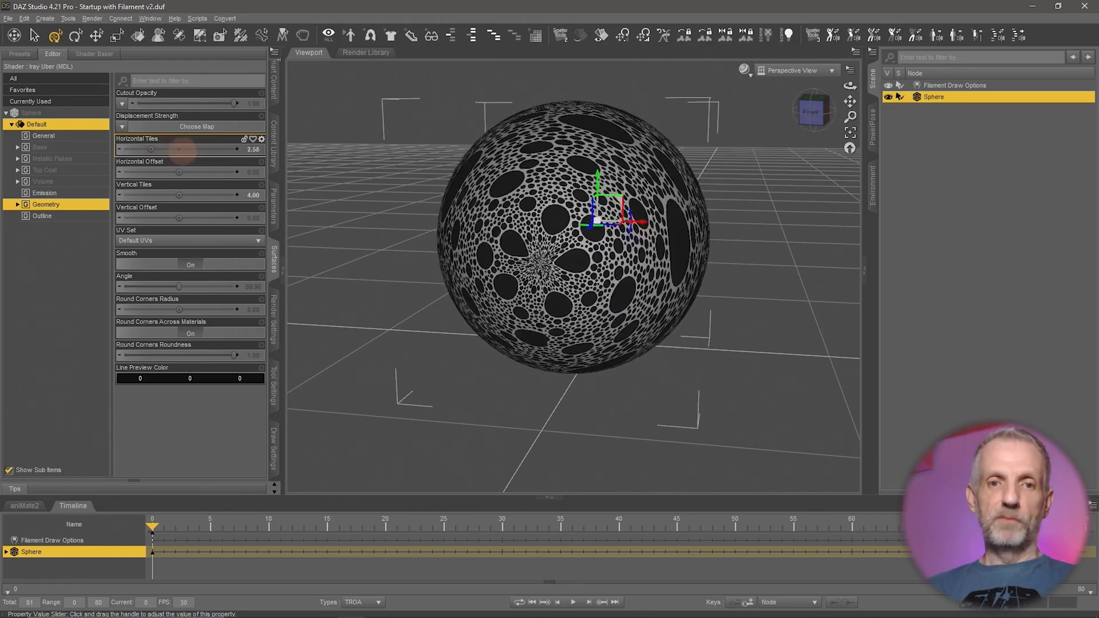
{"action": "left_click_drag", "start_coordinate": [151, 149], "coordinate": [218, 149]}
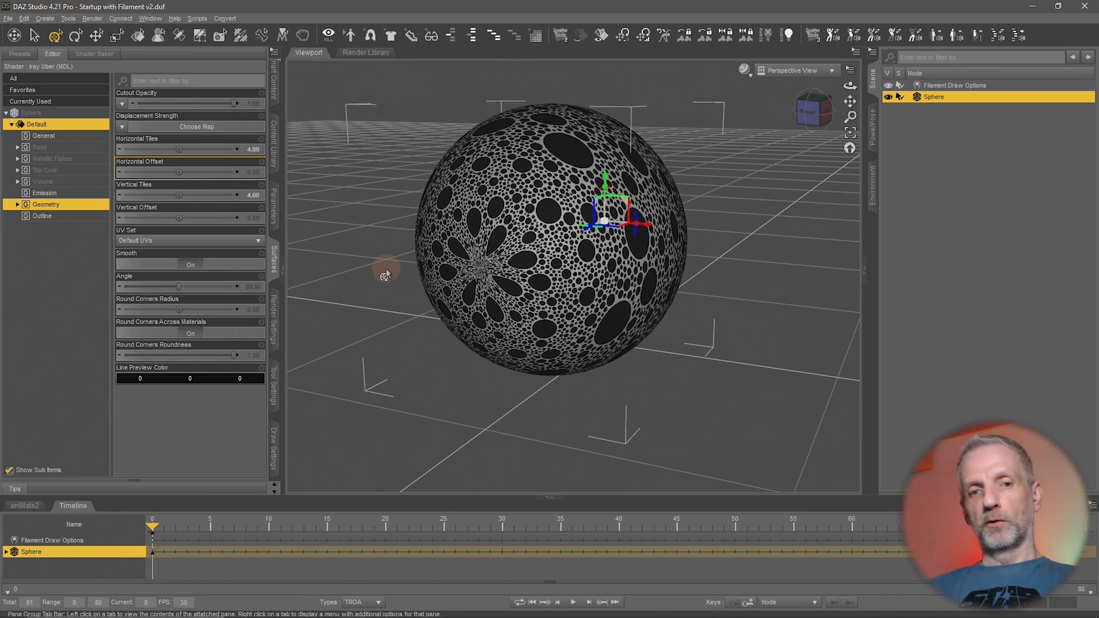
{"action": "left_click_drag", "start_coordinate": [180, 194], "coordinate": [161, 195]}
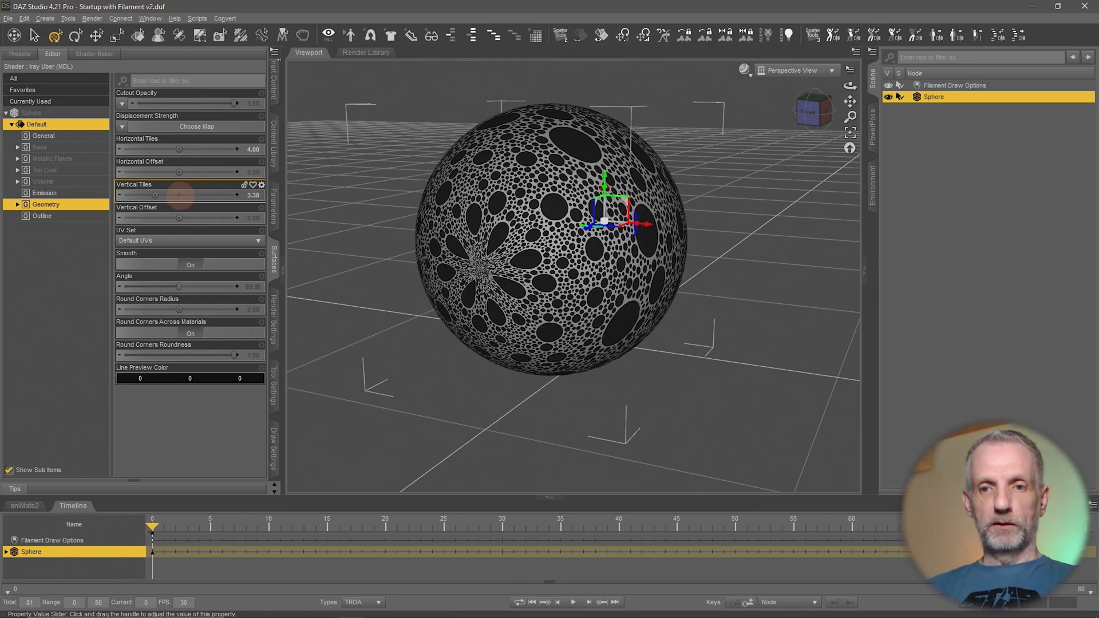
{"action": "left_click_drag", "start_coordinate": [158, 195], "coordinate": [179, 195]}
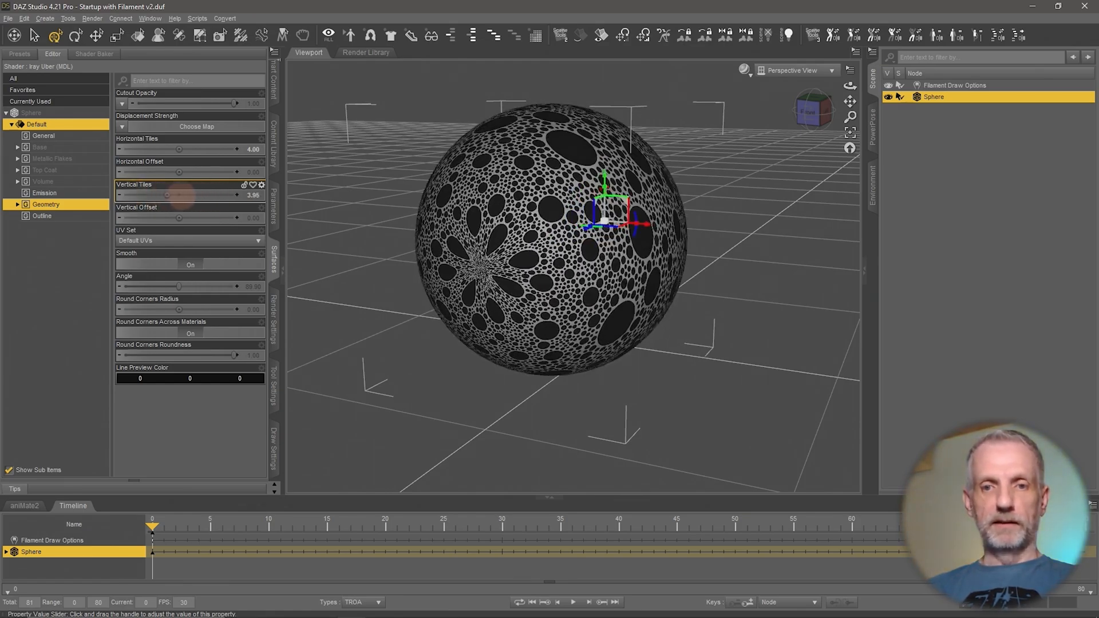
{"action": "left_click_drag", "start_coordinate": [190, 195], "coordinate": [178, 195]}
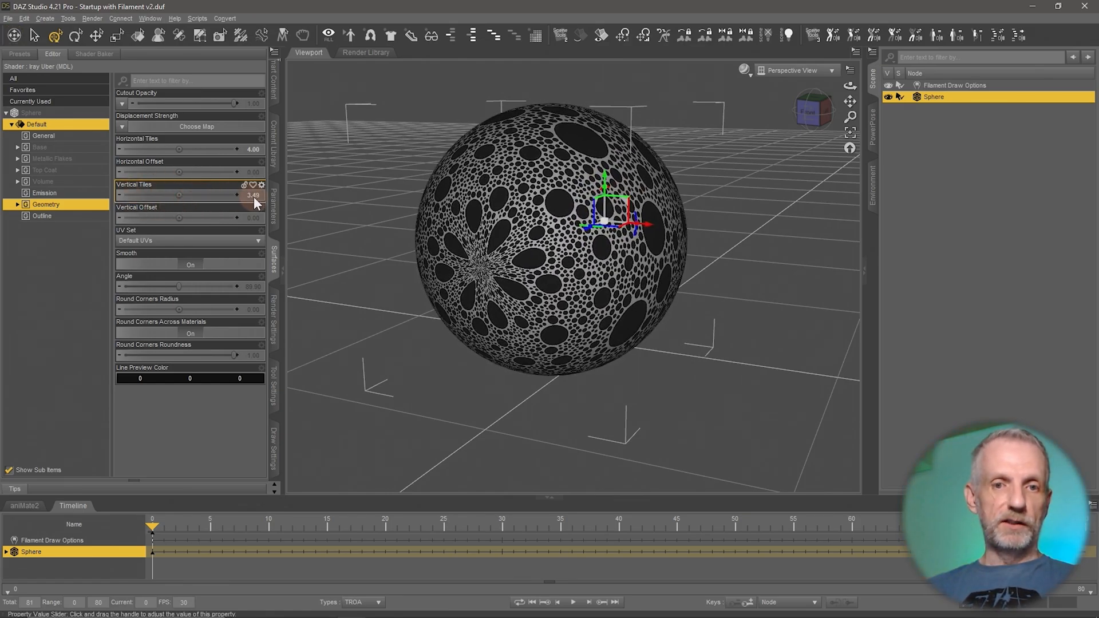
{"action": "left_click_drag", "start_coordinate": [181, 194], "coordinate": [199, 194]}
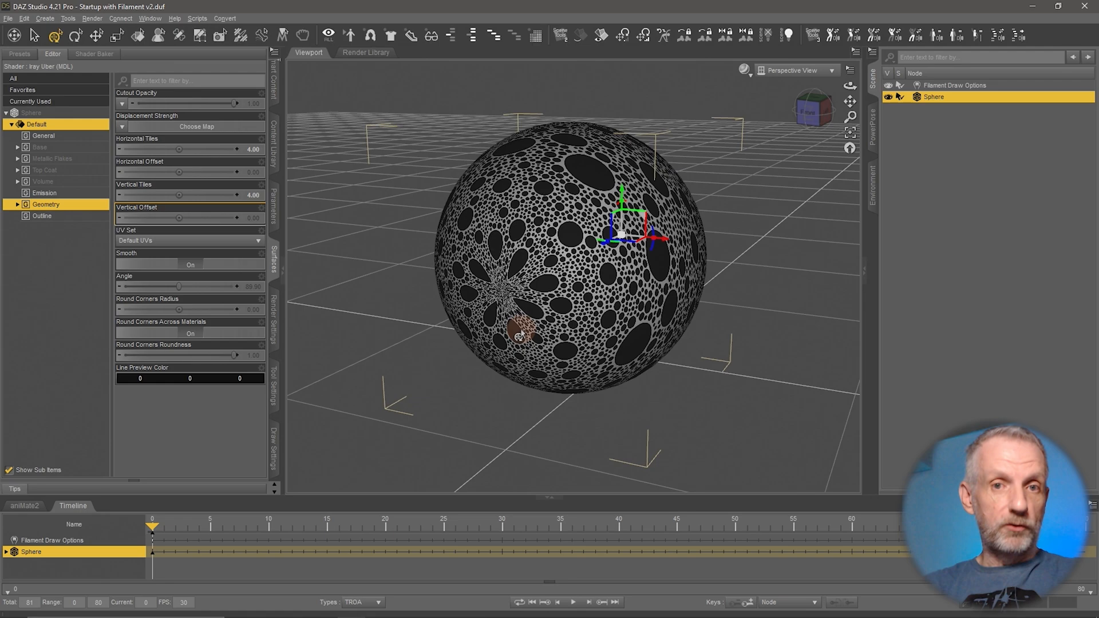
{"action": "mouse_move", "coordinate": [344, 74]}
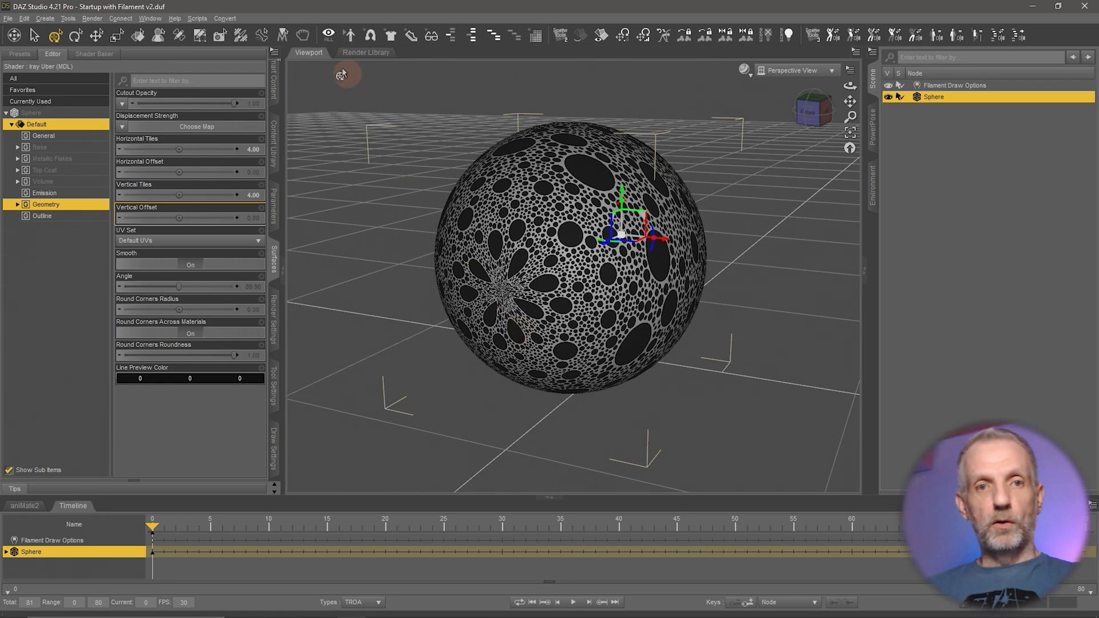
{"action": "left_click", "coordinate": [174, 18]}
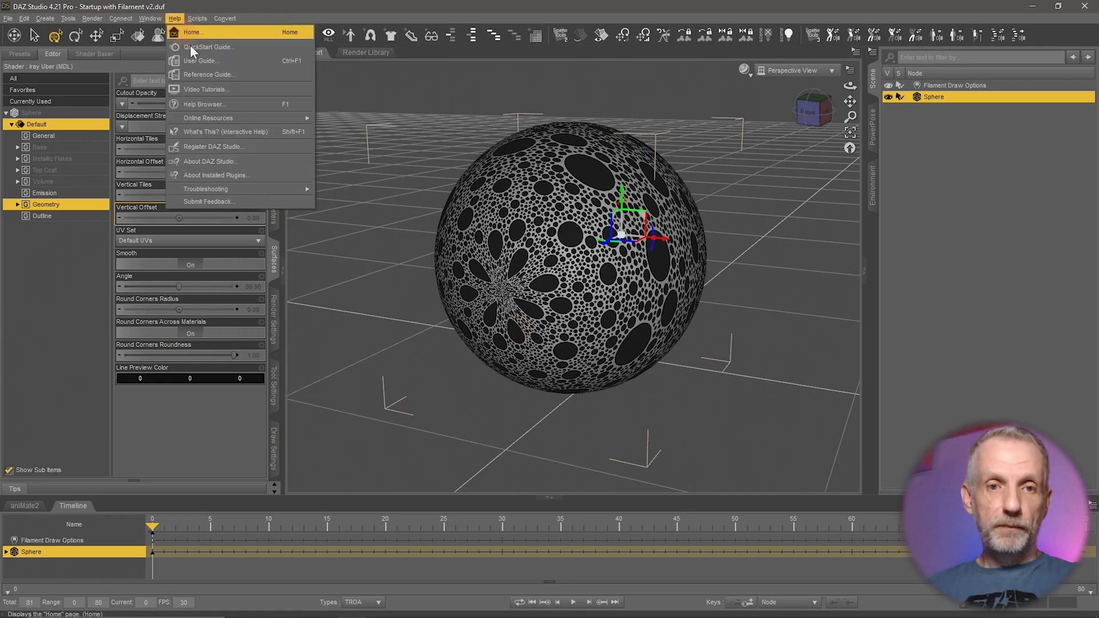
{"action": "mouse_move", "coordinate": [270, 175]}
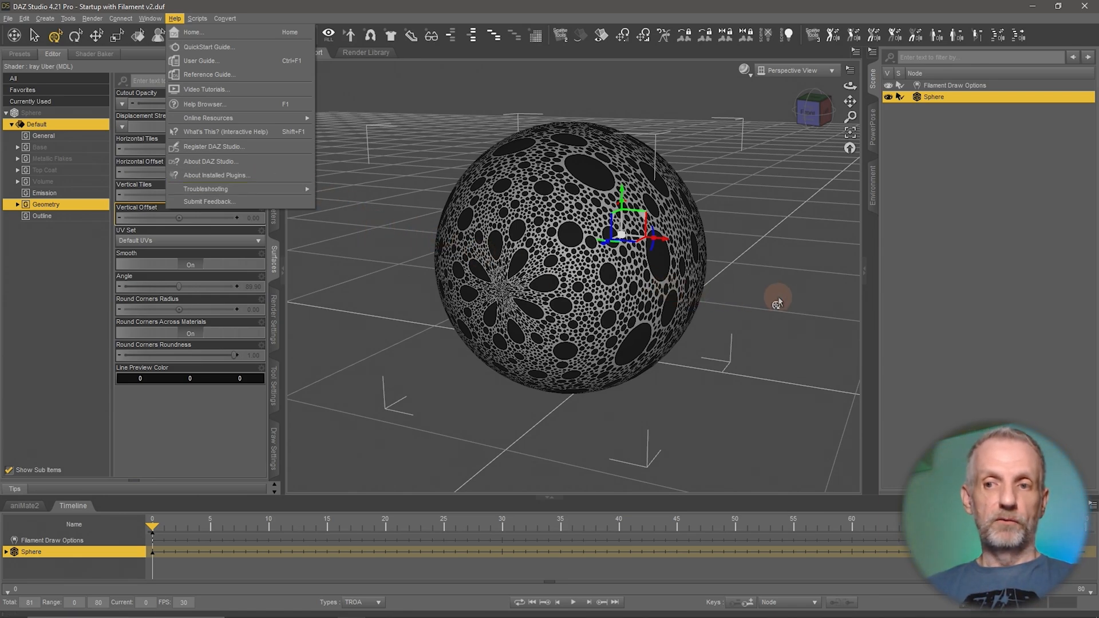
{"action": "mouse_move", "coordinate": [877, 238]}
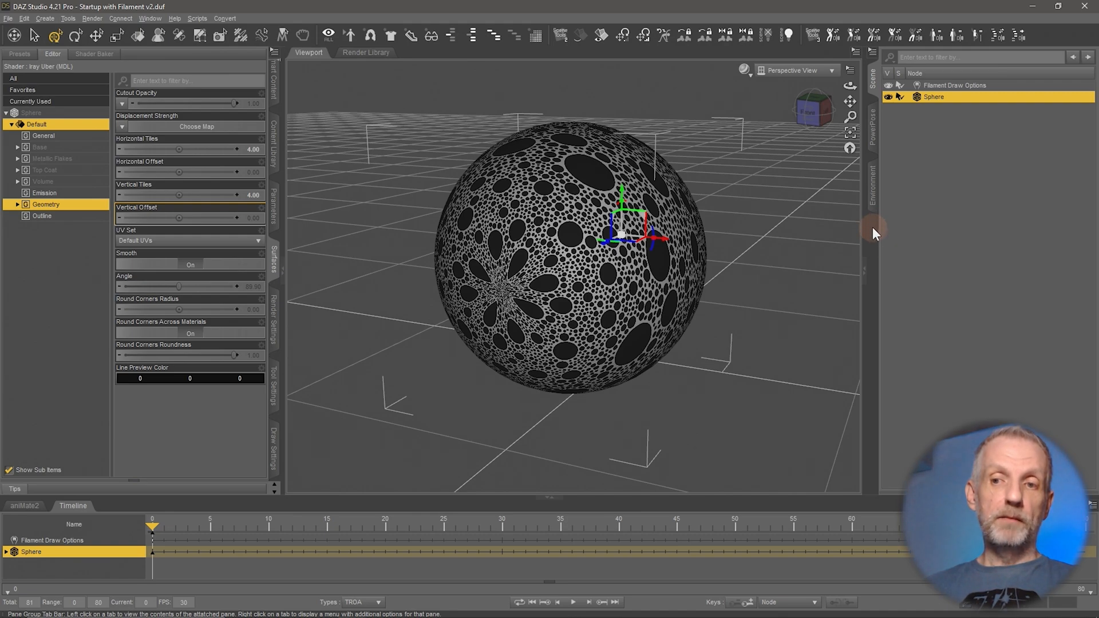
Step: Dock the ABas pane from Window > Panes (Tabs) beside the scene
{"action": "left_click", "coordinate": [149, 18]}
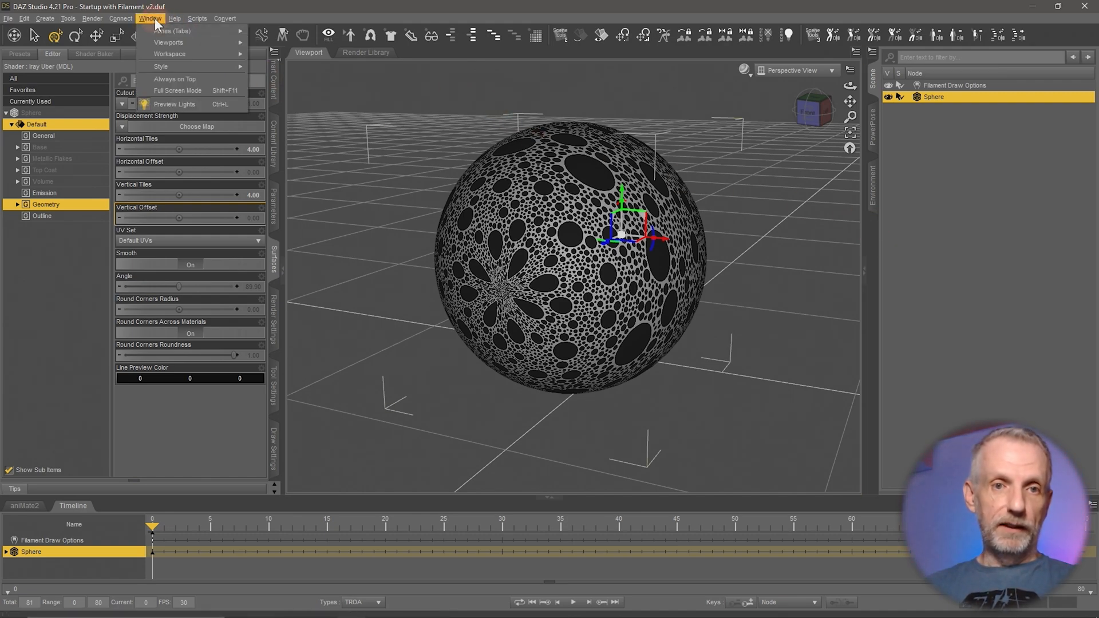
{"action": "left_click", "coordinate": [171, 31]}
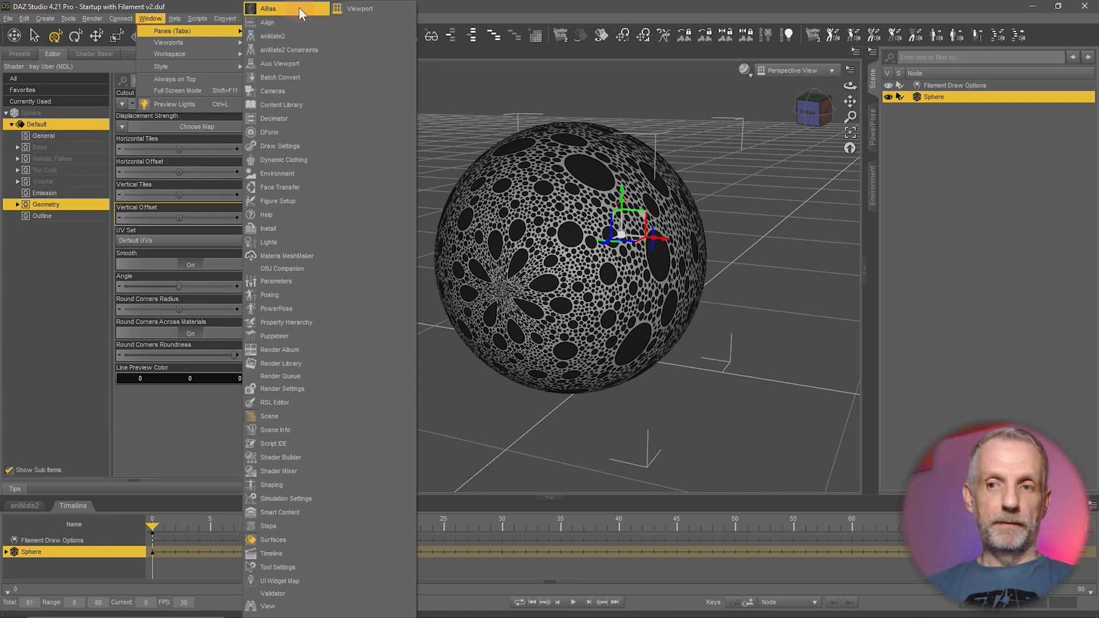
{"action": "left_click", "coordinate": [269, 9]}
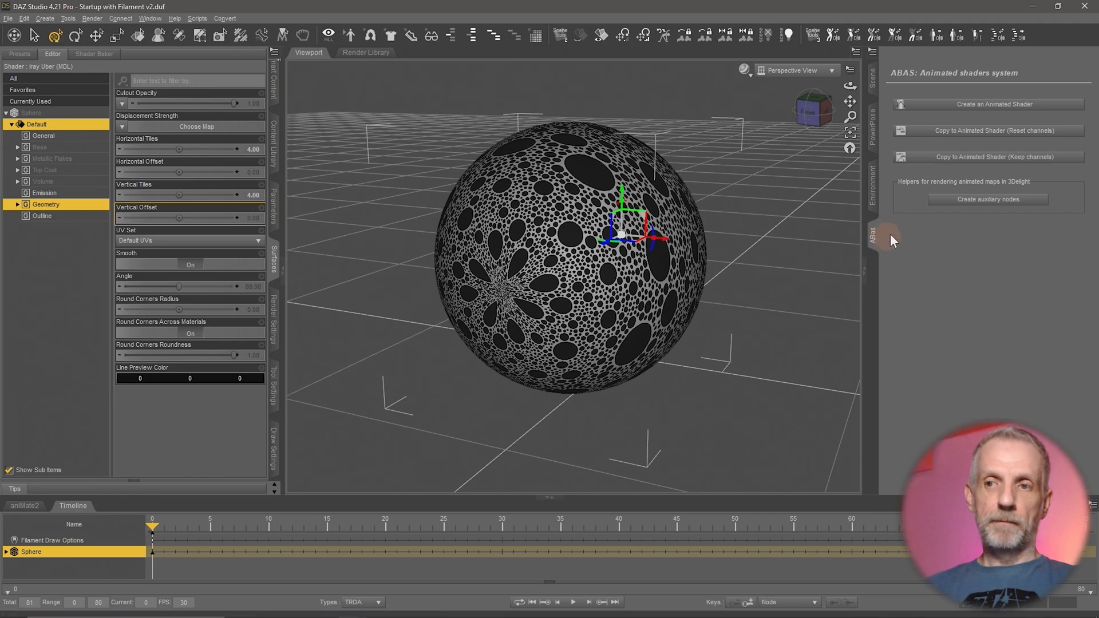
{"action": "mouse_move", "coordinate": [981, 116]}
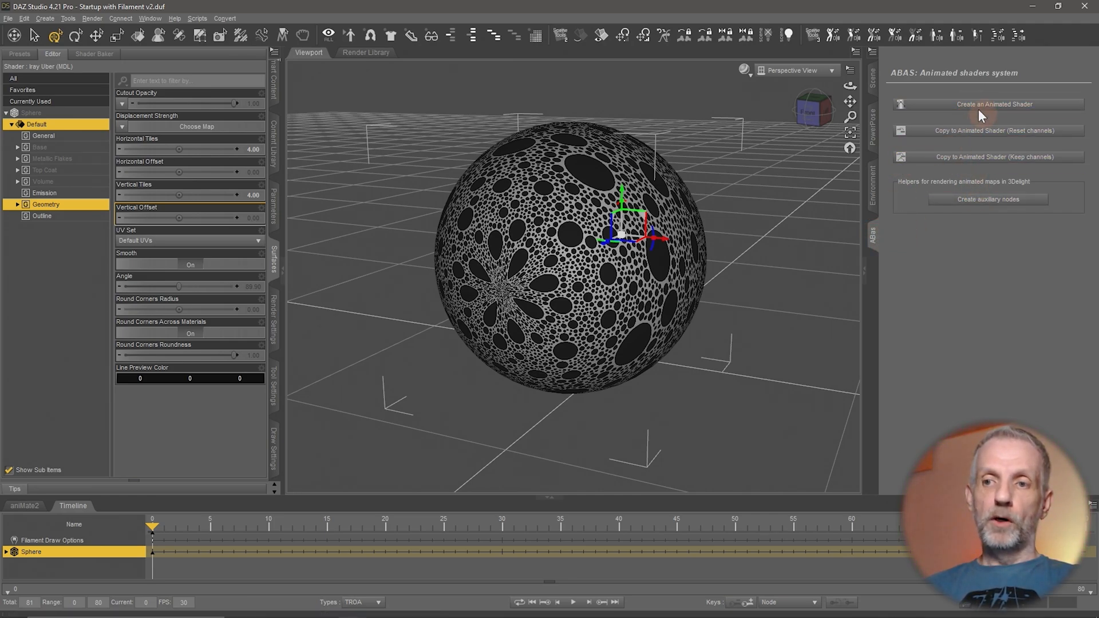
{"action": "mouse_move", "coordinate": [930, 270]}
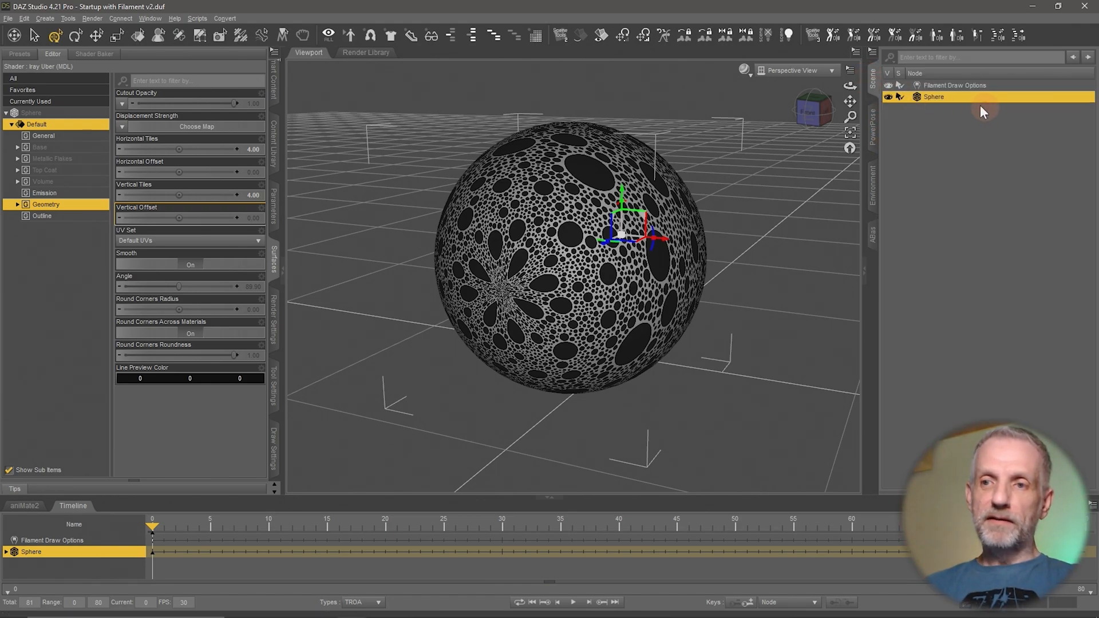
{"action": "mouse_move", "coordinate": [889, 252]}
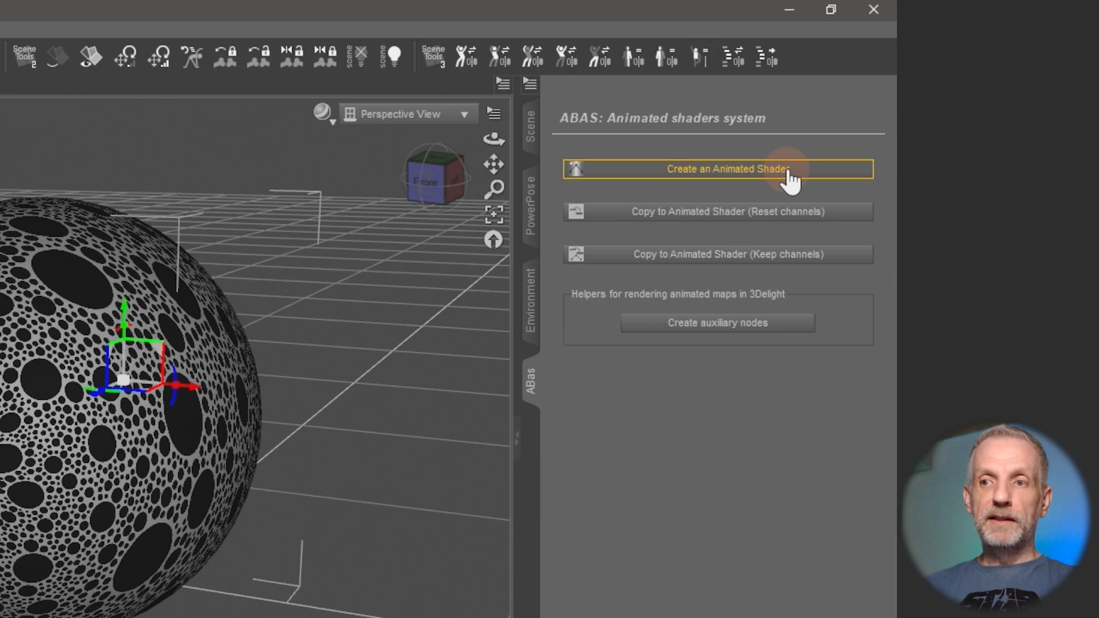
Step: Create an animated shader node named 'Sphere Animation', then select it and the sphere in Scene
{"action": "left_click", "coordinate": [727, 168]}
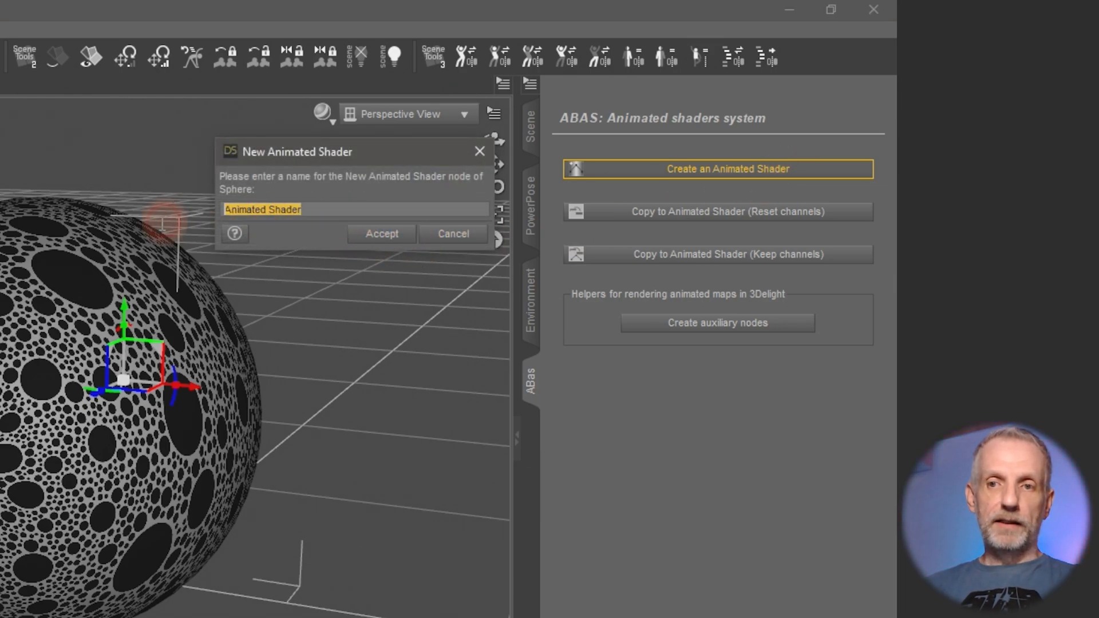
{"action": "type", "text": "Sphere An"}
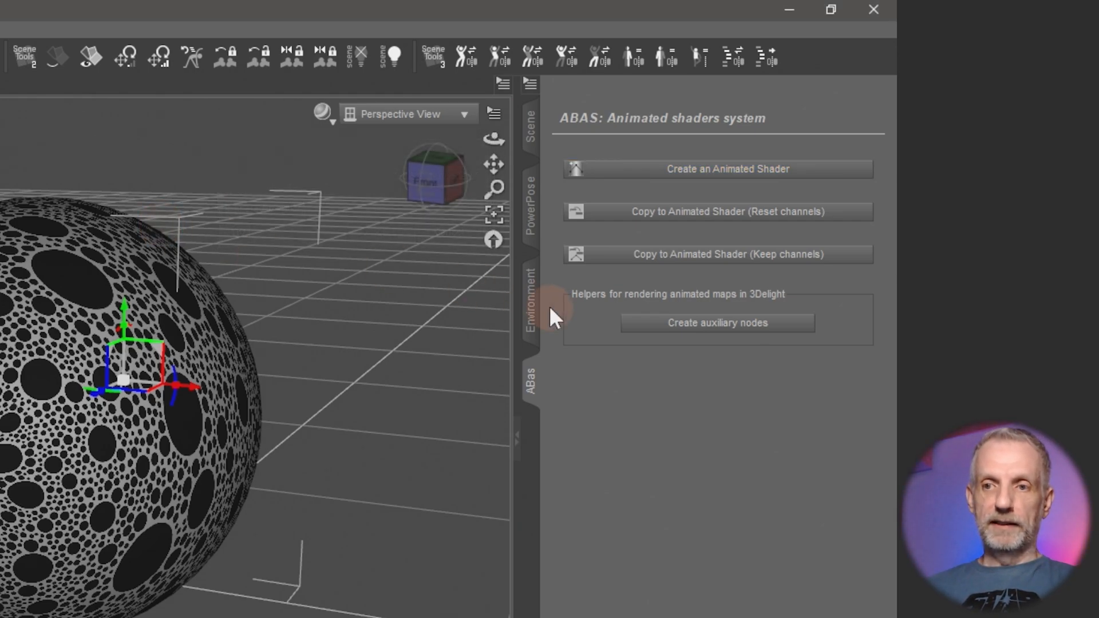
{"action": "left_click", "coordinate": [531, 126]}
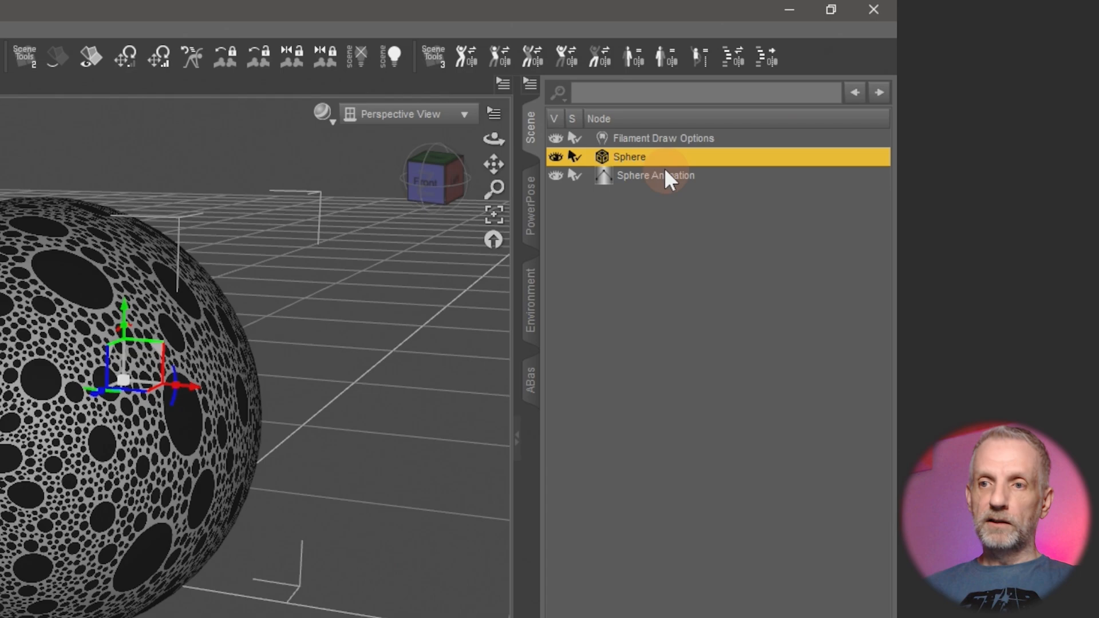
{"action": "left_click", "coordinate": [655, 175]}
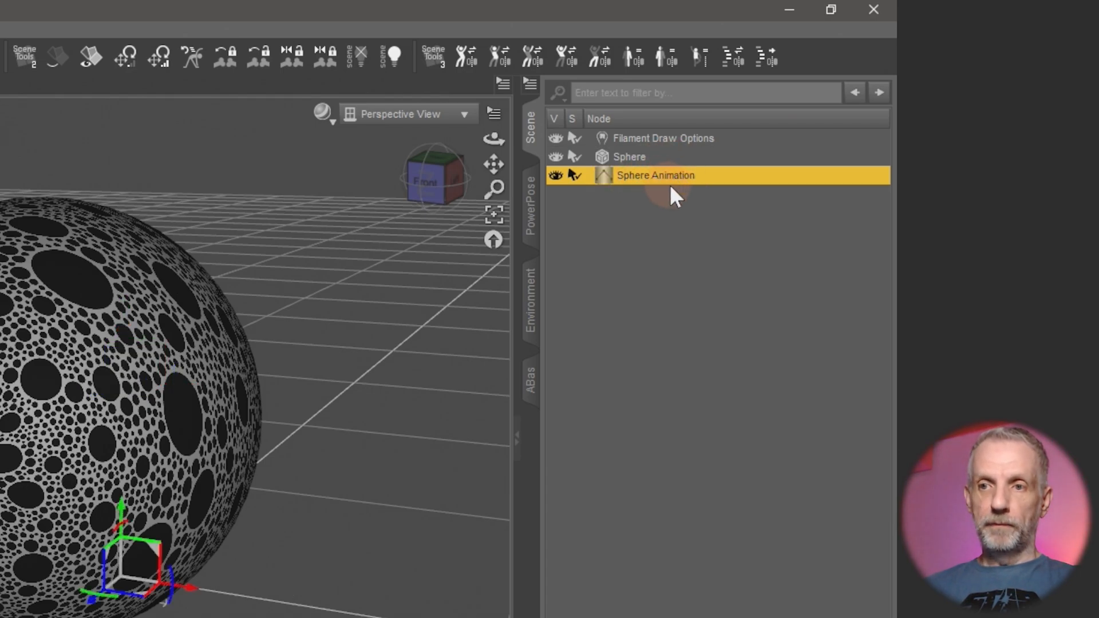
{"action": "mouse_move", "coordinate": [681, 203]}
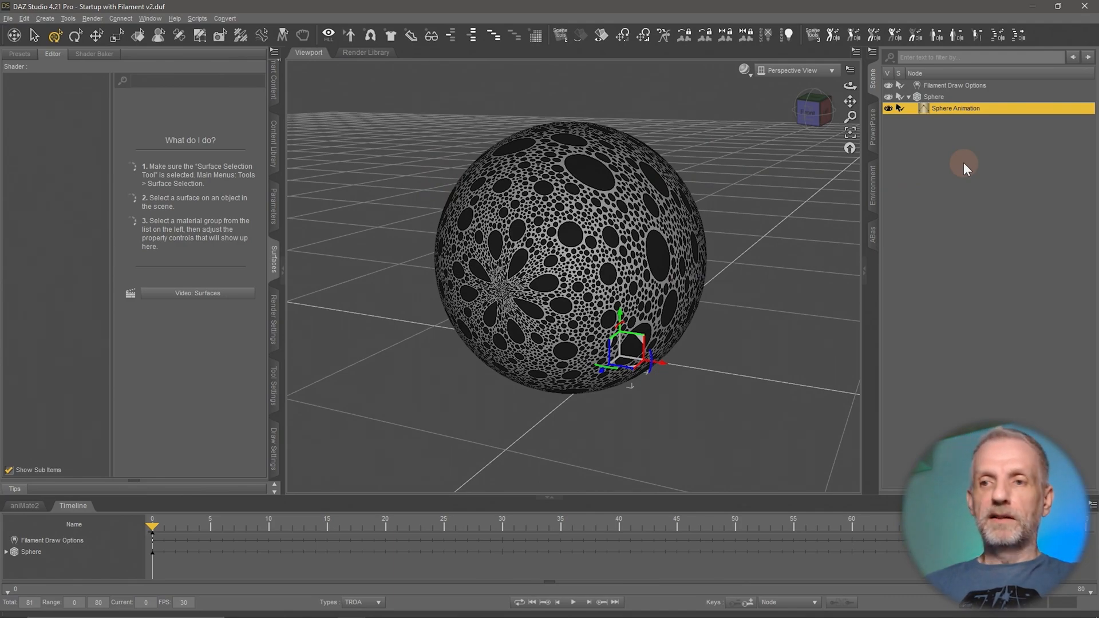
{"action": "mouse_move", "coordinate": [946, 105]}
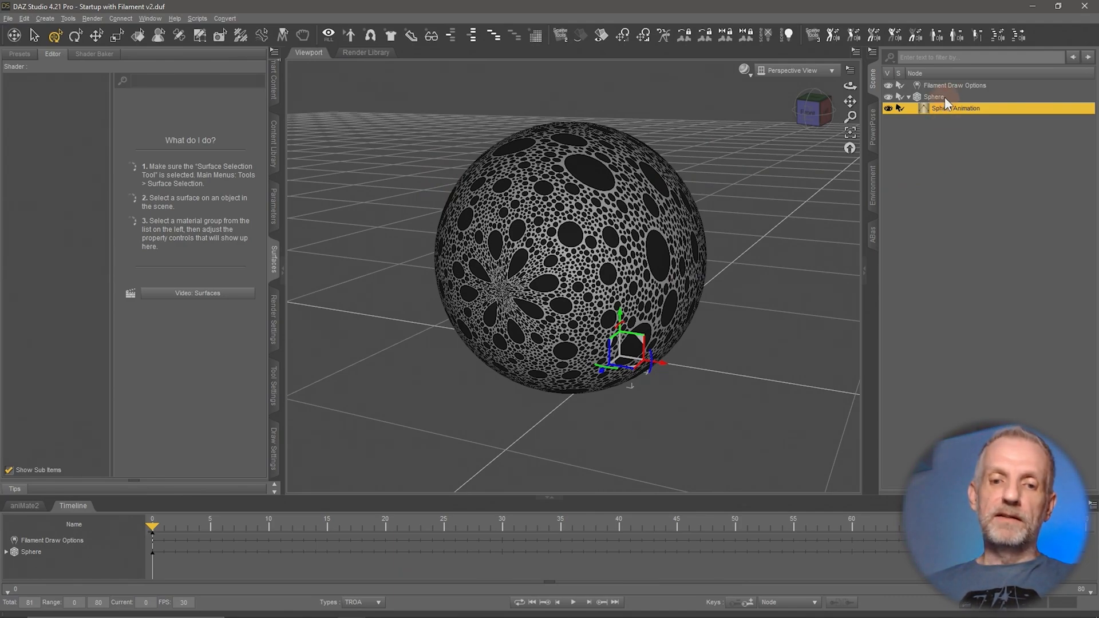
{"action": "left_click", "coordinate": [935, 97]}
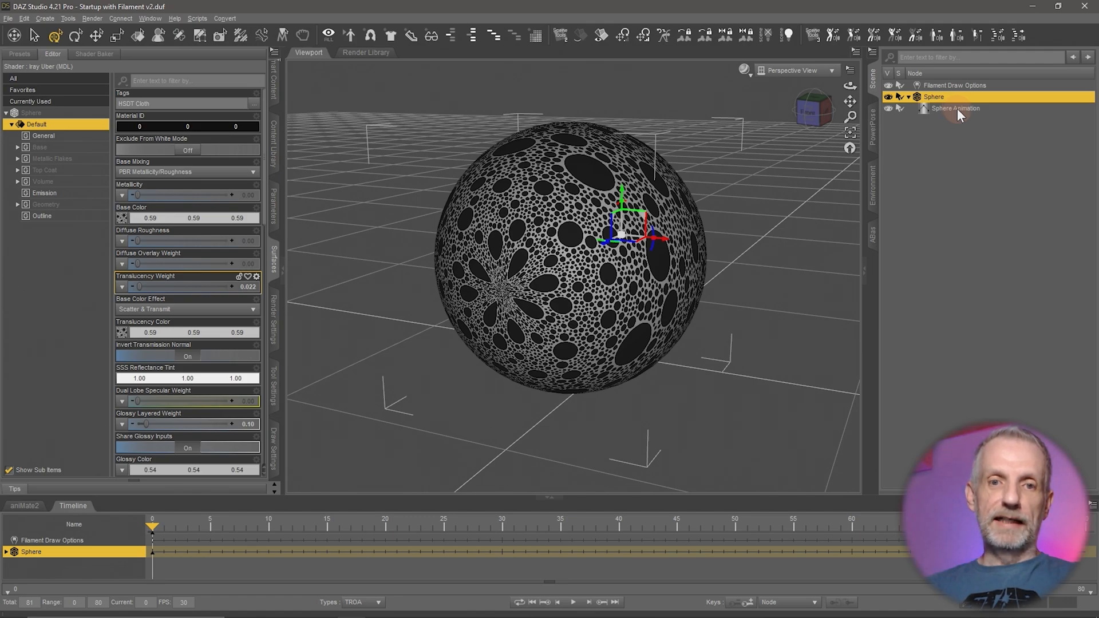
Step: Expand Sphere Animation's ABAS > Default > Geometry groups, view Tiling, and switch Enable On
{"action": "left_click", "coordinate": [956, 108]}
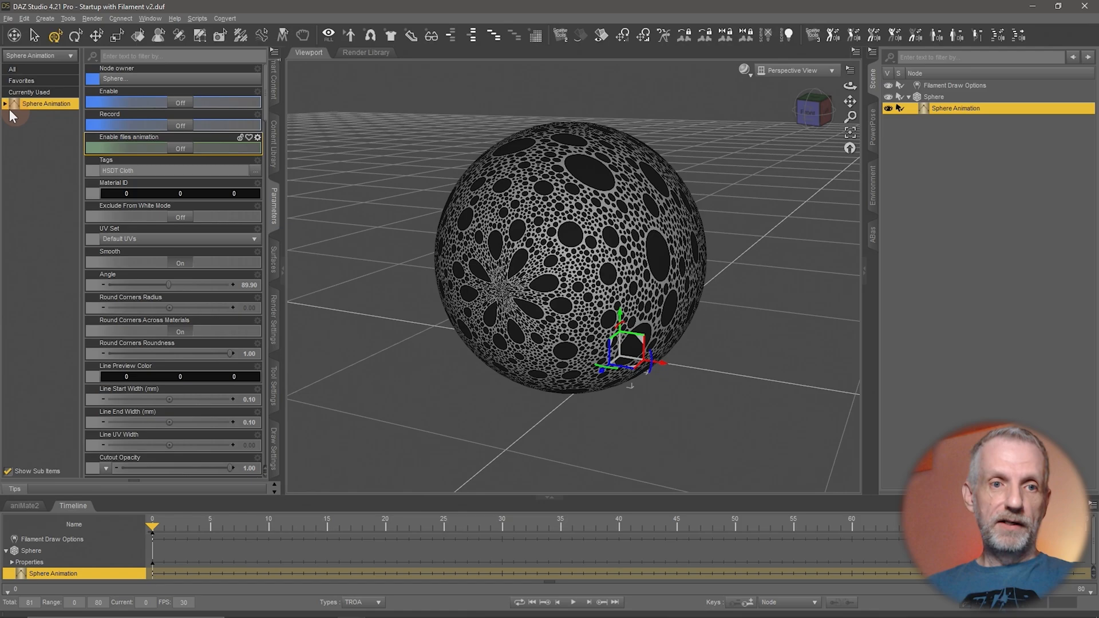
{"action": "left_click", "coordinate": [6, 104]}
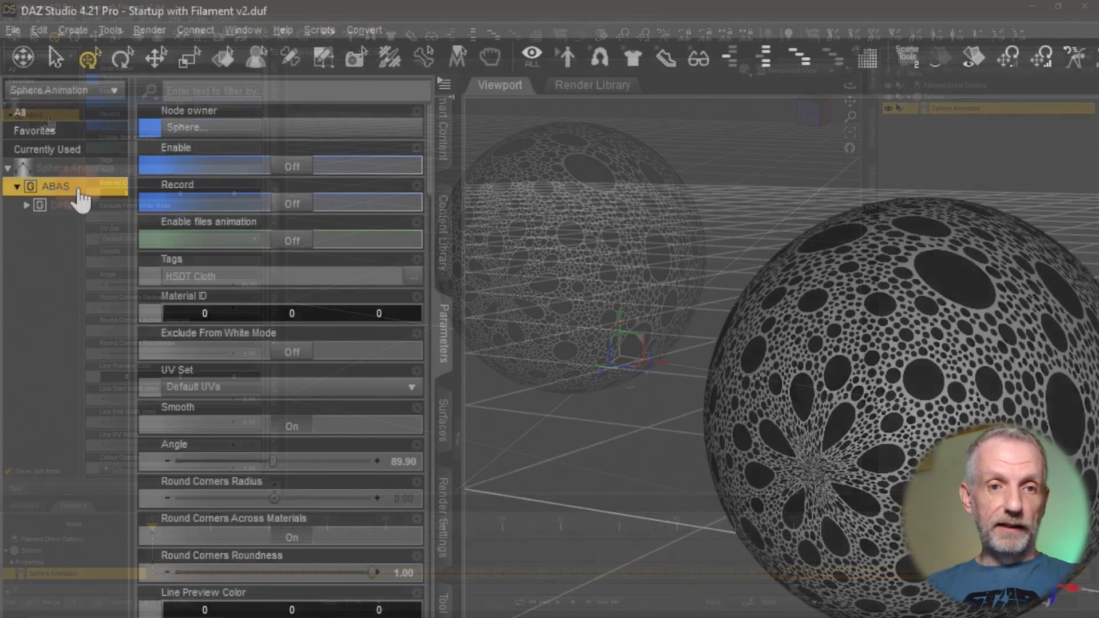
{"action": "left_click", "coordinate": [66, 205]}
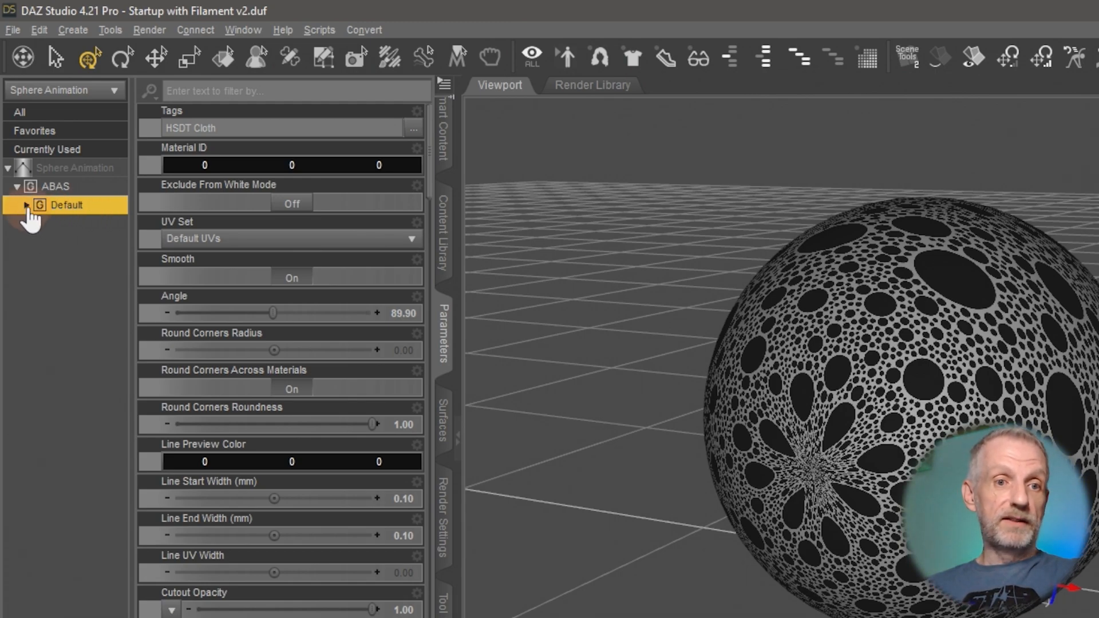
{"action": "left_click", "coordinate": [27, 205]}
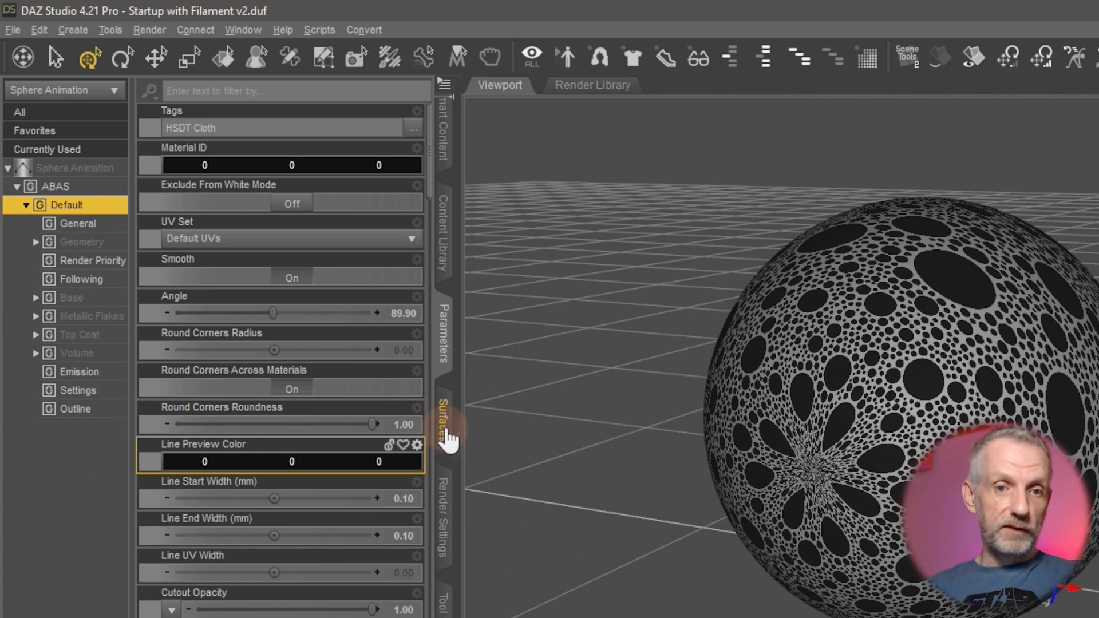
{"action": "mouse_move", "coordinate": [442, 351]}
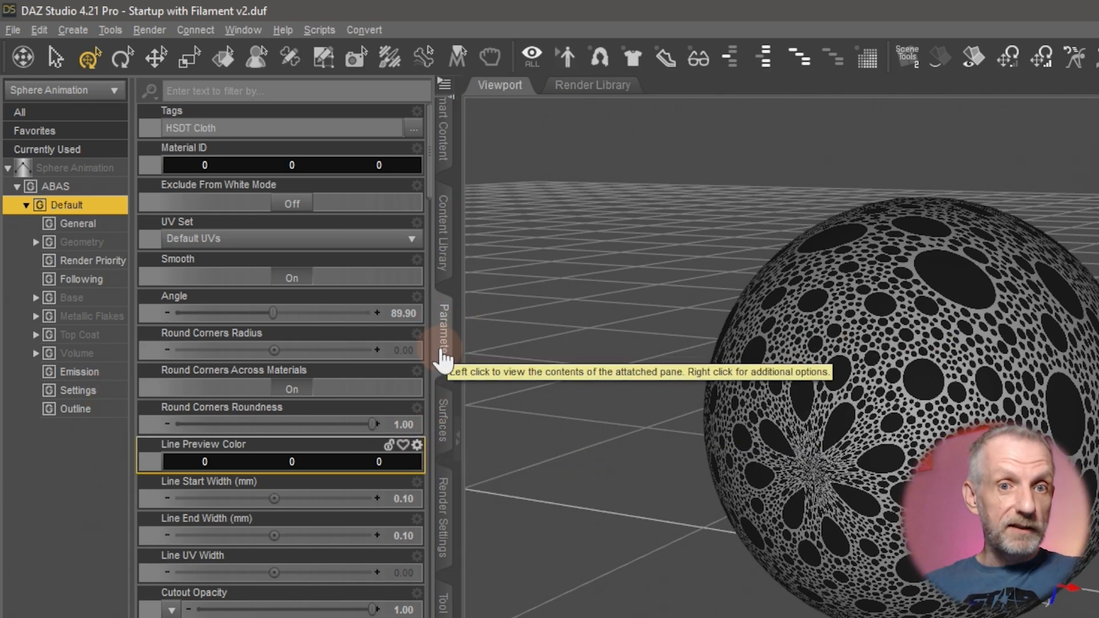
{"action": "mouse_move", "coordinate": [162, 302]}
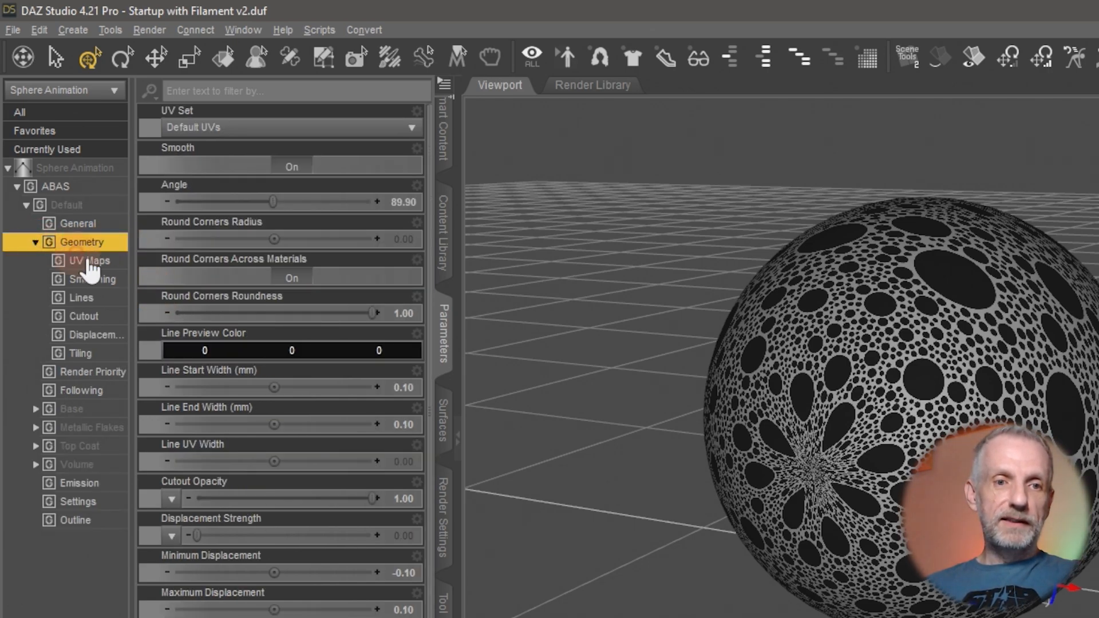
{"action": "left_click", "coordinate": [80, 352]}
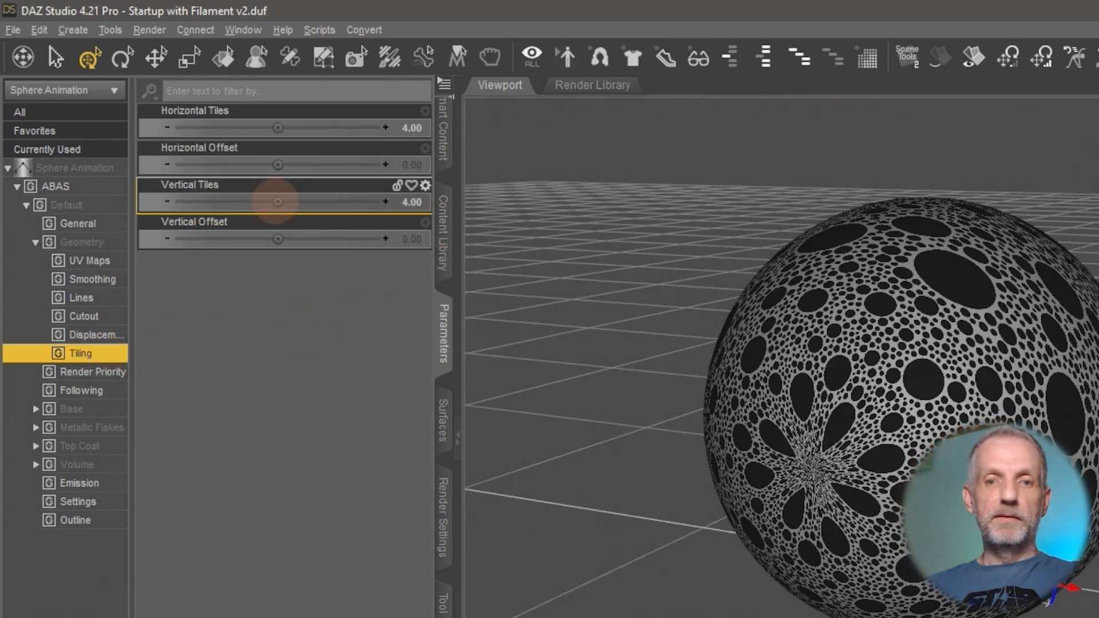
{"action": "left_click_drag", "start_coordinate": [278, 202], "coordinate": [314, 202]}
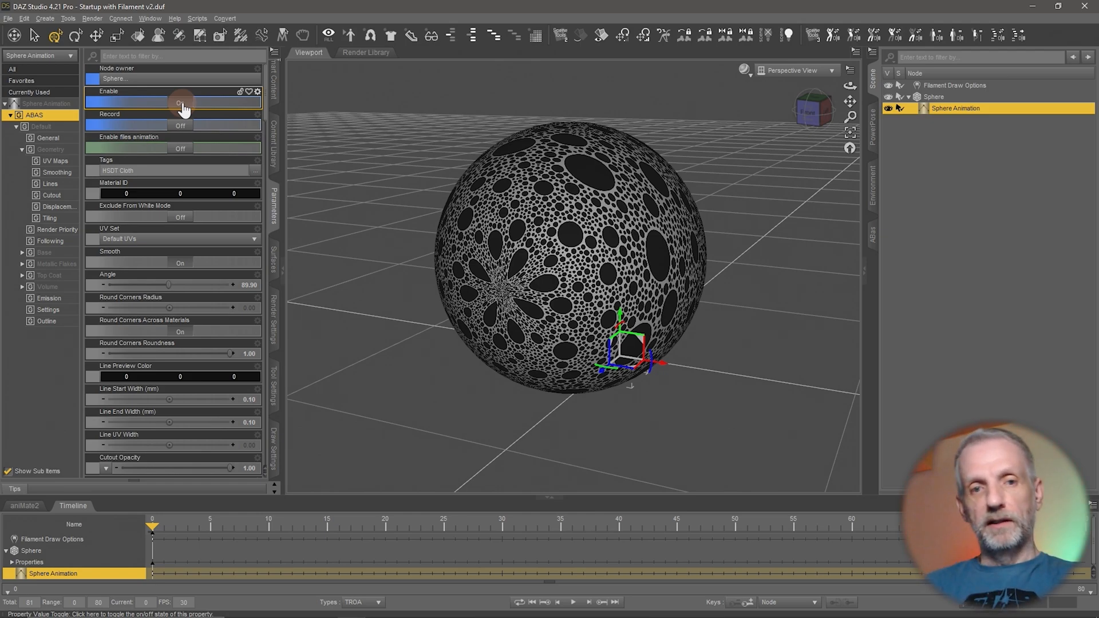
Step: Toggle Enable and filter to Tiling, leaving horizontal and vertical tiles at 4.00
{"action": "left_click", "coordinate": [180, 103]}
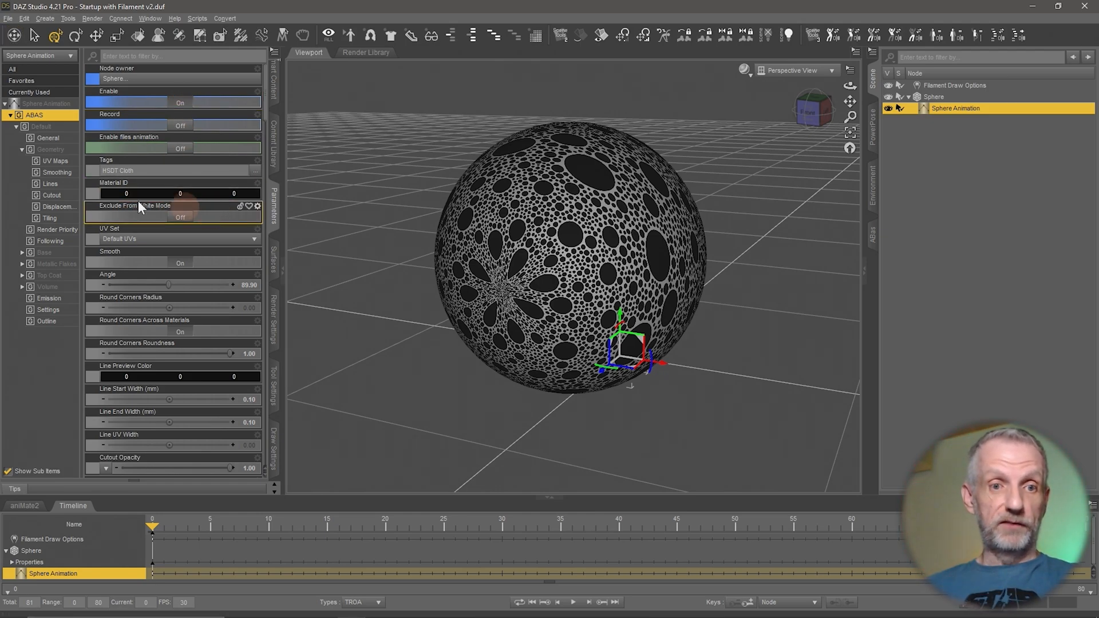
{"action": "left_click", "coordinate": [50, 217]}
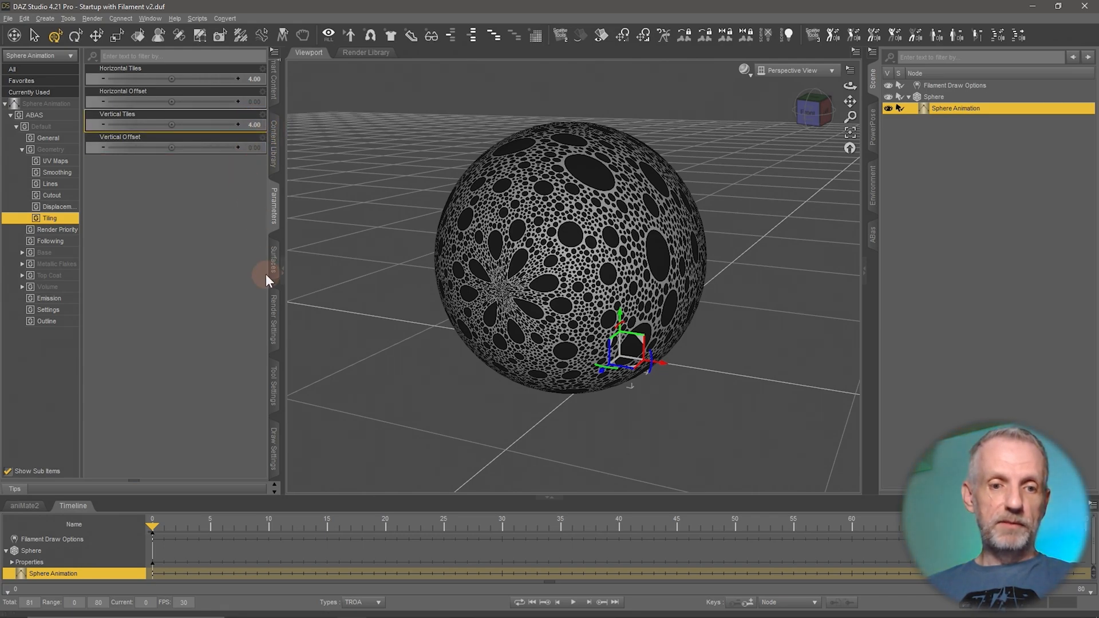
{"action": "mouse_move", "coordinate": [168, 147]}
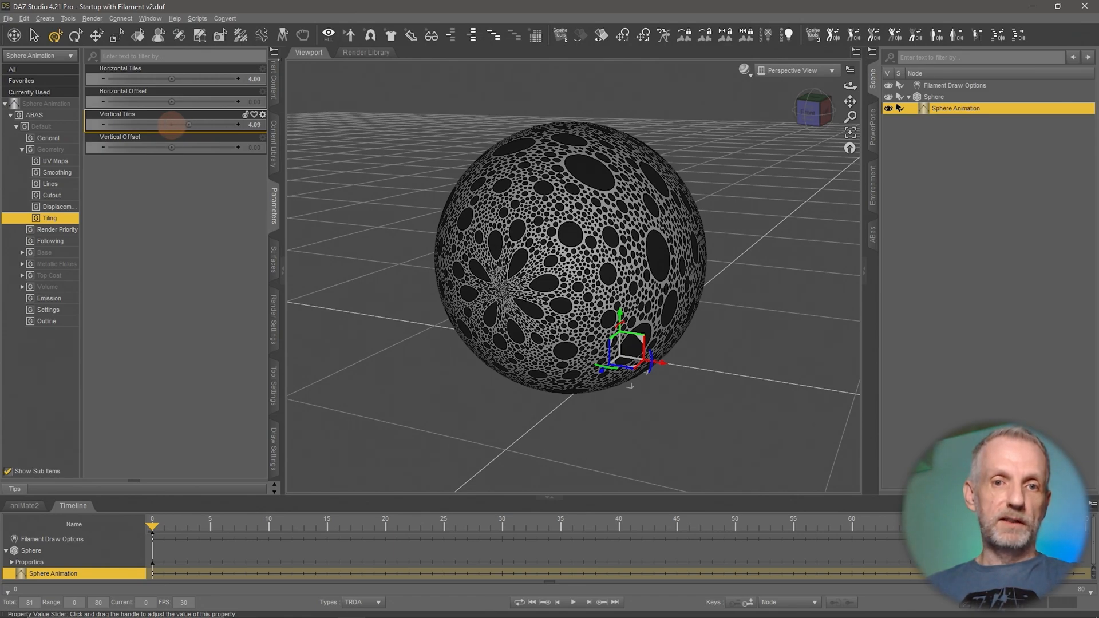
{"action": "left_click_drag", "start_coordinate": [186, 125], "coordinate": [184, 124]}
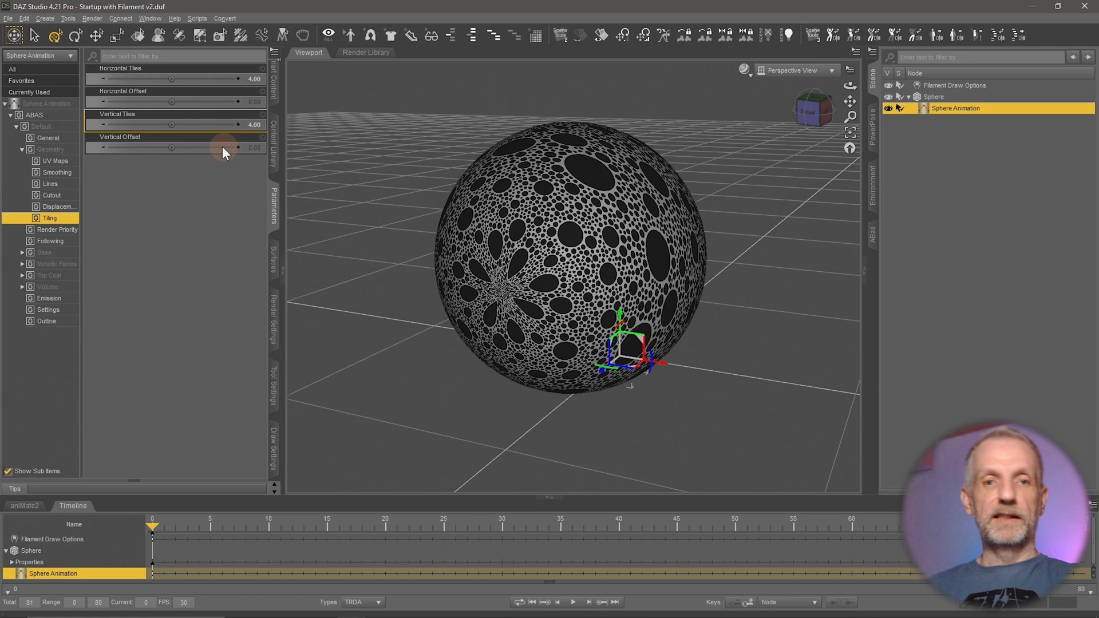
{"action": "mouse_move", "coordinate": [252, 142]}
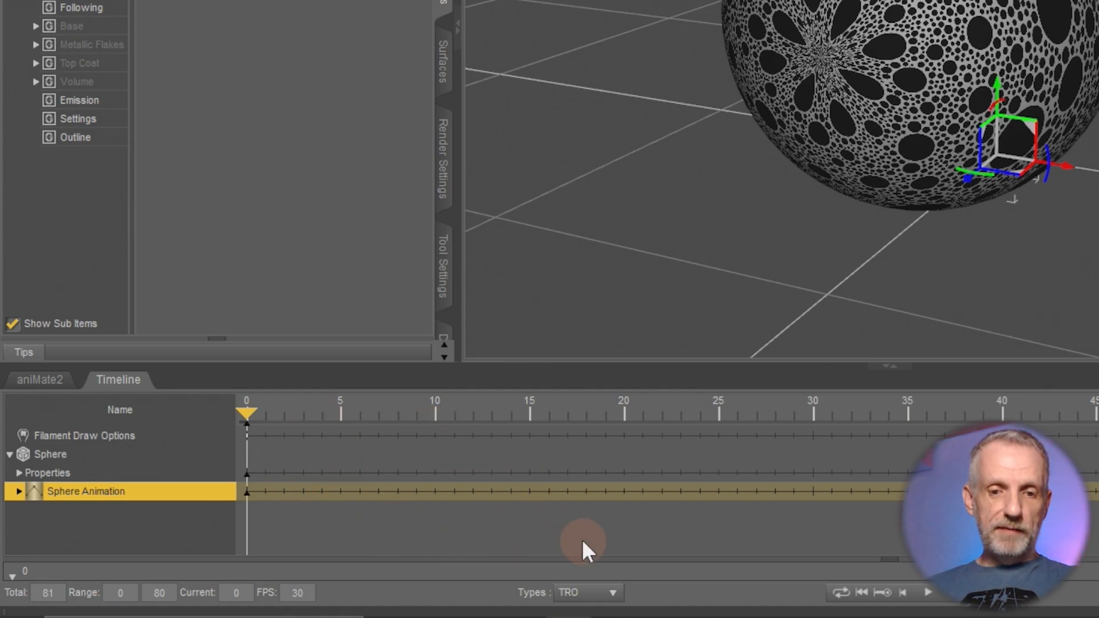
Step: Enable the Other property type in the timeline's Types filter for the Sphere Animation keys
{"action": "left_click", "coordinate": [587, 592]}
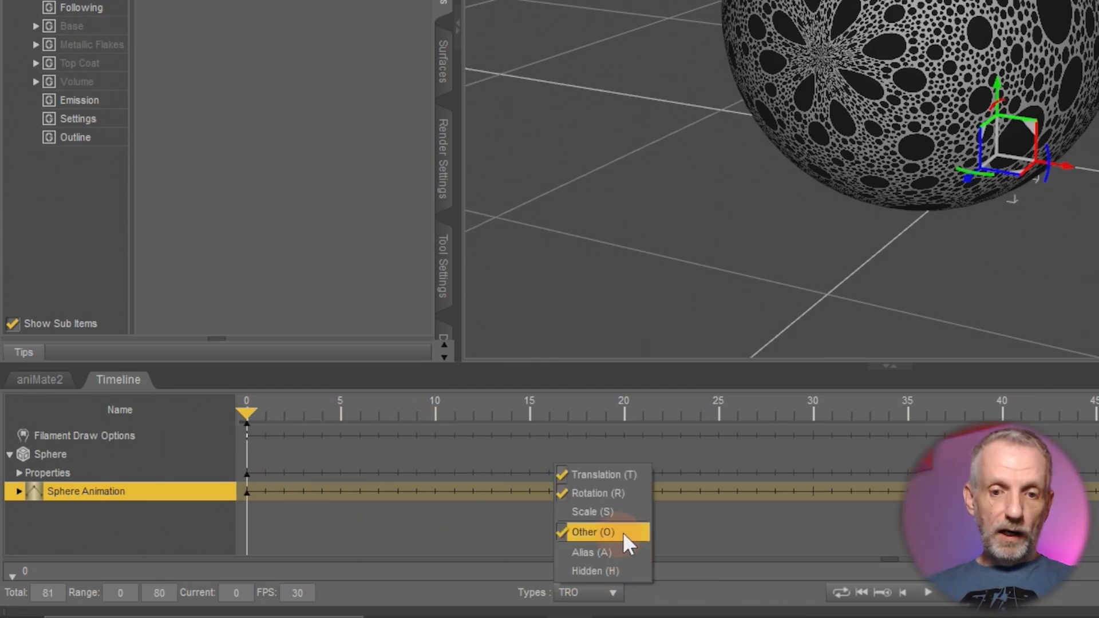
{"action": "mouse_move", "coordinate": [642, 550]}
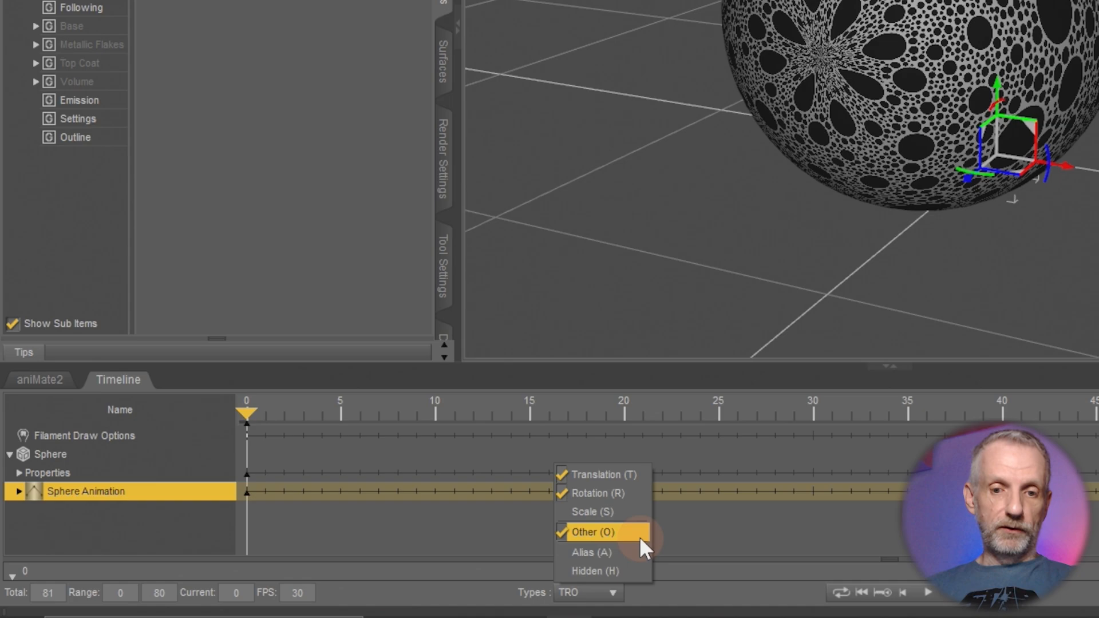
{"action": "mouse_move", "coordinate": [637, 512]}
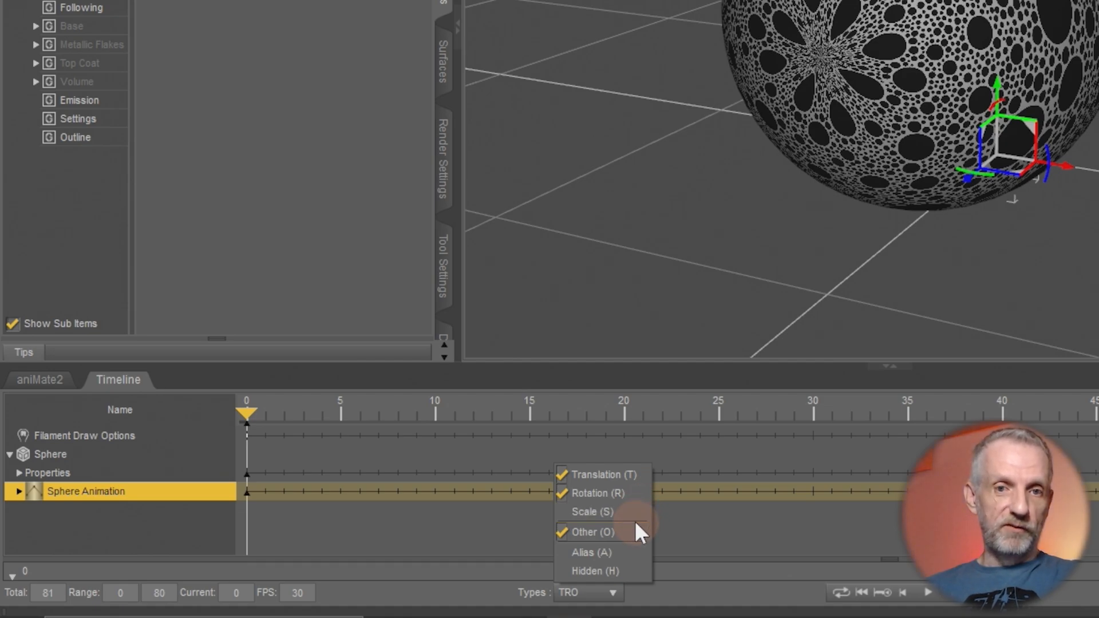
{"action": "mouse_move", "coordinate": [592, 532]}
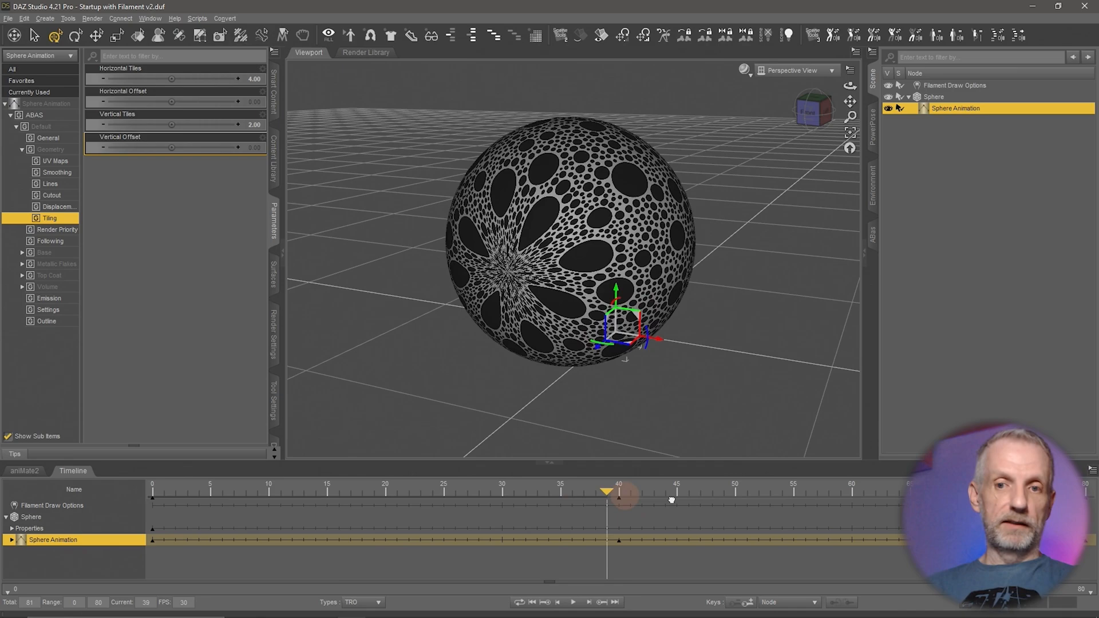
{"action": "left_click", "coordinate": [573, 602]}
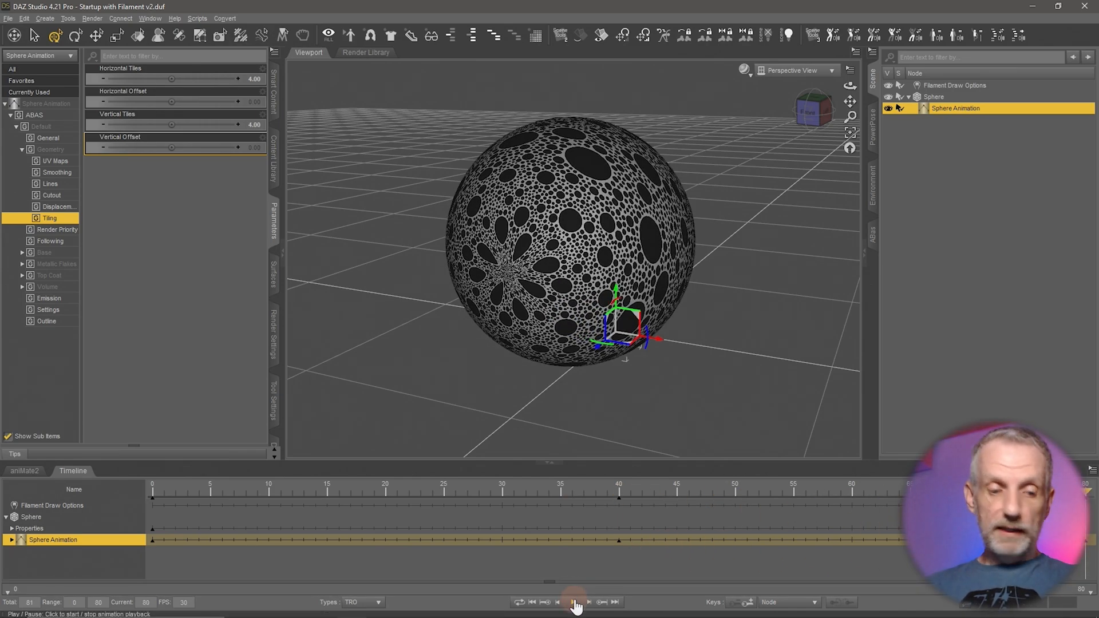
{"action": "left_click", "coordinate": [574, 602]}
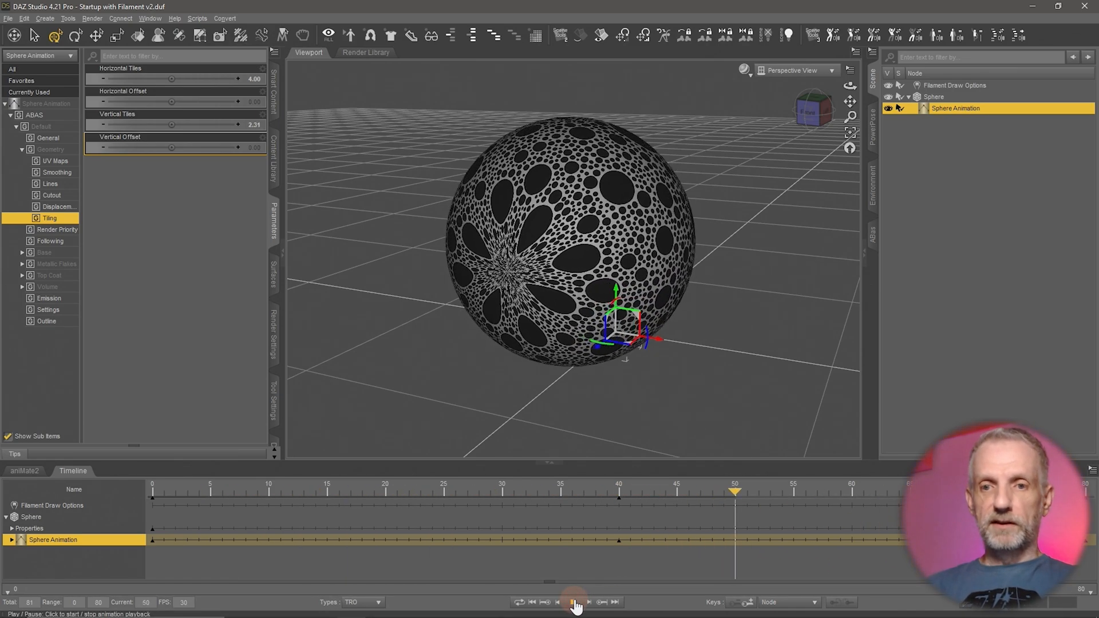
{"action": "left_click", "coordinate": [575, 601]}
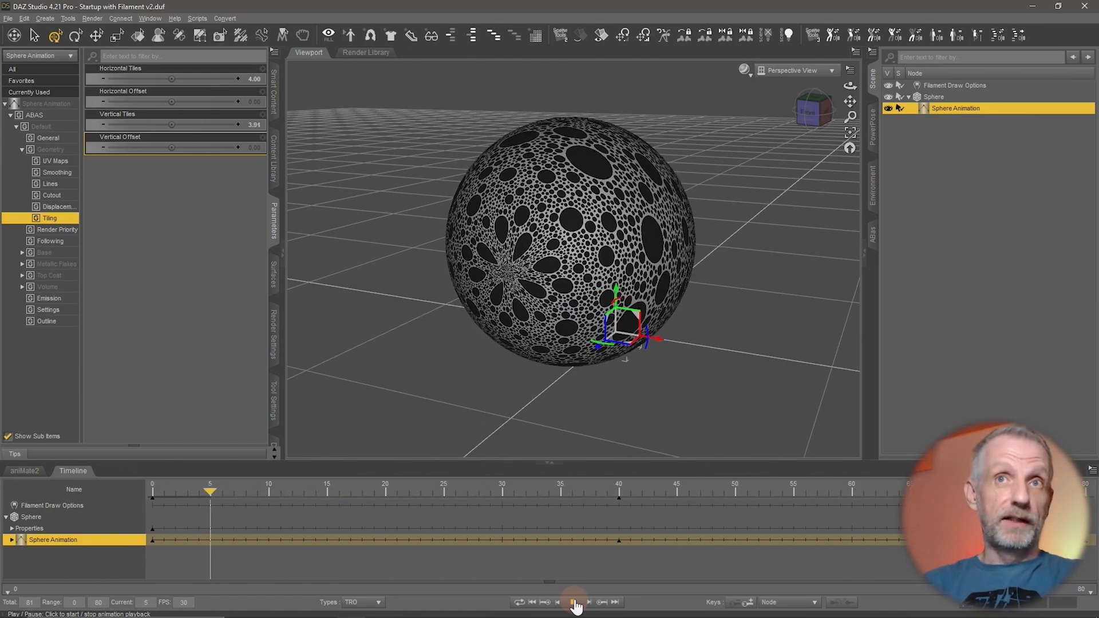
{"action": "left_click", "coordinate": [574, 602]}
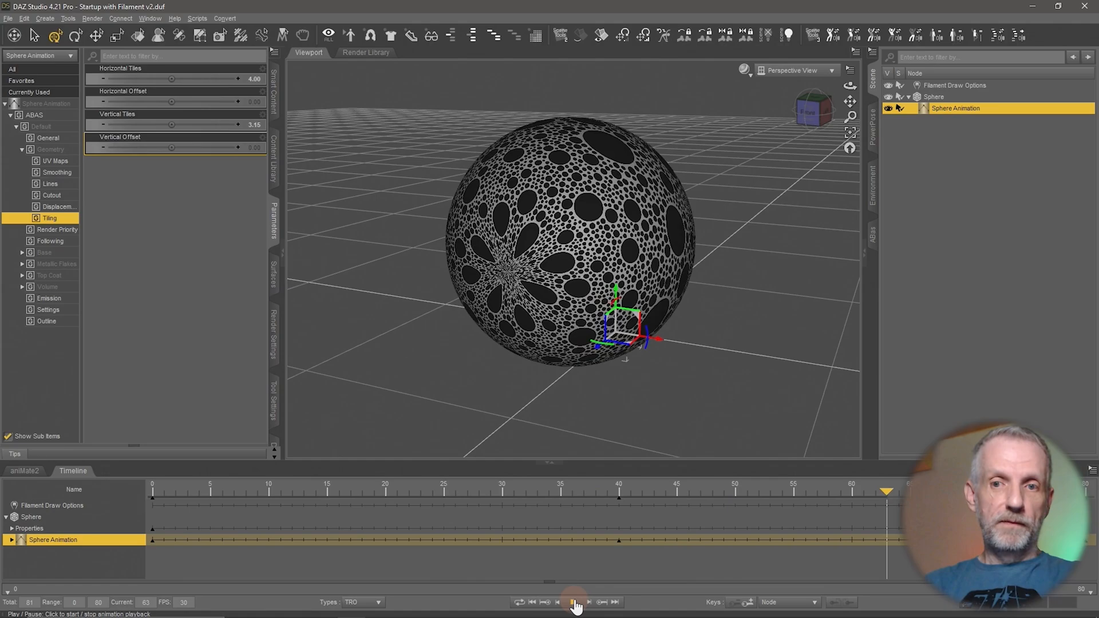
{"action": "left_click", "coordinate": [575, 602]}
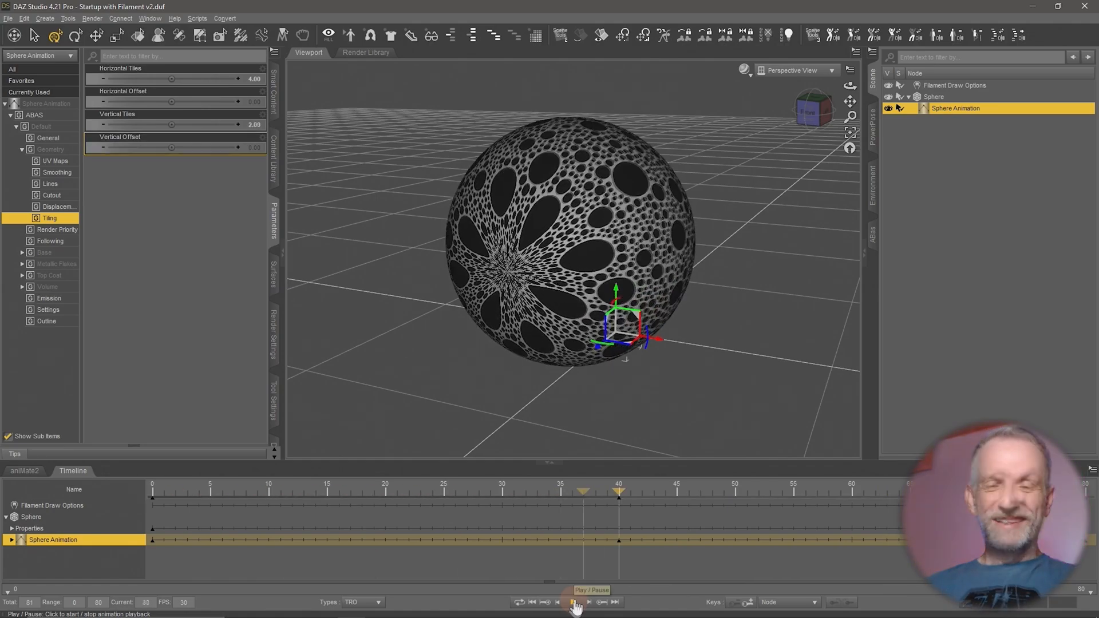
{"action": "left_click", "coordinate": [575, 602]}
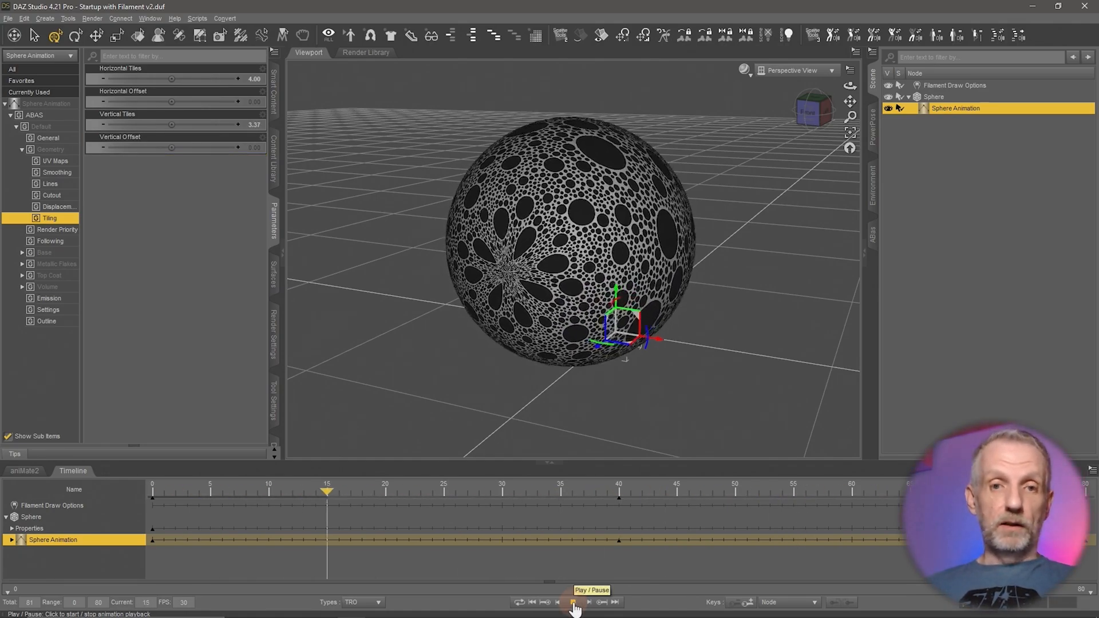
{"action": "left_click", "coordinate": [575, 603]}
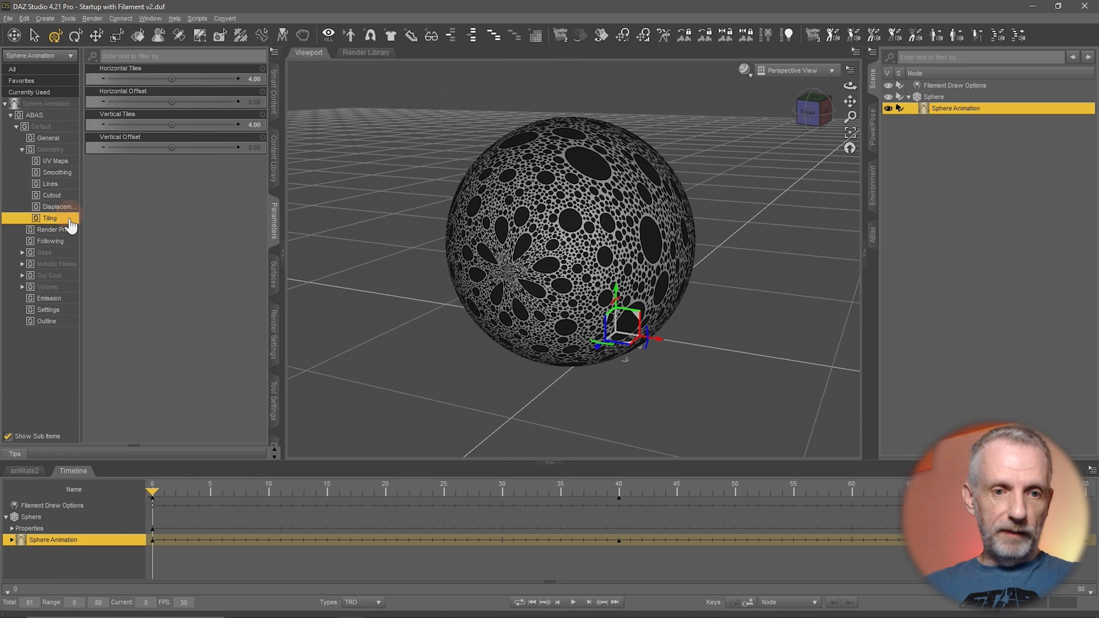
{"action": "mouse_move", "coordinate": [62, 203]}
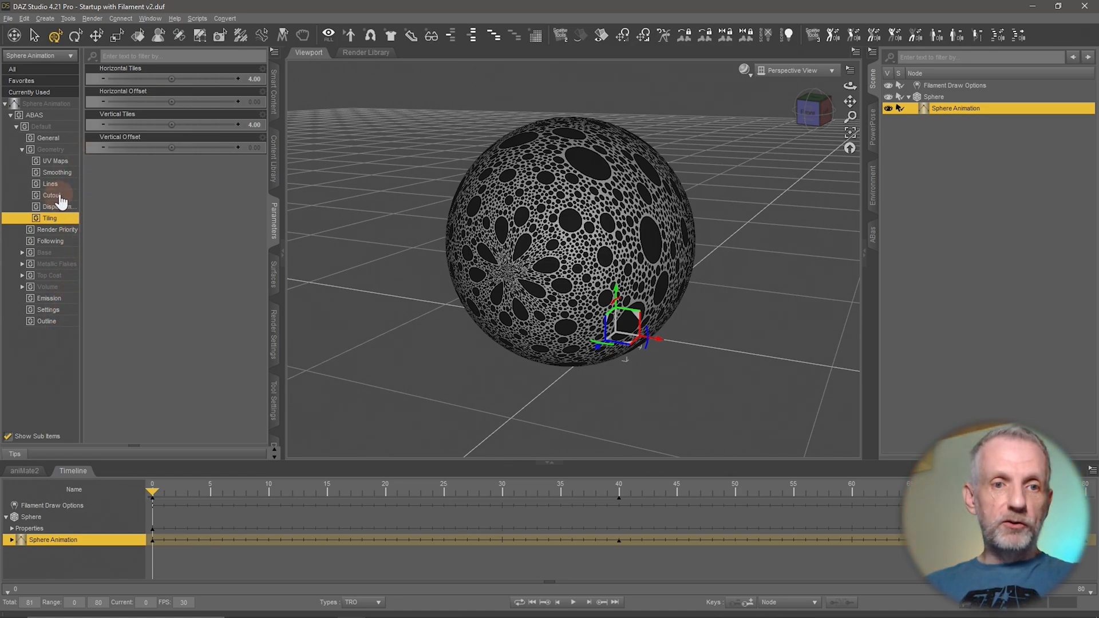
Step: Key the sphere's Cutout Opacity at 1.00 on frame 0 and near 0 on the last frame
{"action": "left_click", "coordinate": [51, 195]}
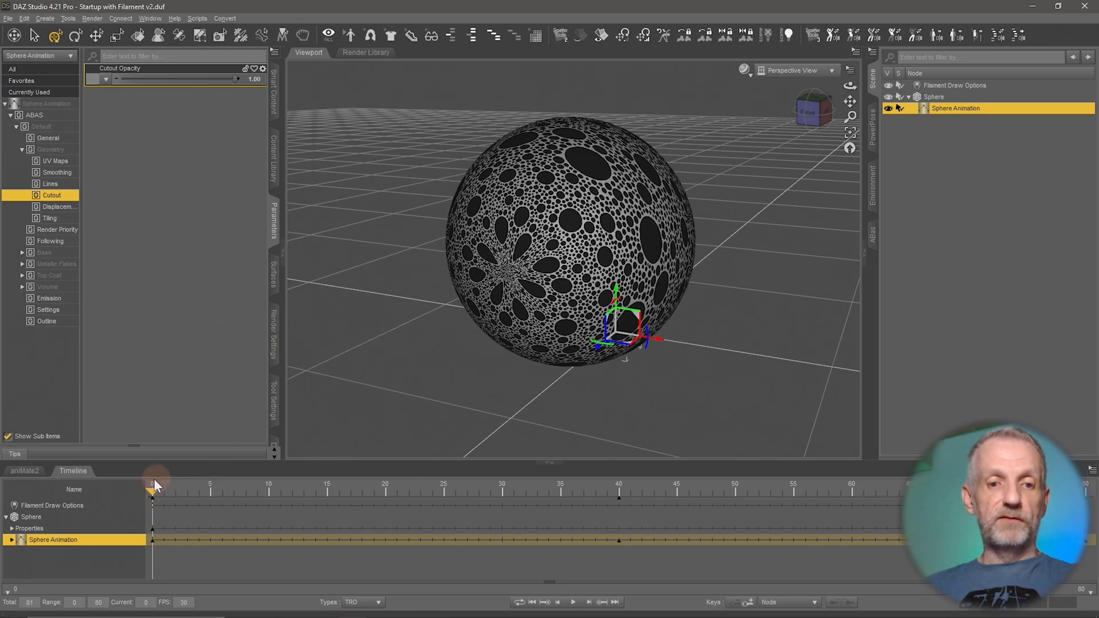
{"action": "left_click_drag", "start_coordinate": [236, 79], "coordinate": [222, 78]}
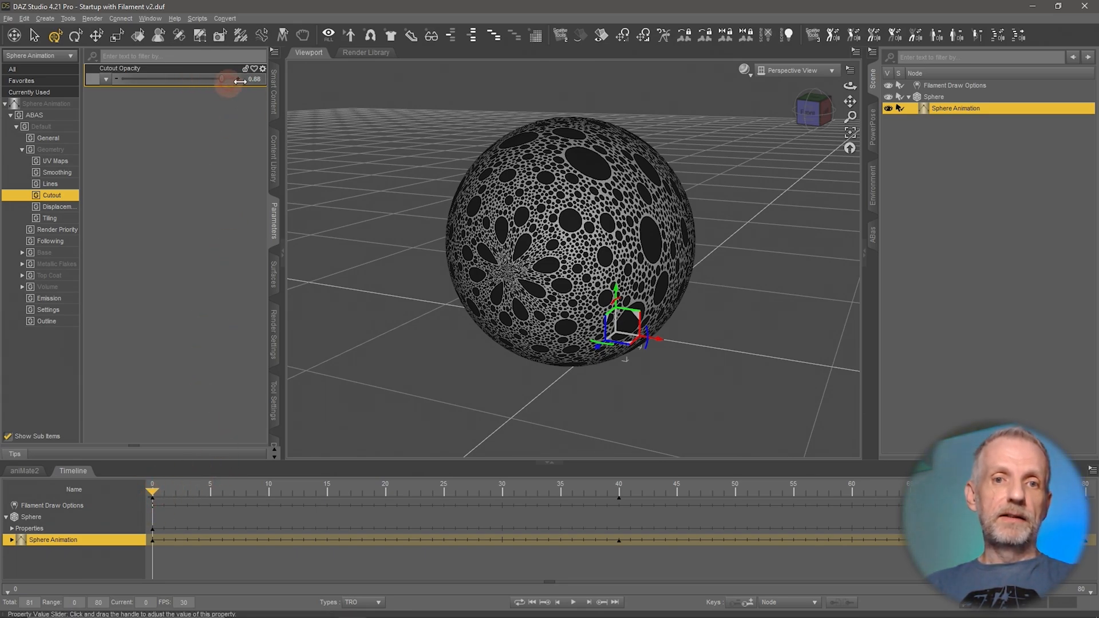
{"action": "left_click_drag", "start_coordinate": [221, 83], "coordinate": [238, 83]}
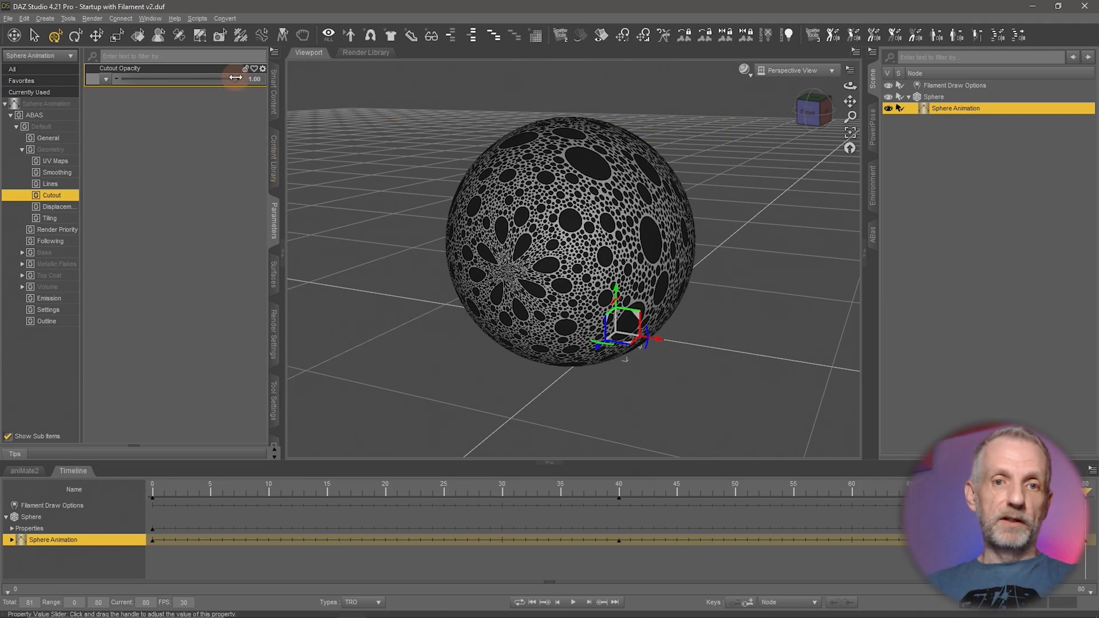
{"action": "left_click_drag", "start_coordinate": [238, 78], "coordinate": [119, 78]}
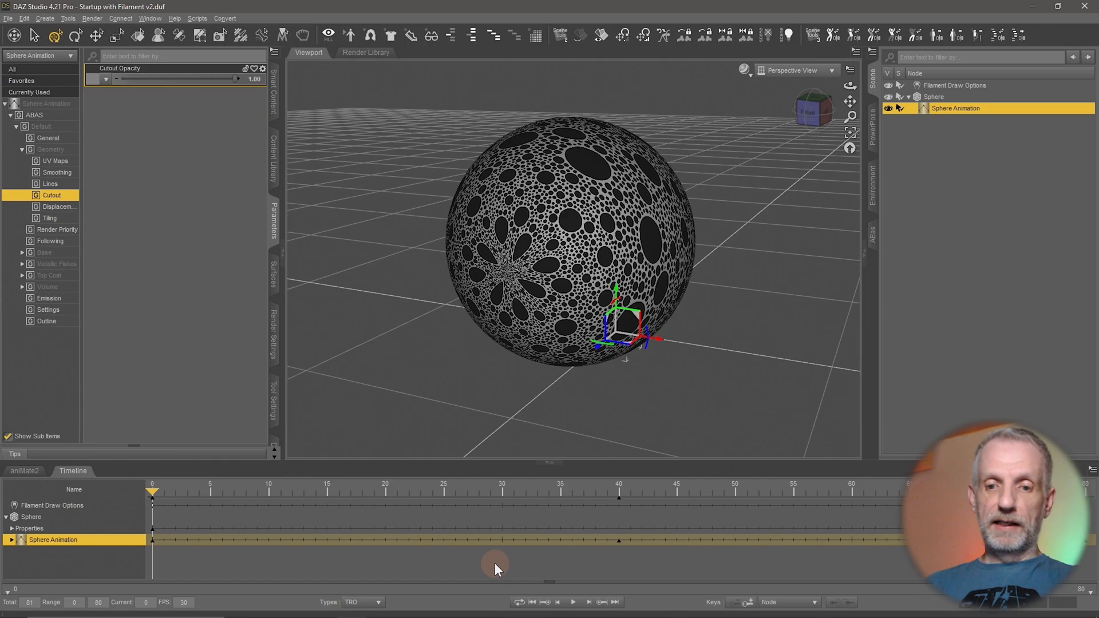
Step: Play the cutout opacity fade animation, then stop playback
{"action": "left_click", "coordinate": [574, 602]}
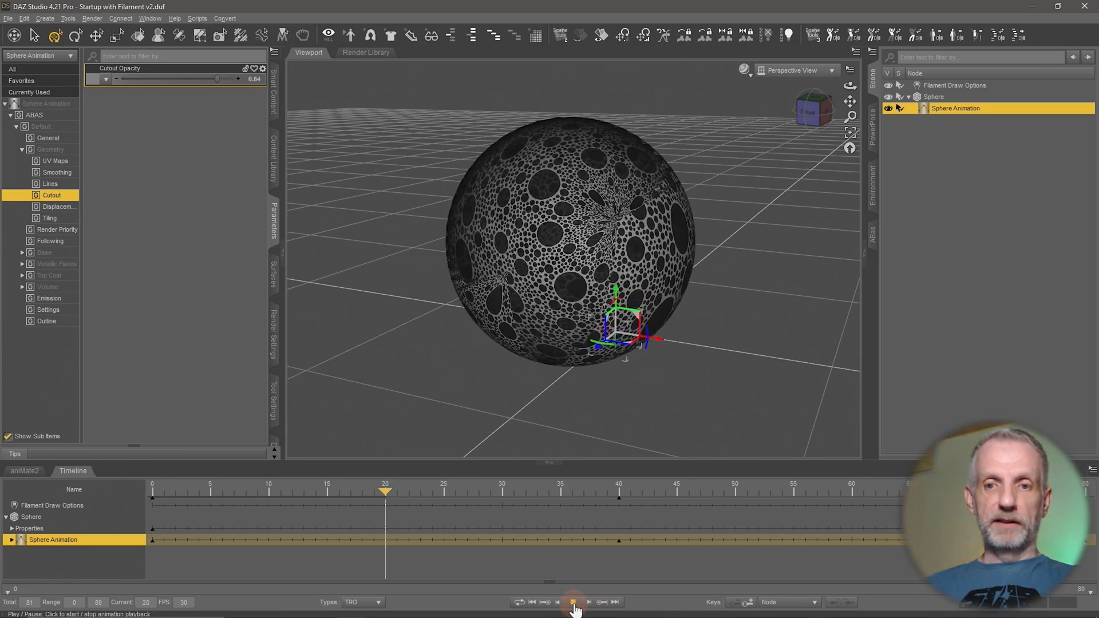
{"action": "left_click", "coordinate": [574, 602]}
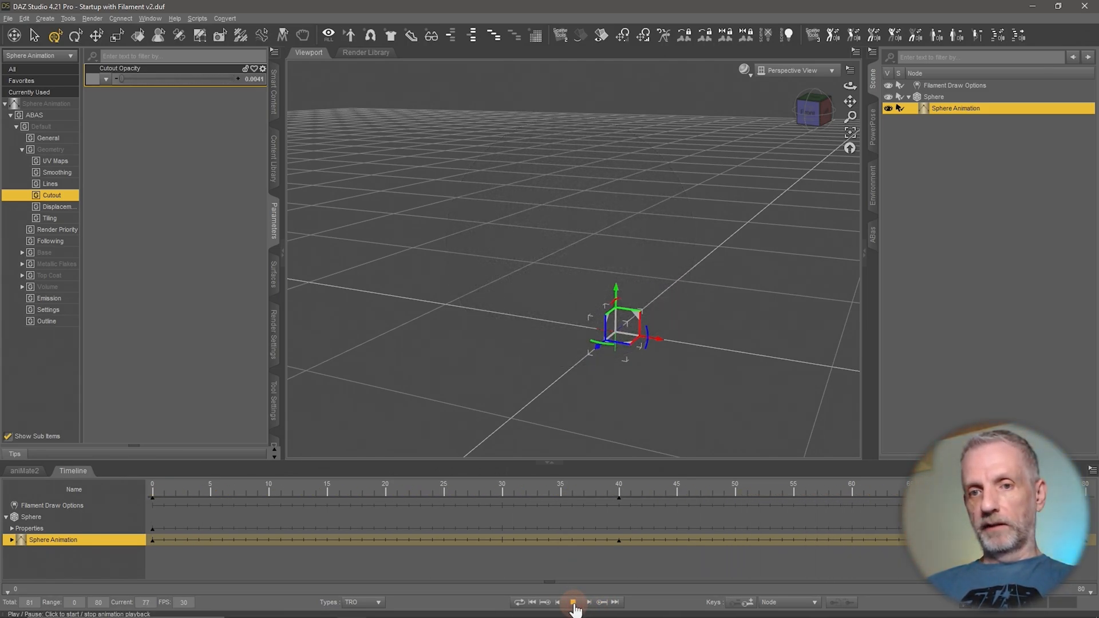
{"action": "left_click", "coordinate": [573, 602]}
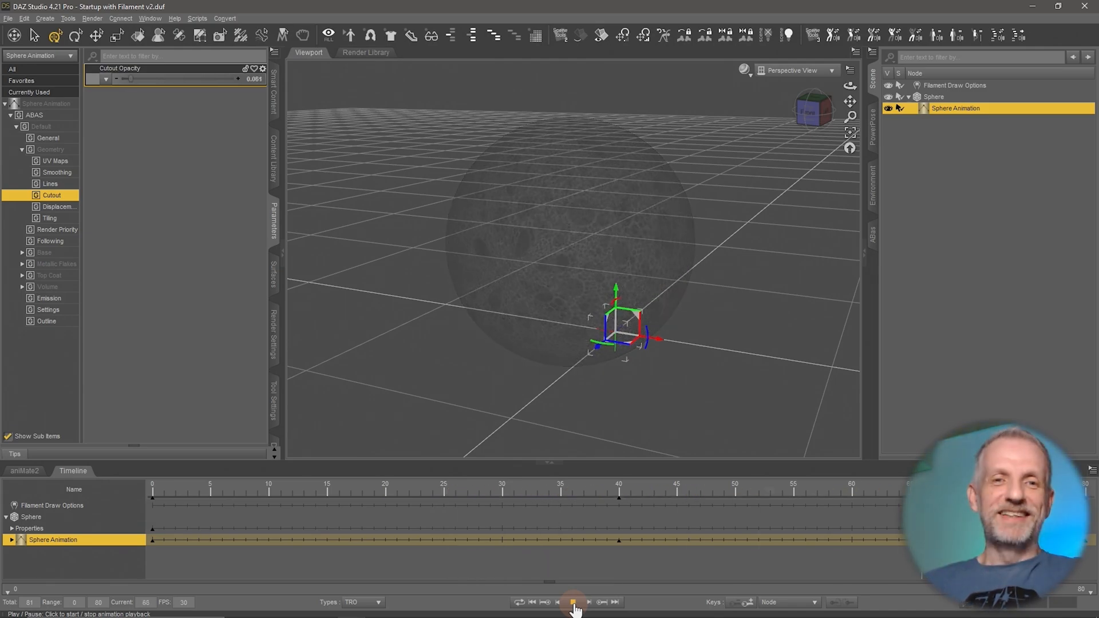
{"action": "left_click", "coordinate": [574, 602]}
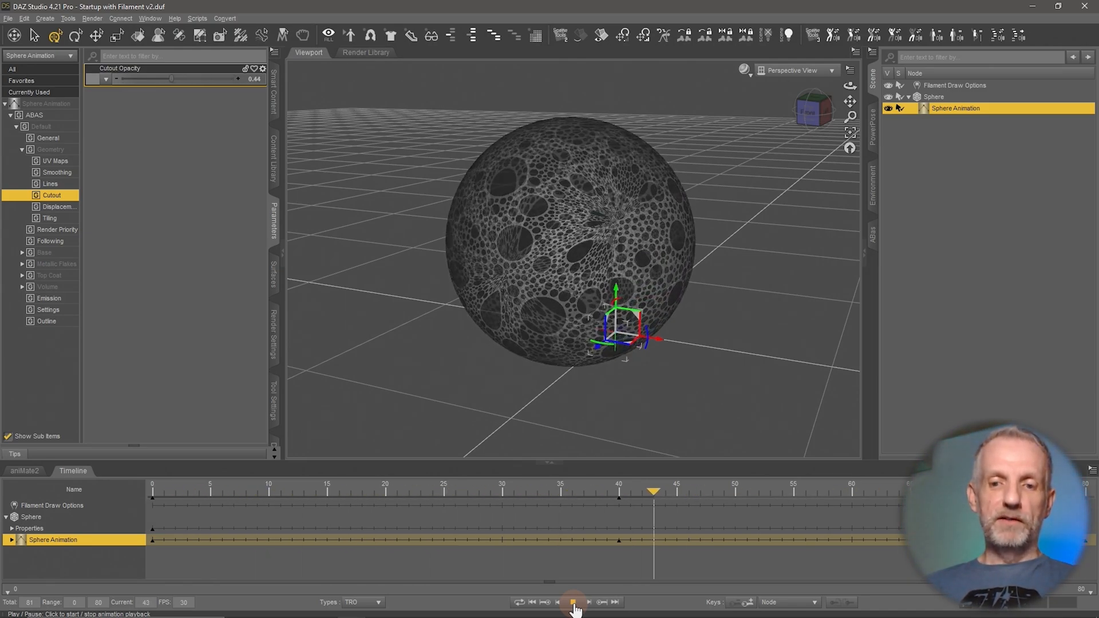
{"action": "left_click", "coordinate": [573, 602]}
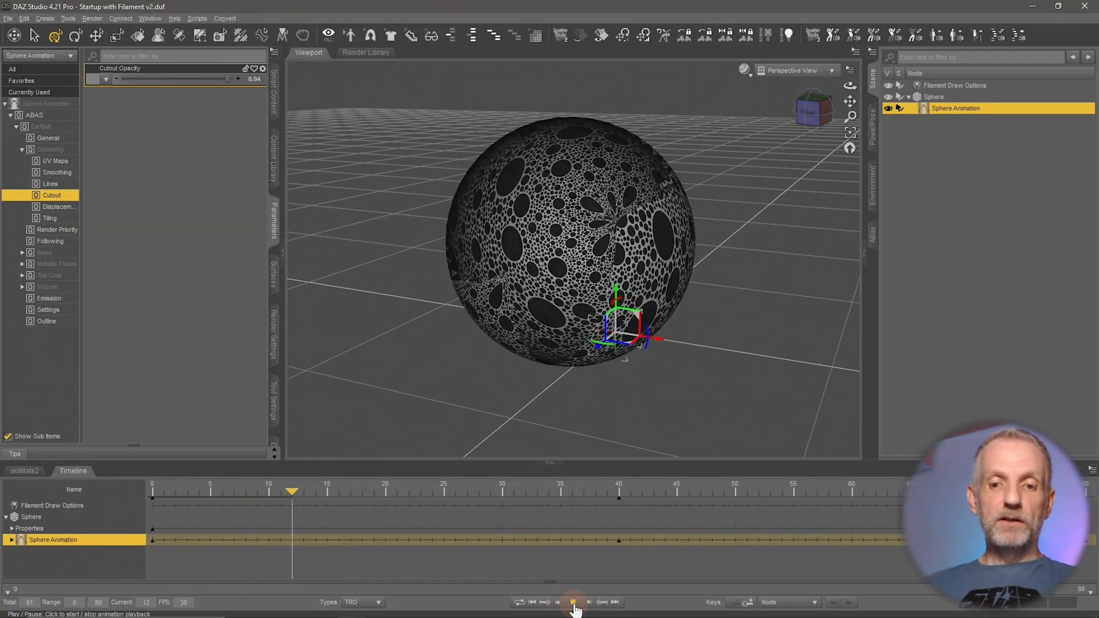
{"action": "left_click", "coordinate": [574, 602]}
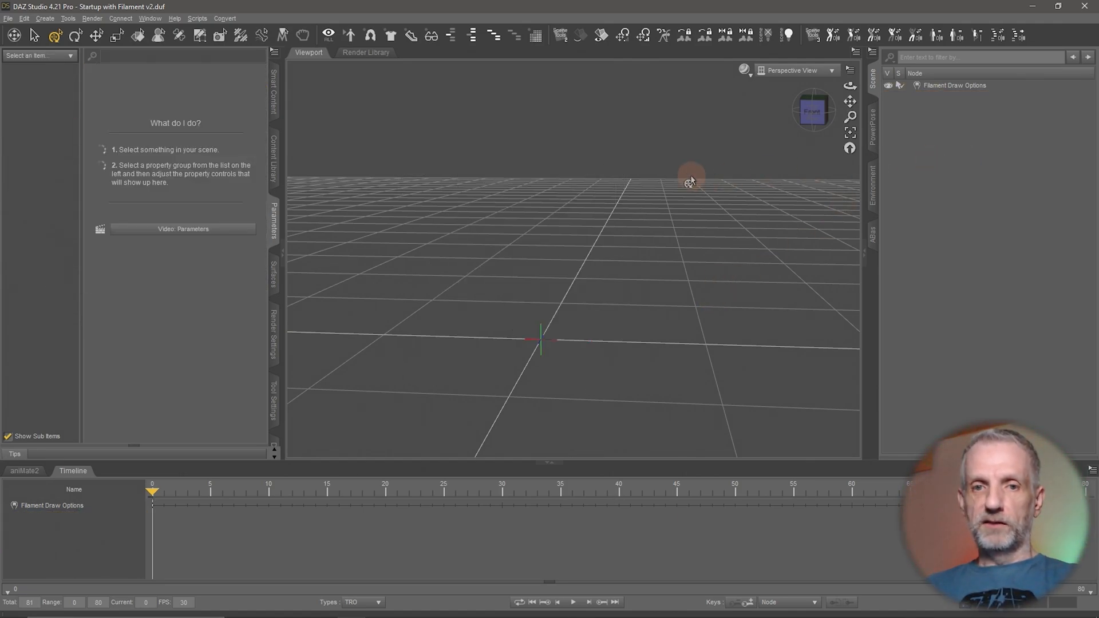
Step: Create a Plane primitive through Create > New Primitive and select it
{"action": "left_click", "coordinate": [44, 18]}
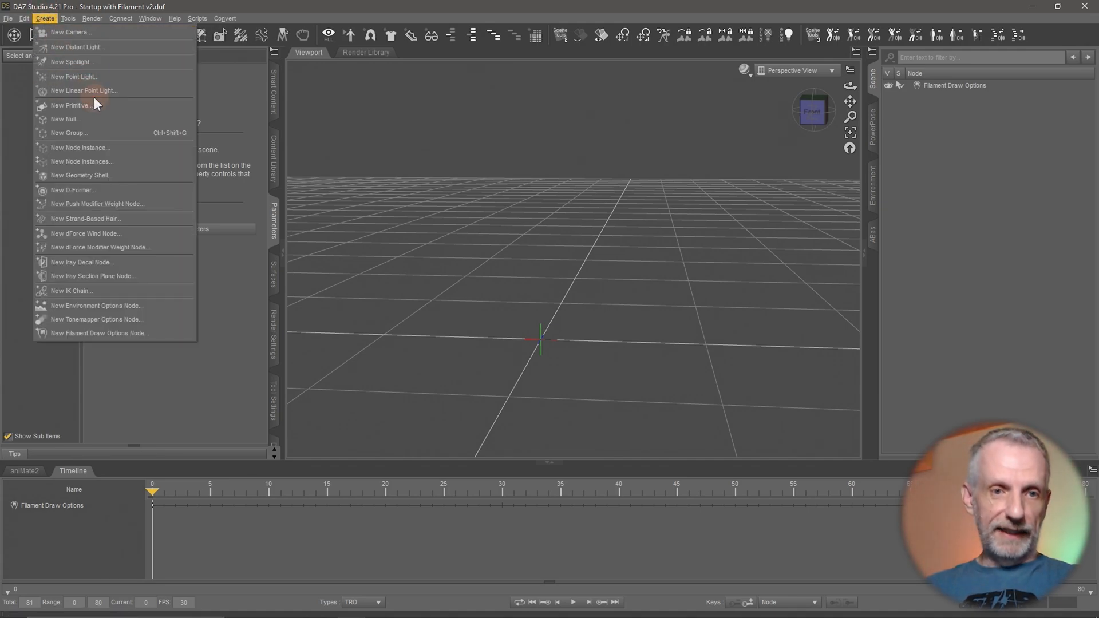
{"action": "left_click", "coordinate": [68, 105]}
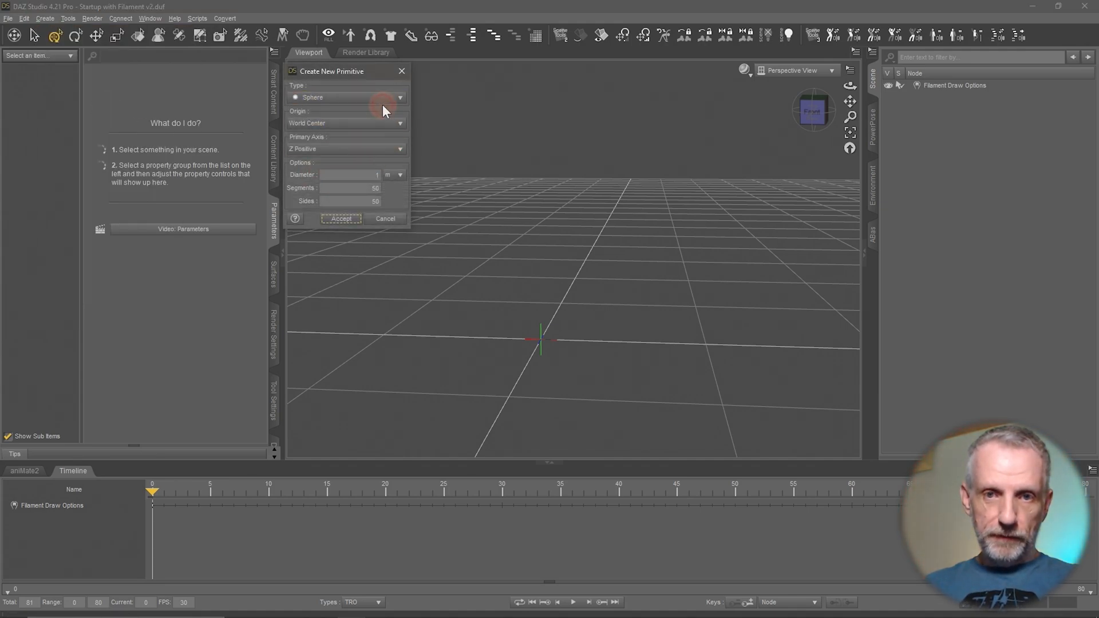
{"action": "left_click", "coordinate": [343, 97]}
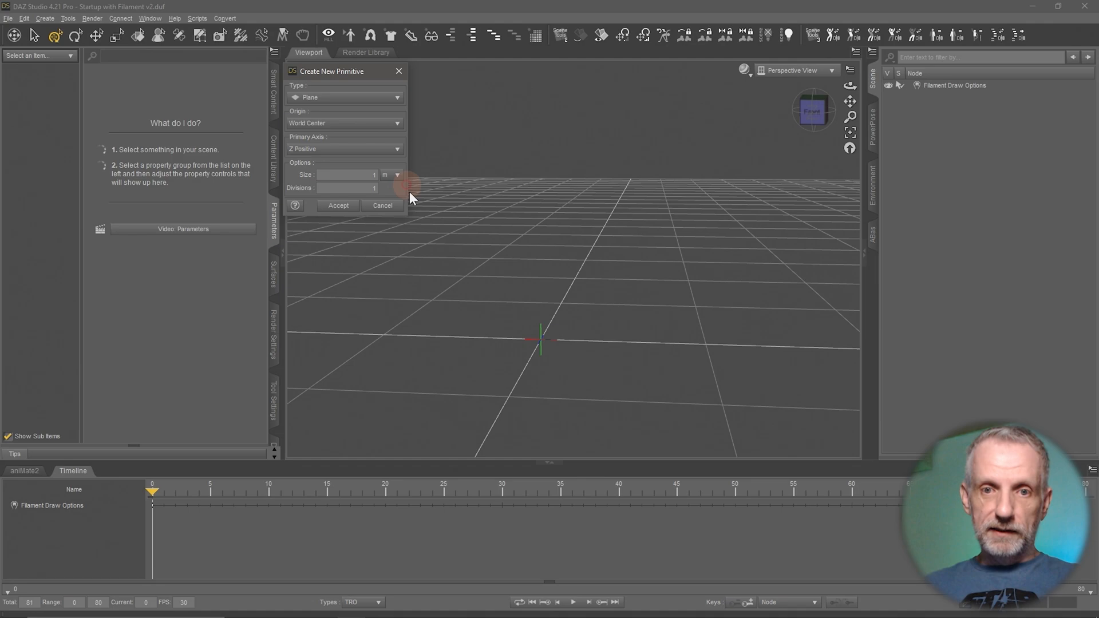
{"action": "mouse_move", "coordinate": [344, 149]}
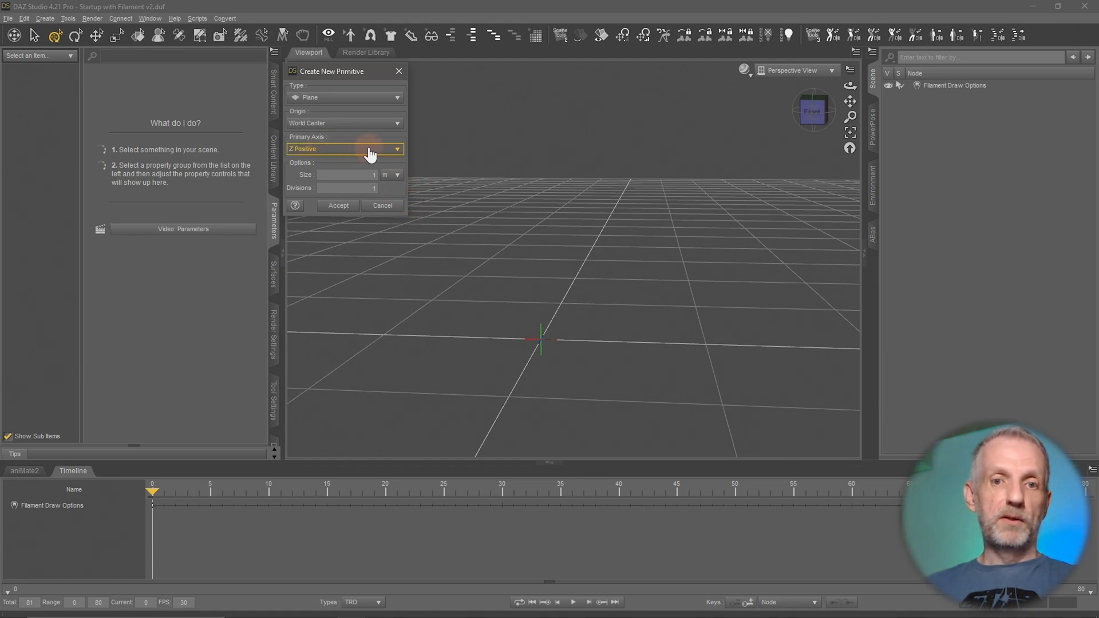
{"action": "left_click", "coordinate": [337, 205]}
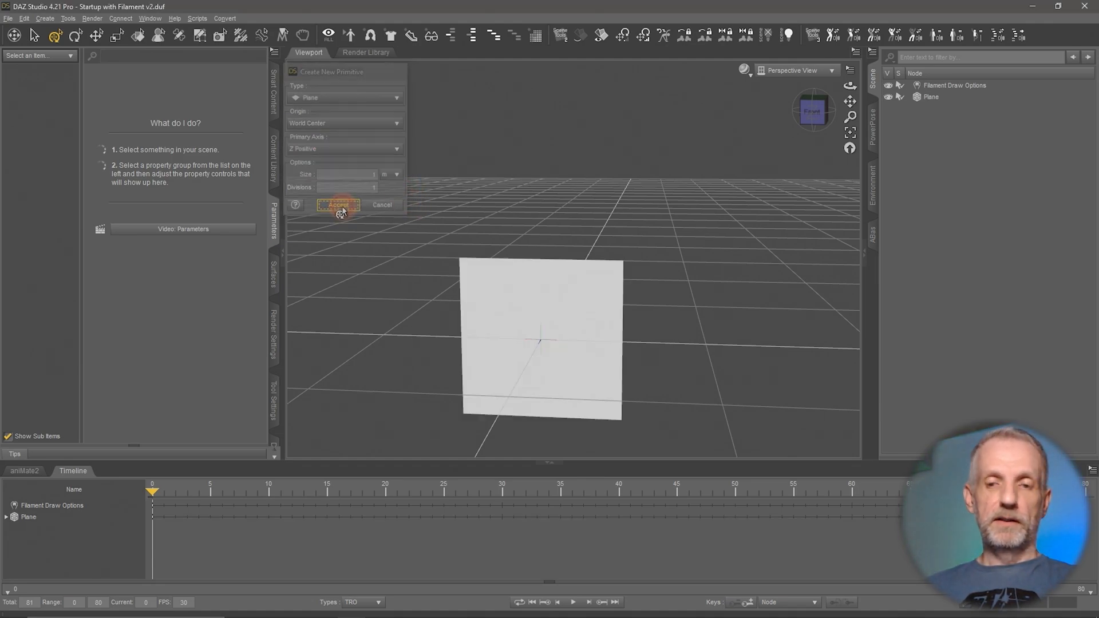
{"action": "left_click", "coordinate": [338, 205]}
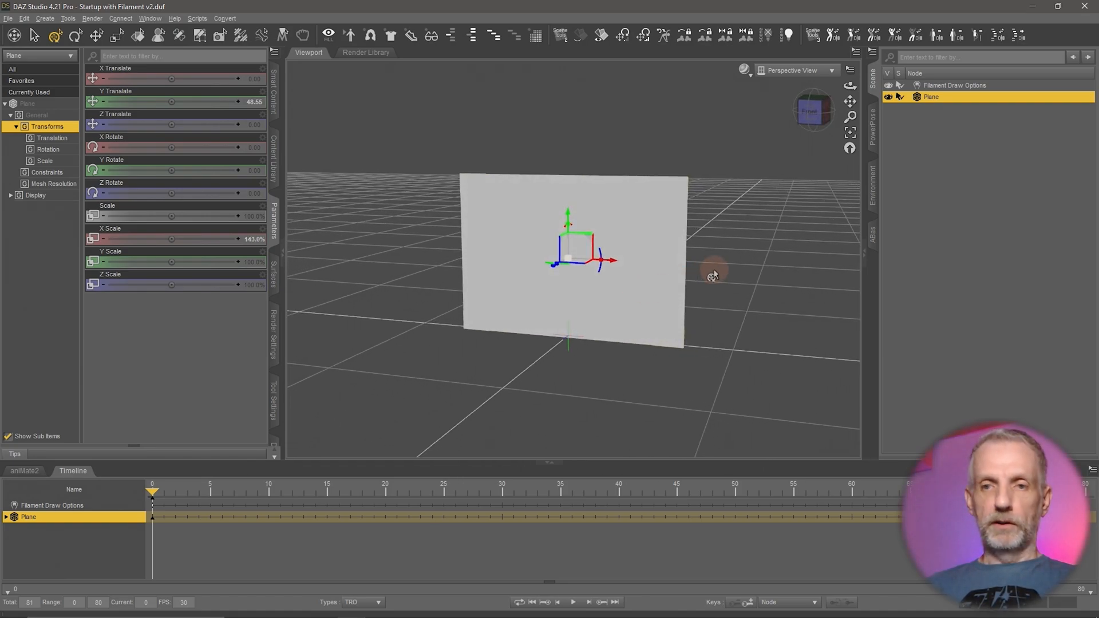
{"action": "mouse_move", "coordinate": [749, 244]}
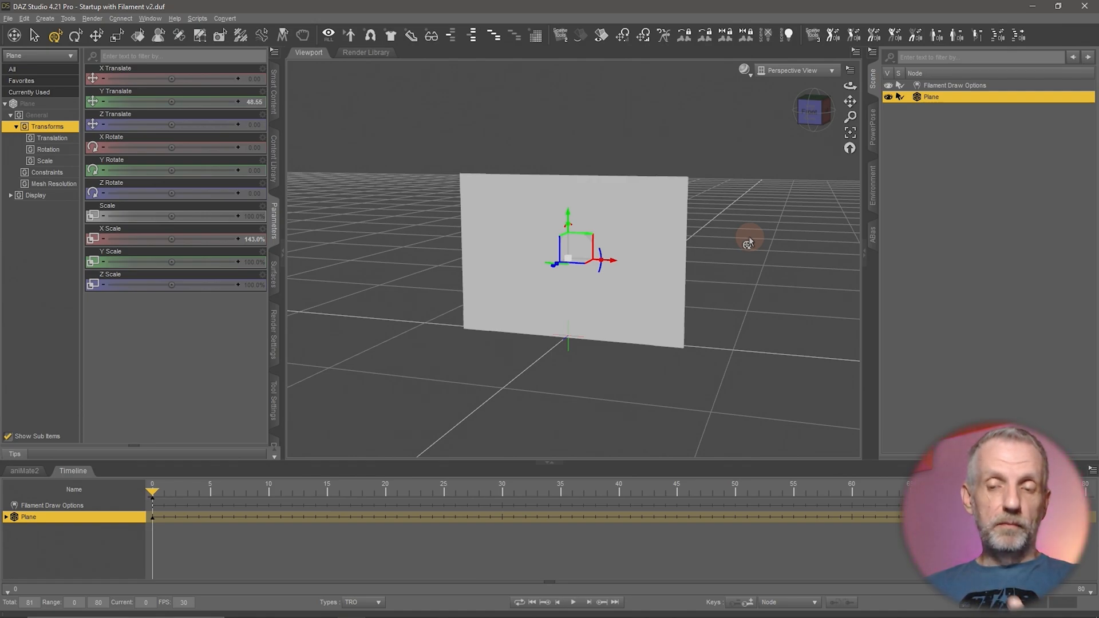
Step: Create the default-named Animated Shader node on the plane from the ABAS pane
{"action": "left_click", "coordinate": [872, 234]}
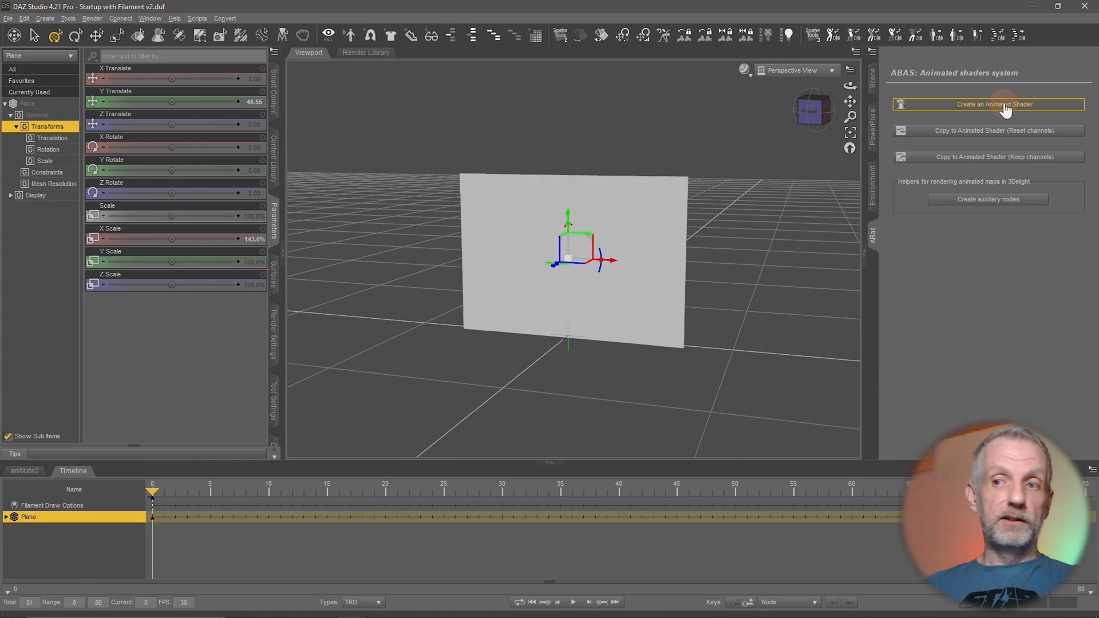
{"action": "left_click", "coordinate": [988, 104]}
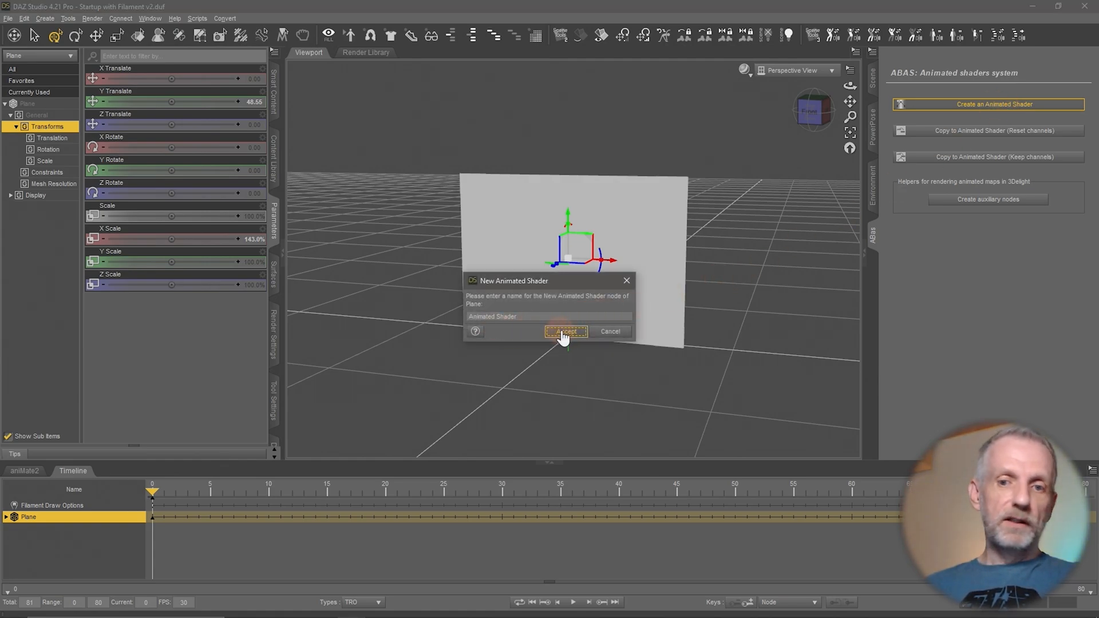
{"action": "left_click", "coordinate": [566, 331]}
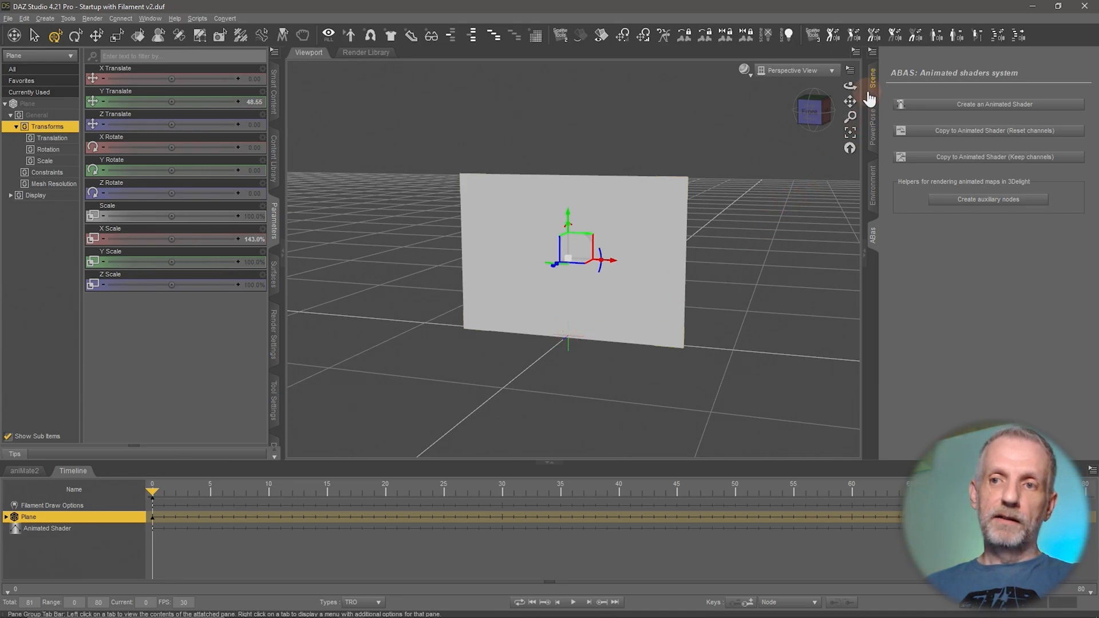
{"action": "left_click", "coordinate": [872, 75]}
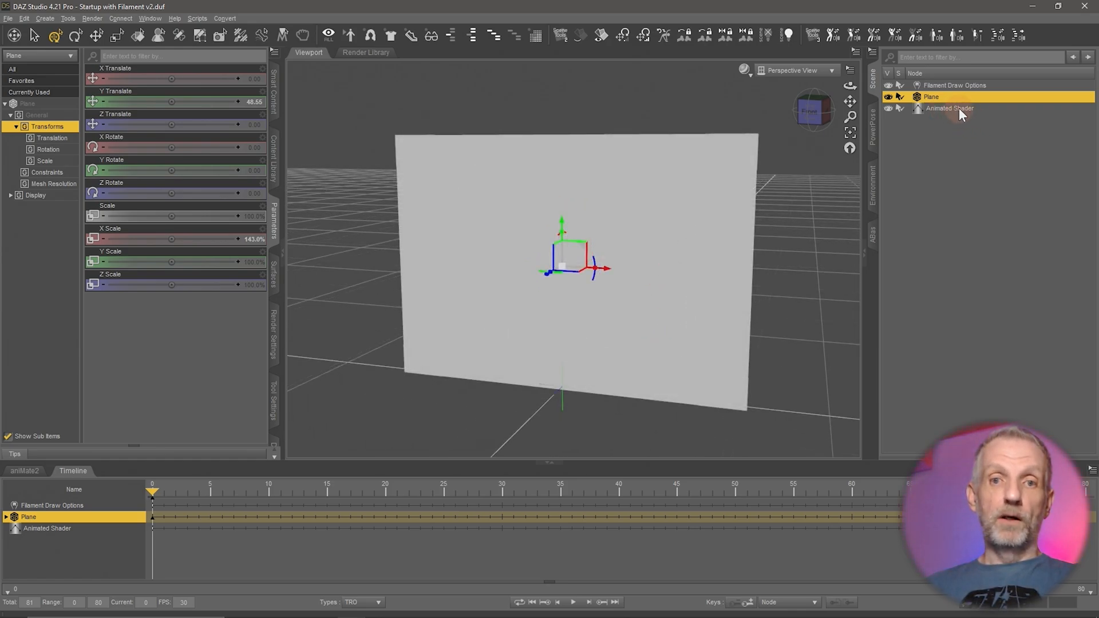
{"action": "left_click", "coordinate": [950, 108]}
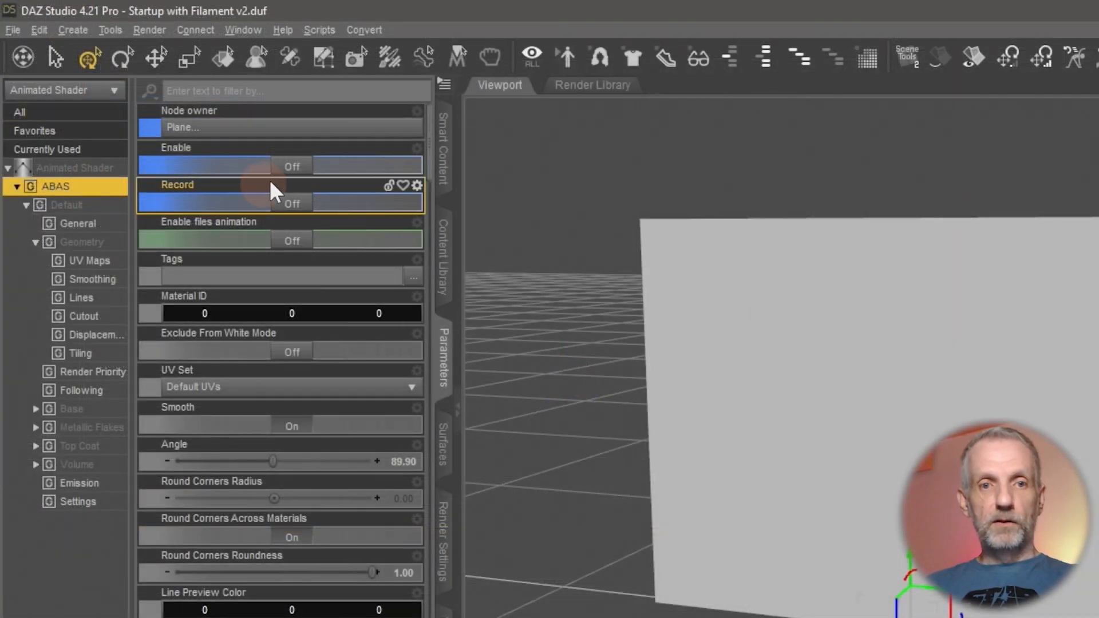
{"action": "left_click", "coordinate": [291, 167]}
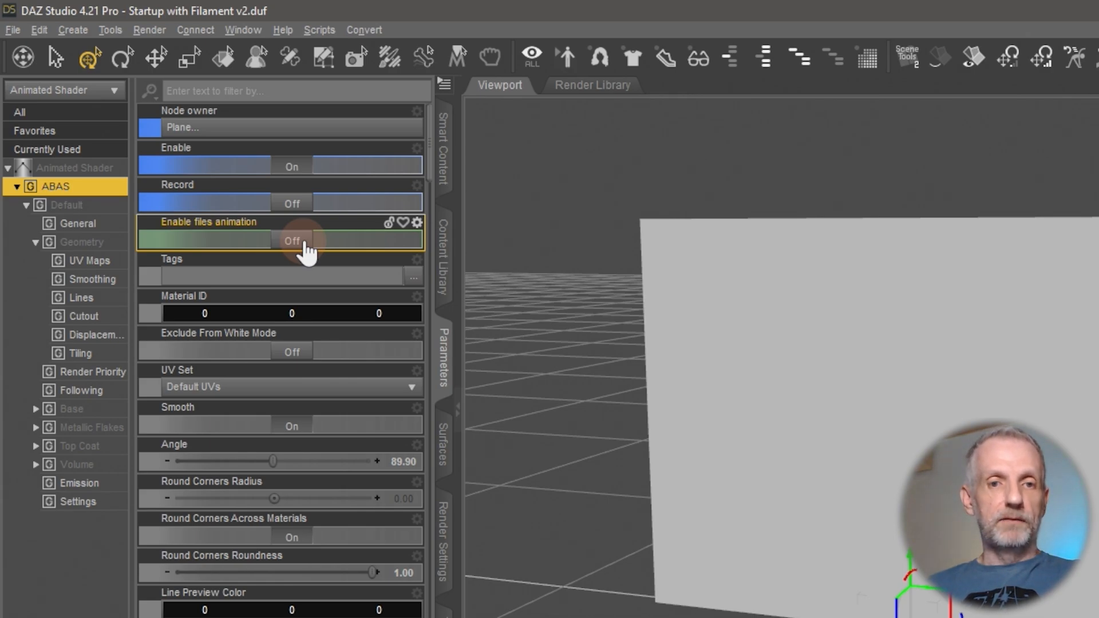
{"action": "left_click", "coordinate": [291, 241]}
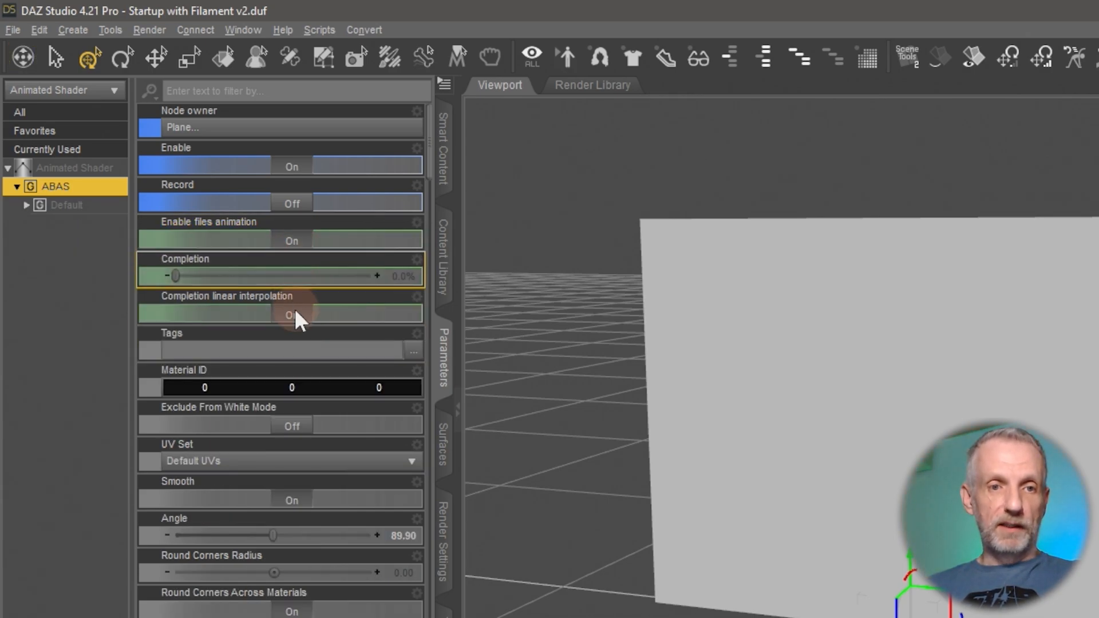
{"action": "mouse_move", "coordinate": [175, 274]}
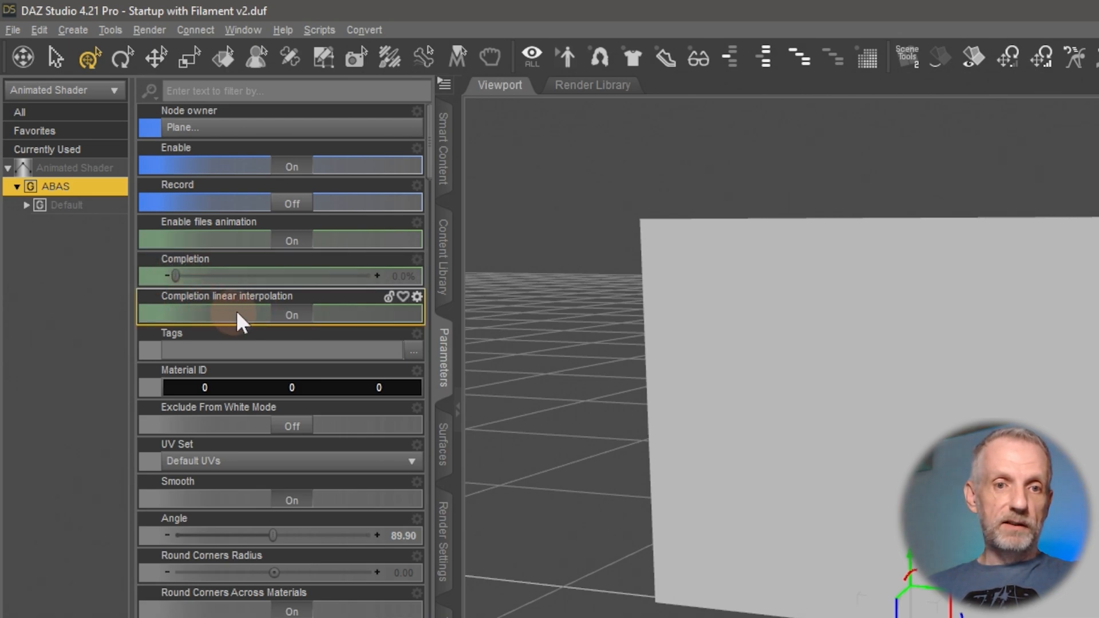
{"action": "mouse_move", "coordinate": [337, 319]}
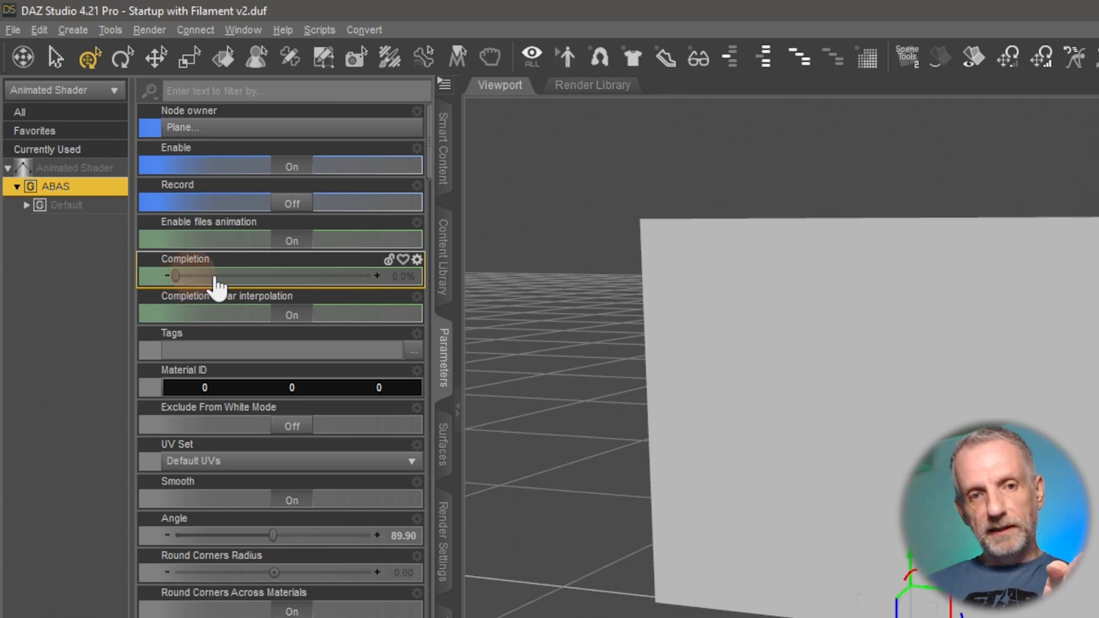
{"action": "mouse_move", "coordinate": [403, 275]}
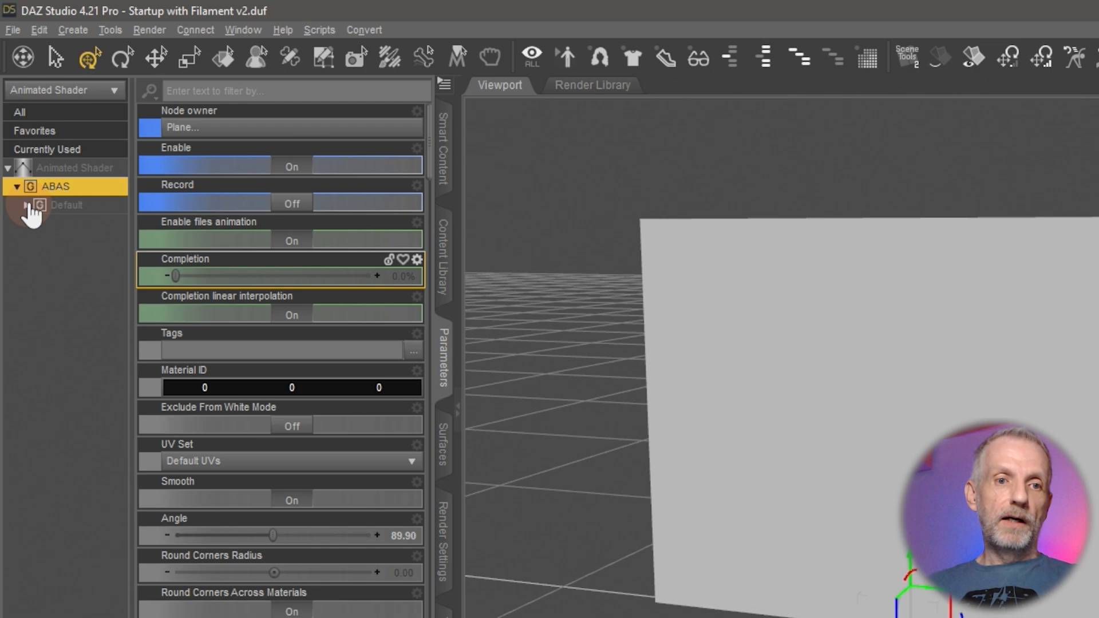
Step: Open the Base Color image browser from the plane material's Default > Base group
{"action": "left_click", "coordinate": [31, 205]}
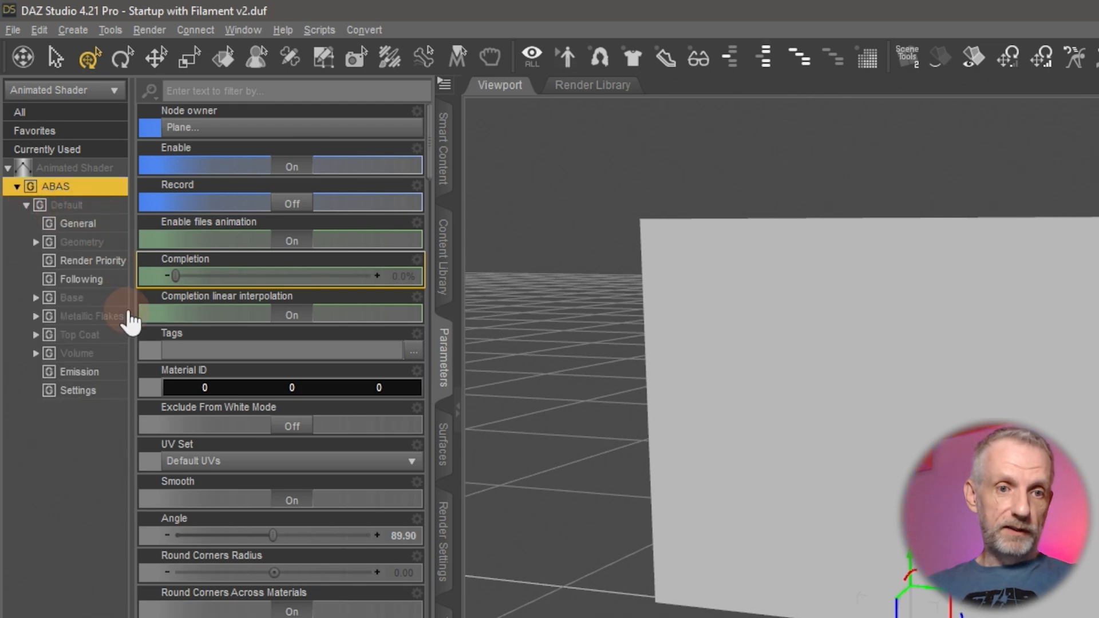
{"action": "left_click", "coordinate": [71, 297]}
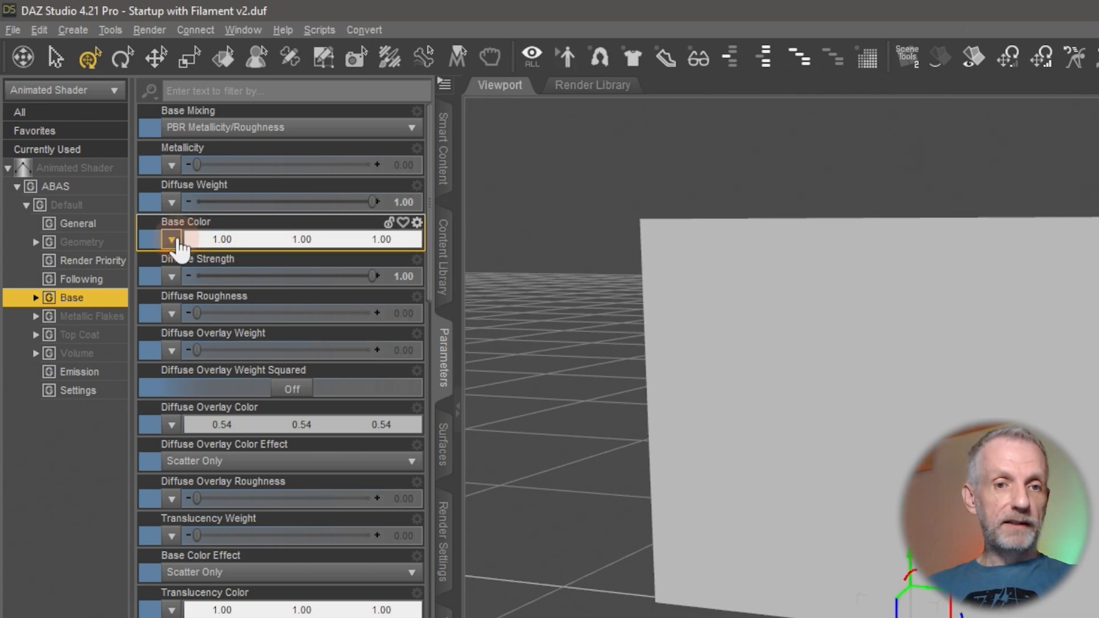
{"action": "left_click", "coordinate": [171, 240]}
{"action": "type", "text": "I:\\WP Guru Dropbox\\Jay Versluis\\! BLENDER\\introspector\\Eyes"}
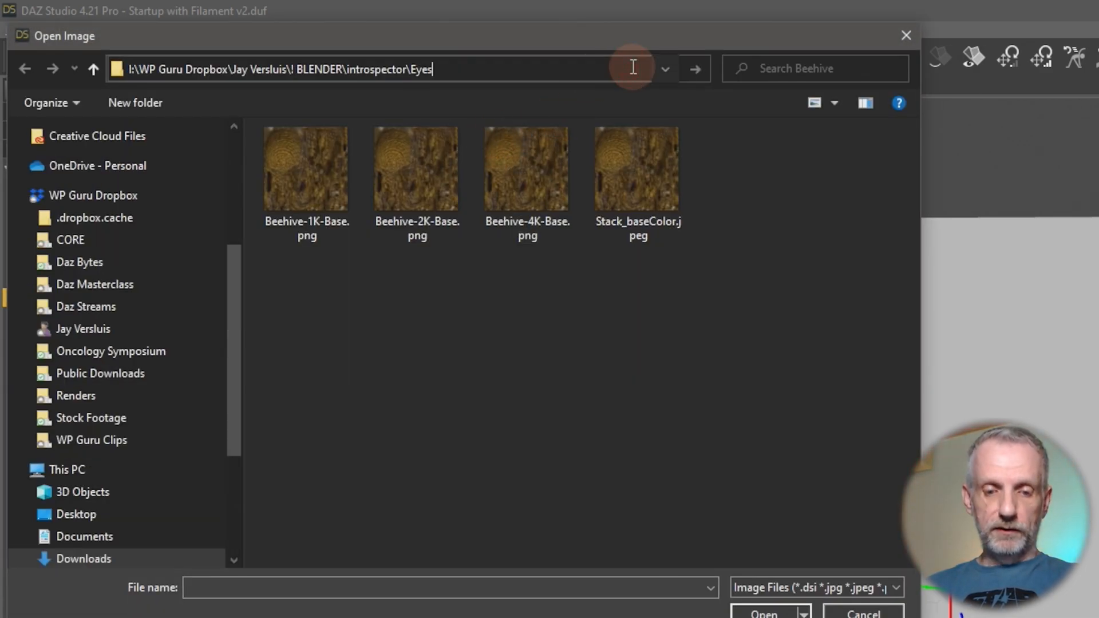
Step: Load Eye0001.png from the Eyes folder as the plane's Base Color
{"action": "key", "text": "Return"}
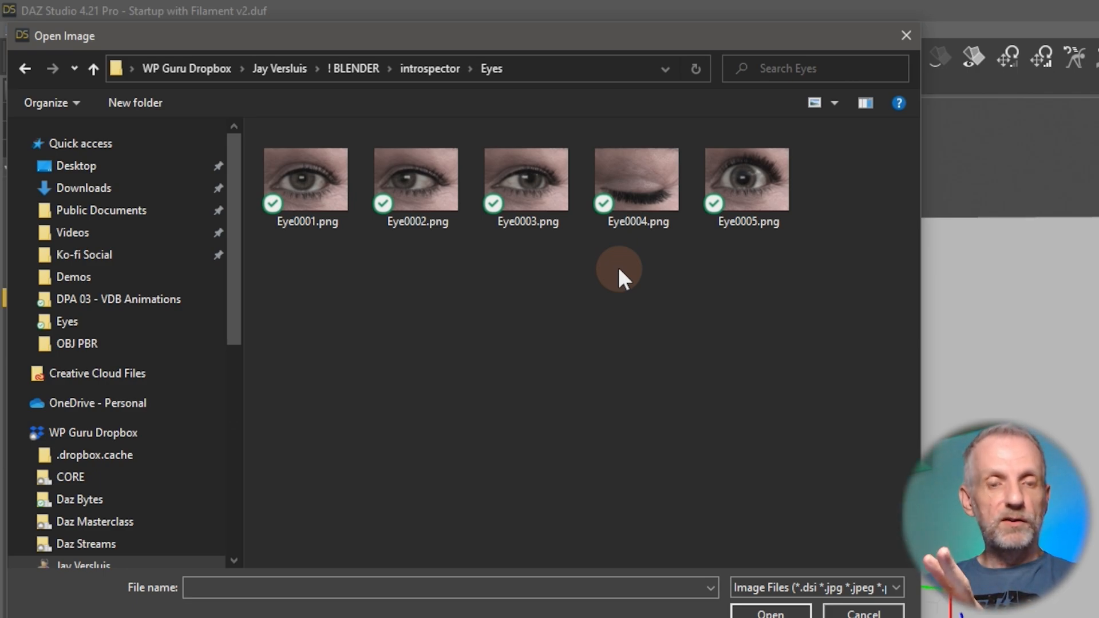
{"action": "left_click", "coordinate": [305, 178]}
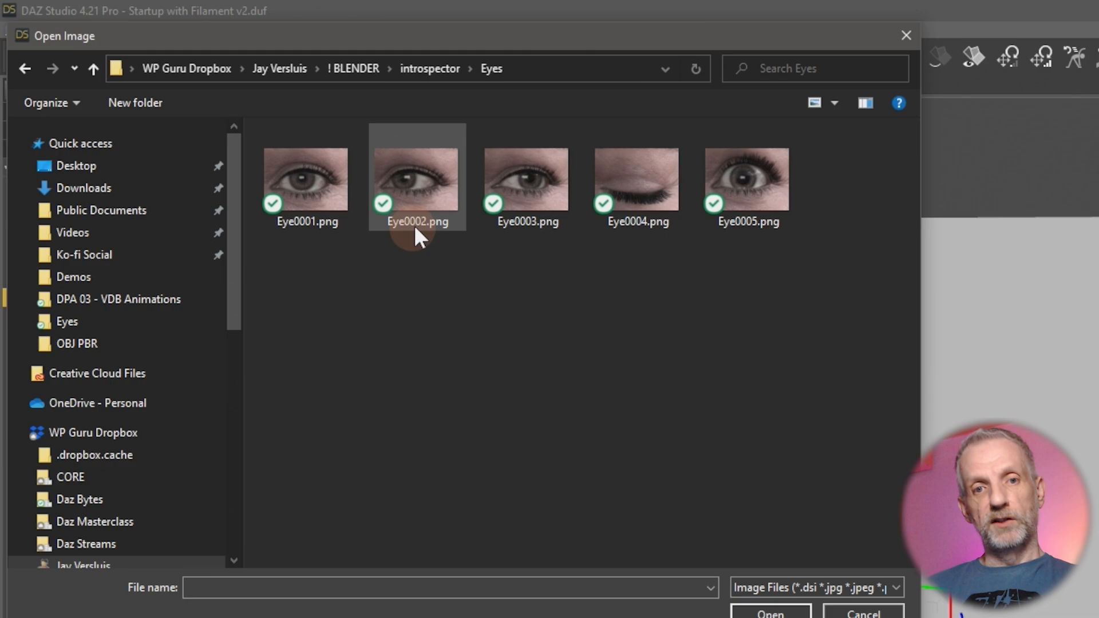
{"action": "mouse_move", "coordinate": [578, 241]}
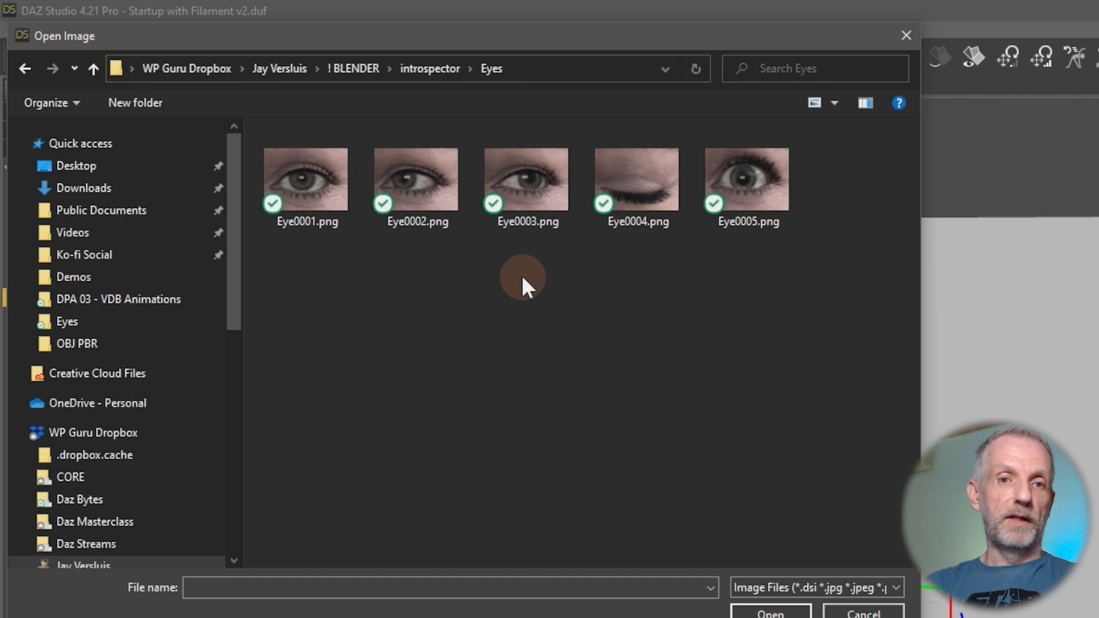
{"action": "left_click", "coordinate": [305, 179]}
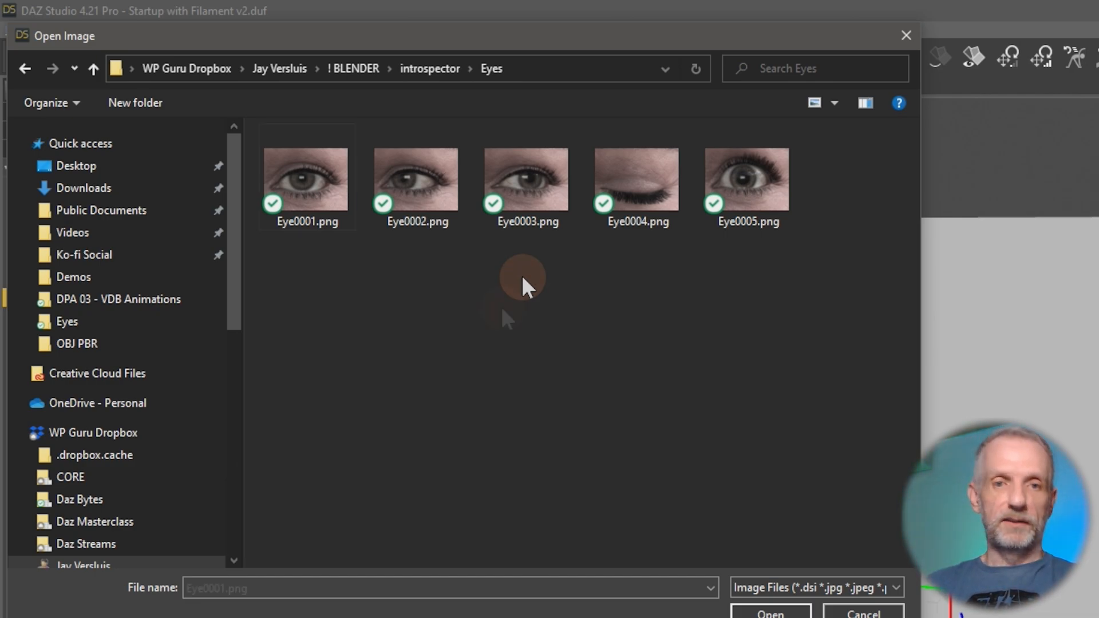
{"action": "left_click", "coordinate": [305, 179]}
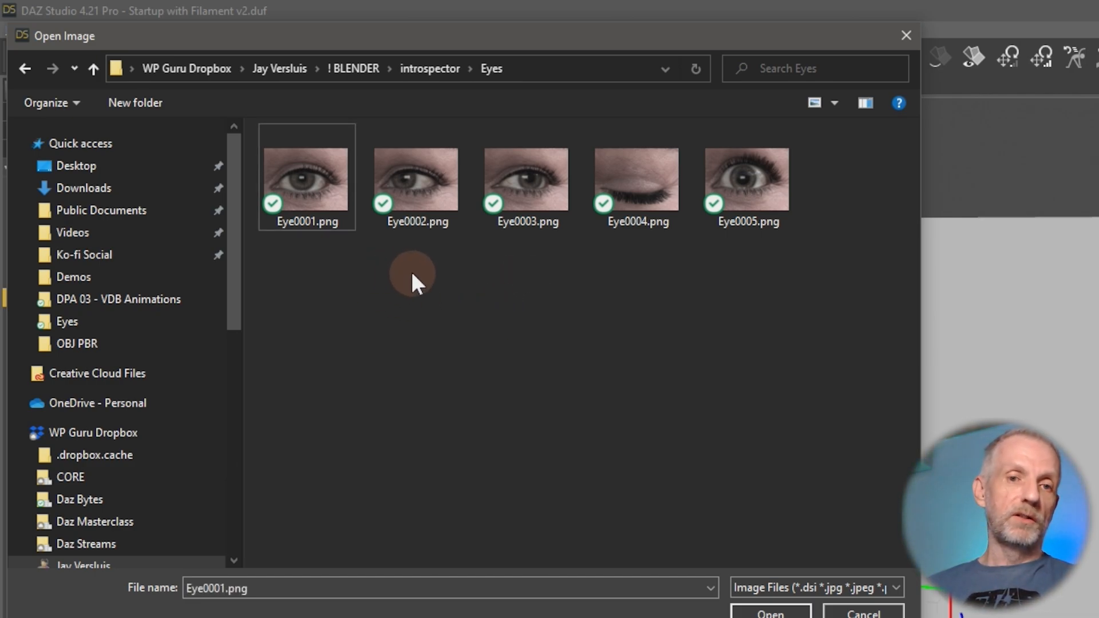
{"action": "mouse_move", "coordinate": [459, 305]}
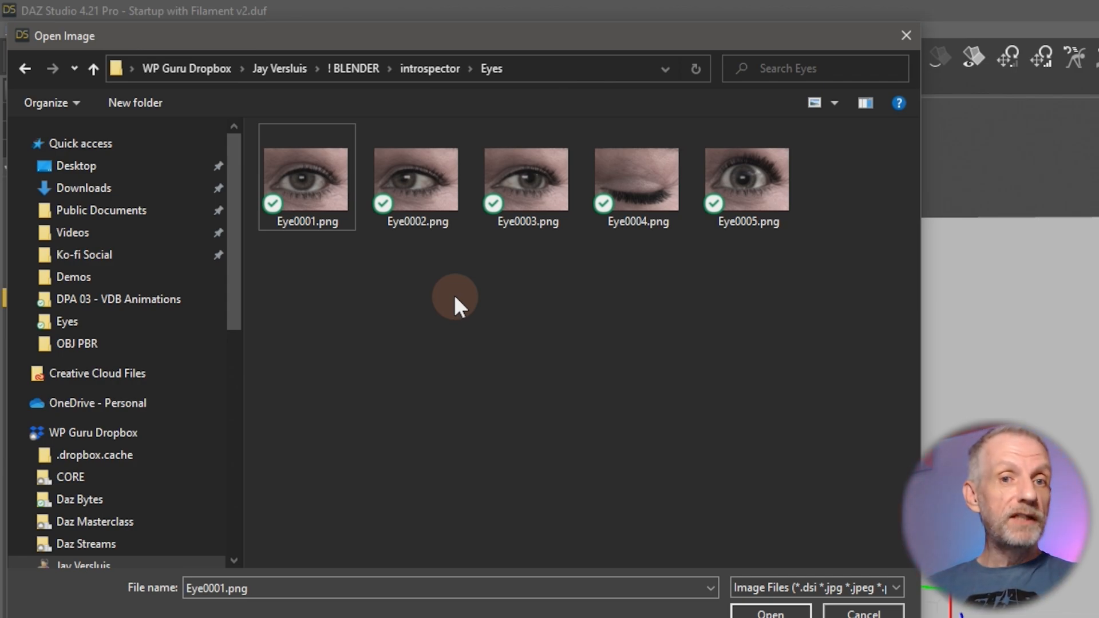
{"action": "mouse_move", "coordinate": [343, 203]}
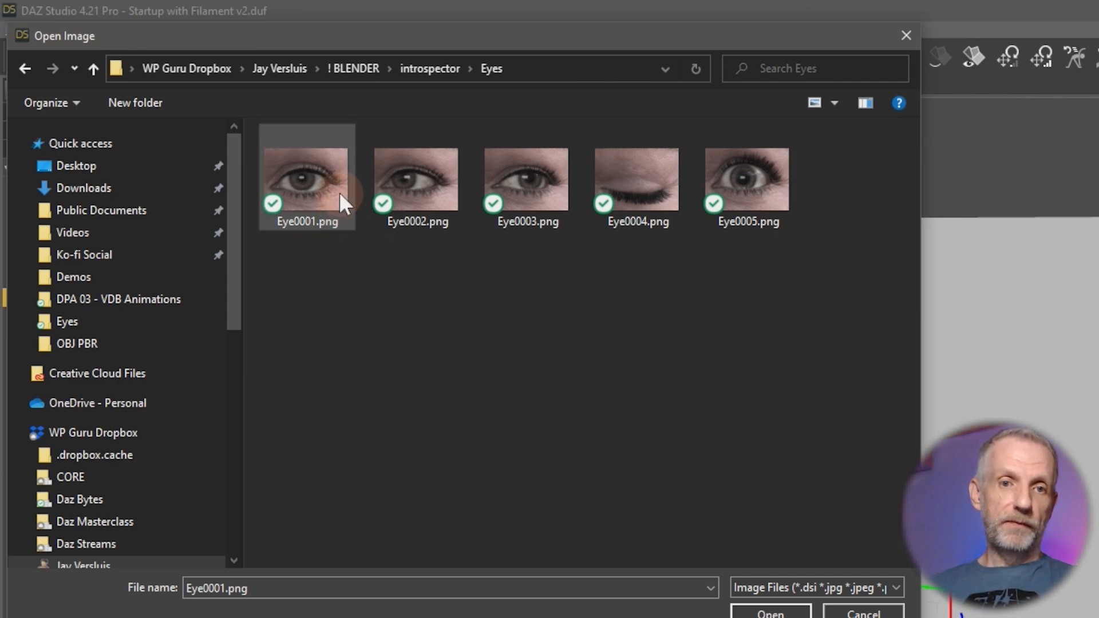
{"action": "mouse_move", "coordinate": [501, 424]}
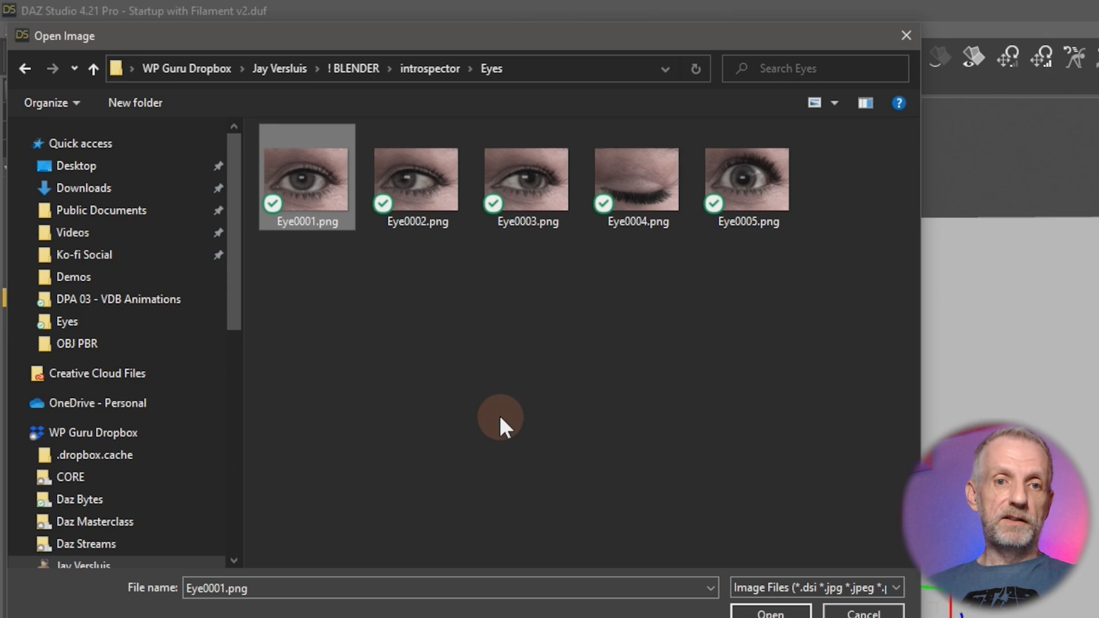
{"action": "left_click", "coordinate": [769, 613]}
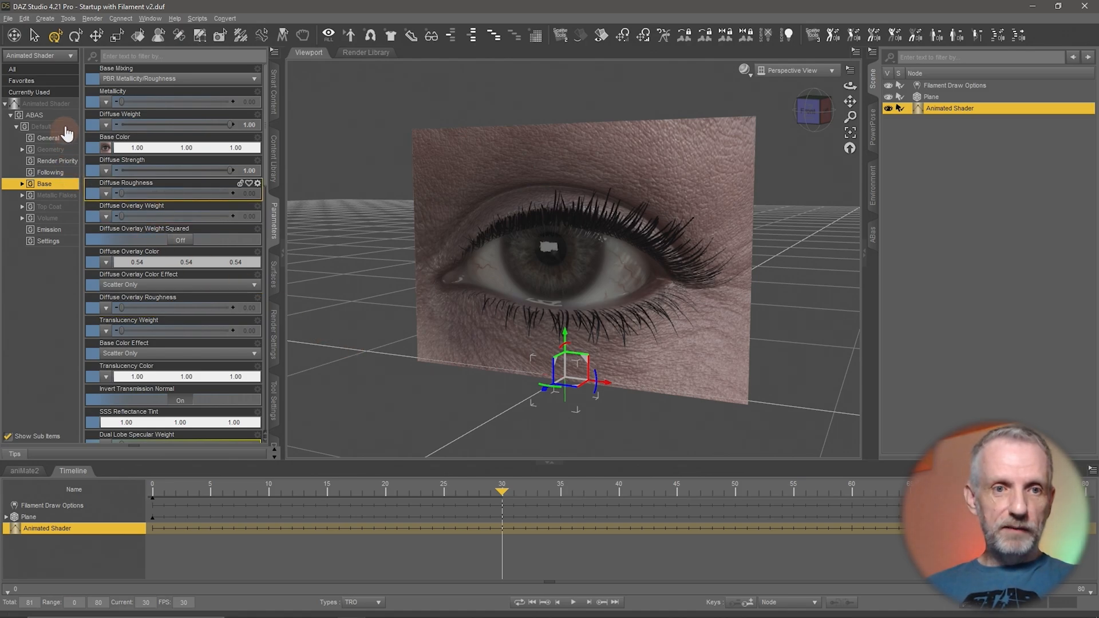
Step: Key ABAS Completion to 100% at frame 30 and enable Alias in the timeline Types filter
{"action": "left_click", "coordinate": [34, 115]}
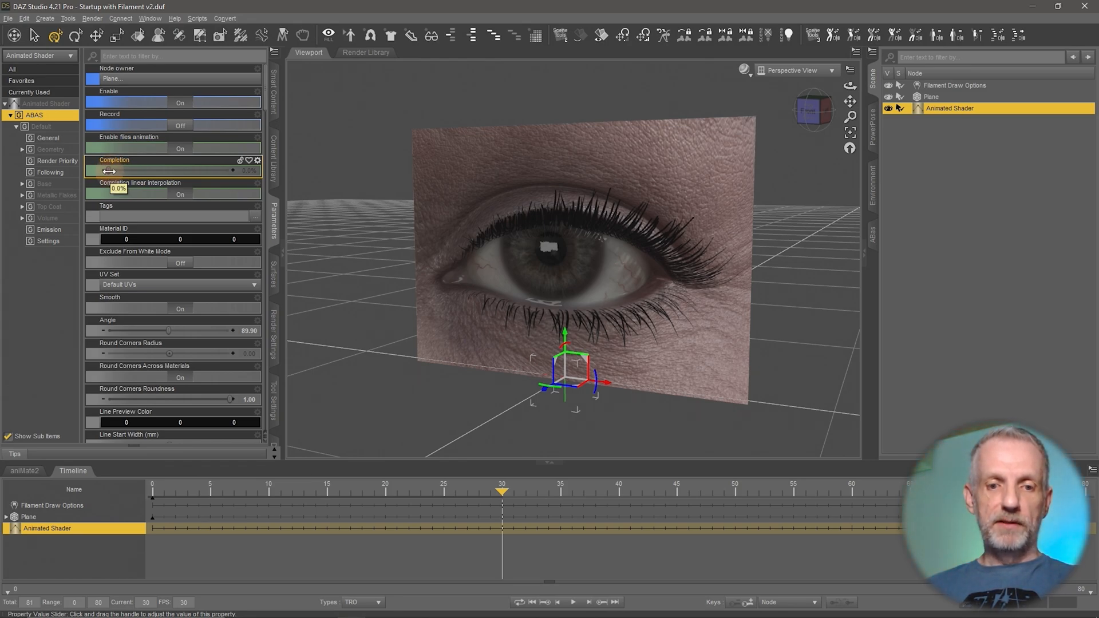
{"action": "left_click_drag", "start_coordinate": [109, 170], "coordinate": [233, 171]}
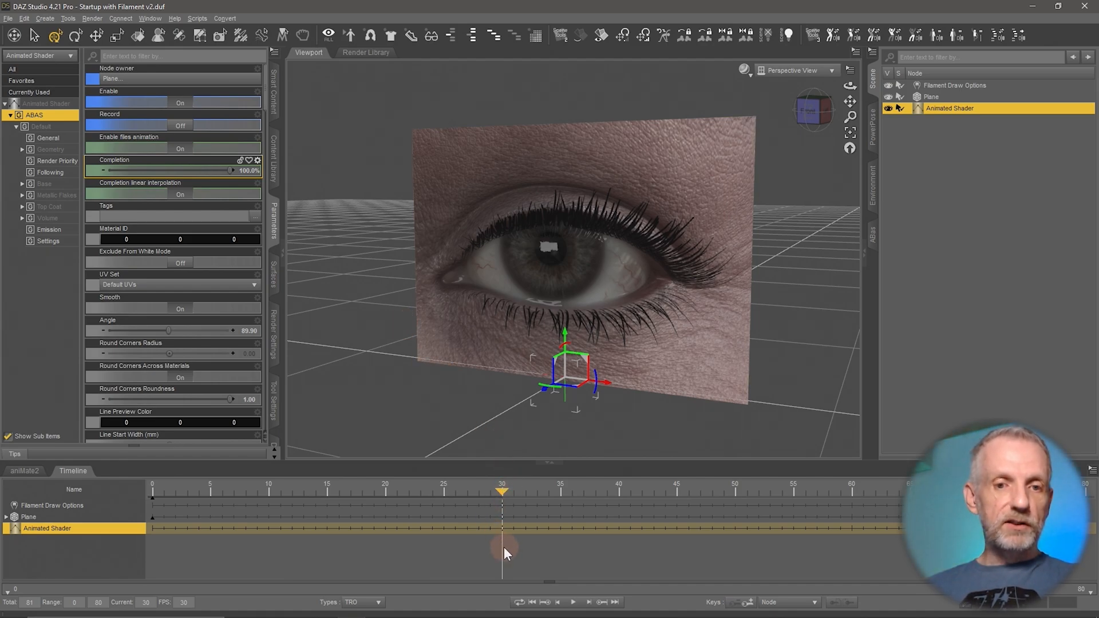
{"action": "left_click", "coordinate": [365, 602]}
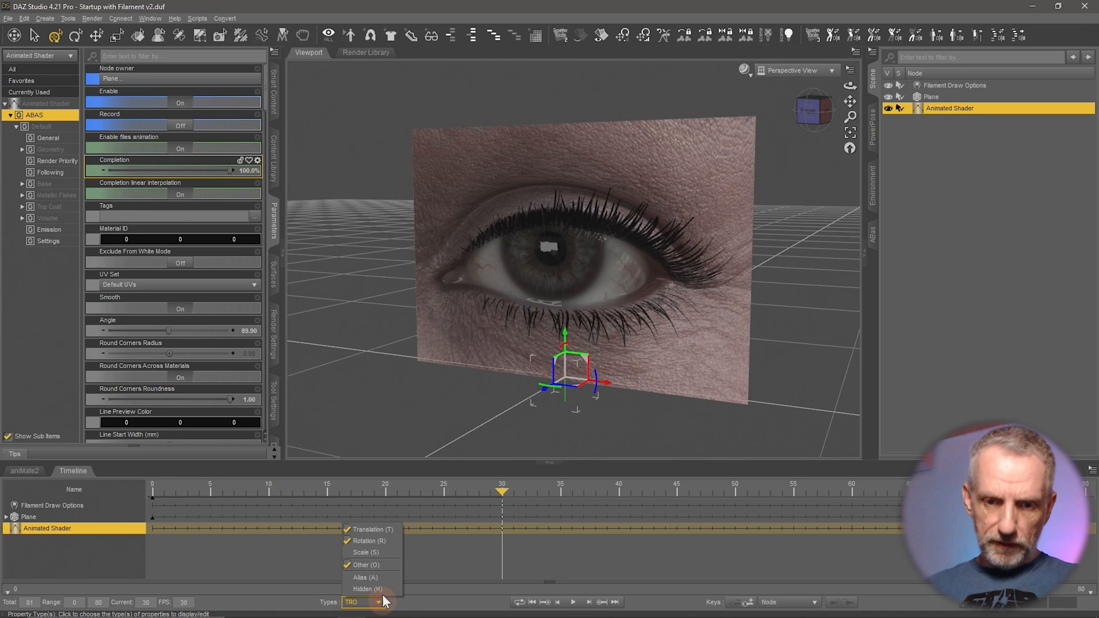
{"action": "left_click", "coordinate": [365, 578]}
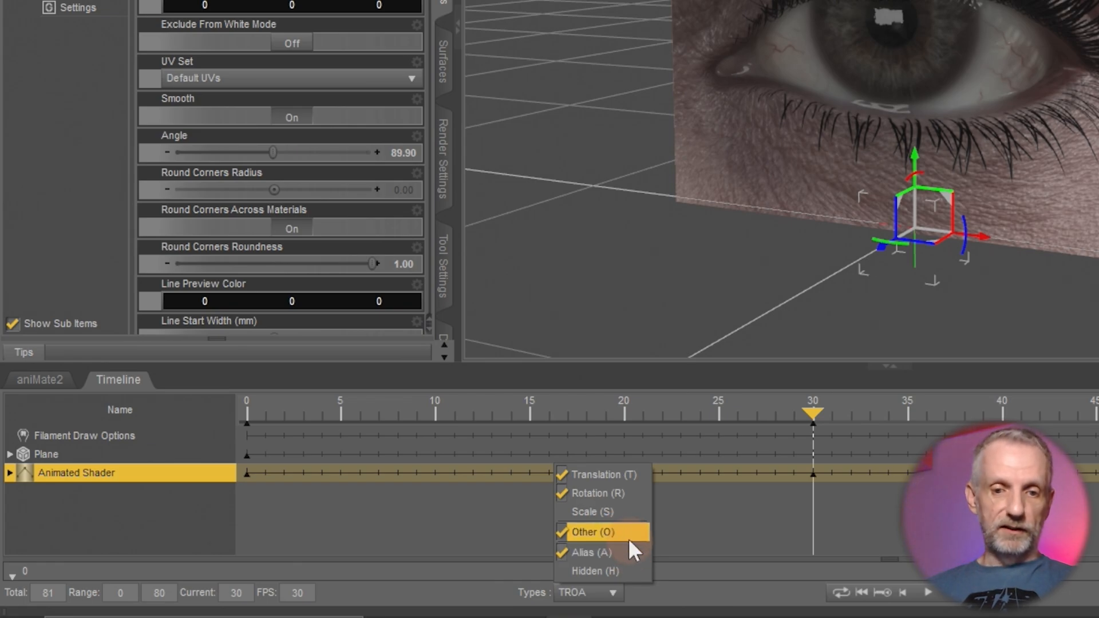
{"action": "mouse_move", "coordinate": [722, 522]}
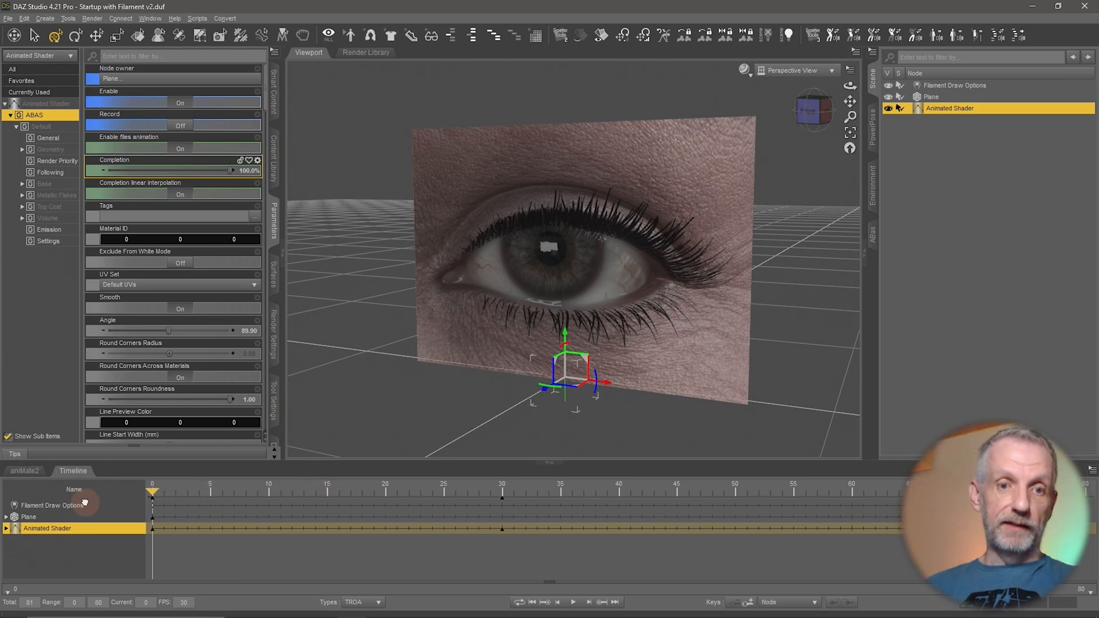
{"action": "mouse_move", "coordinate": [231, 171]}
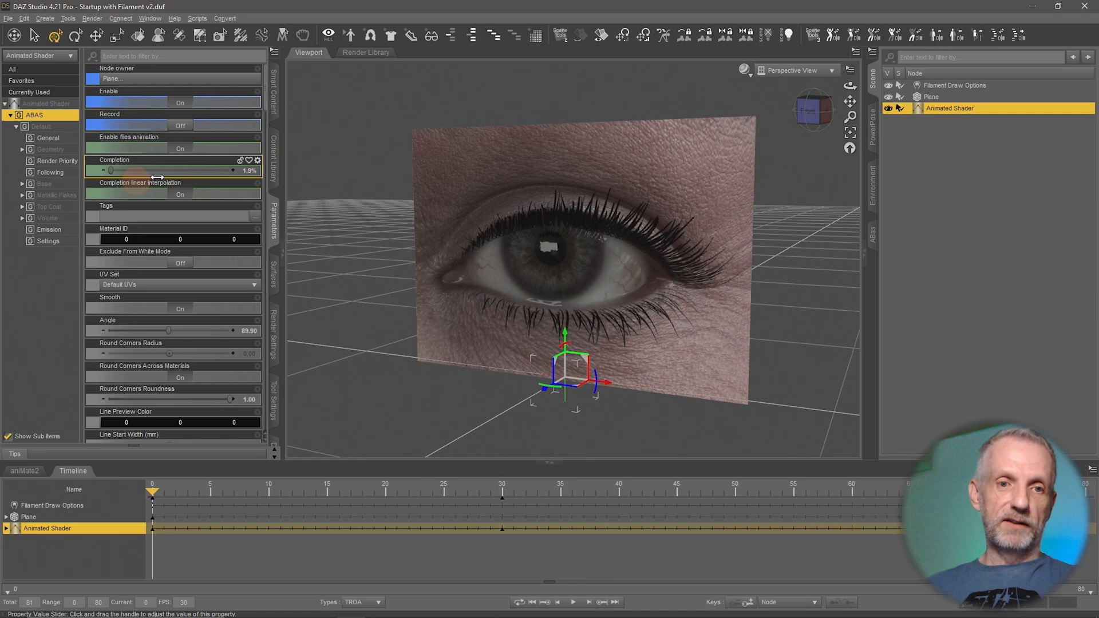
{"action": "scroll", "scroll_direction": "down", "scroll_amount": 3}
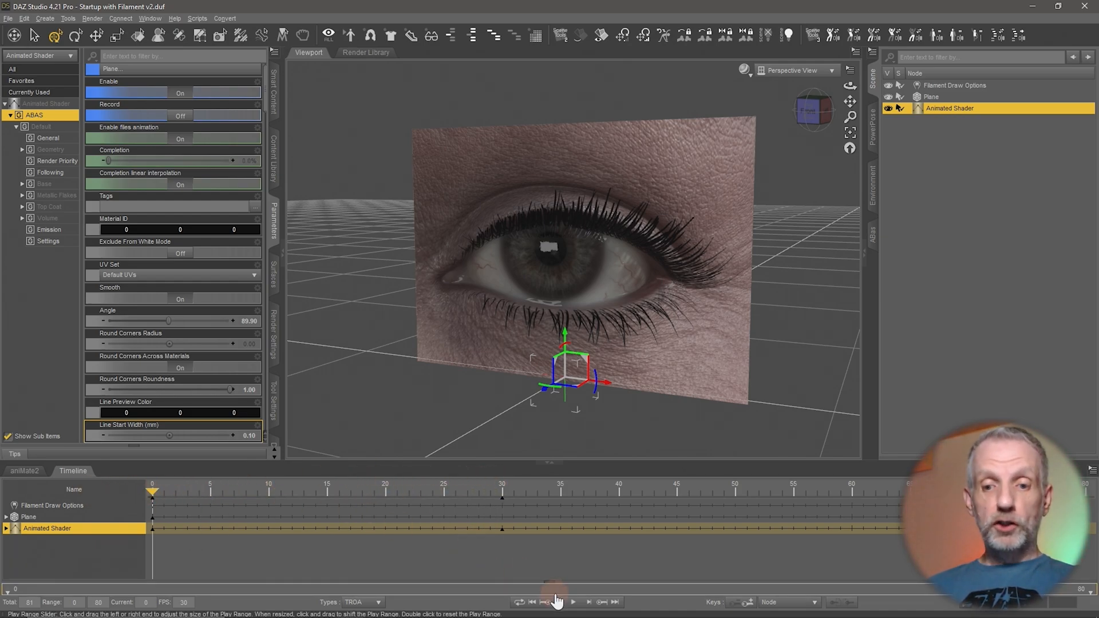
Step: Re-enable files animation in ABAS and drag Completion to about 90% so the eye closes
{"action": "left_click", "coordinate": [573, 602]}
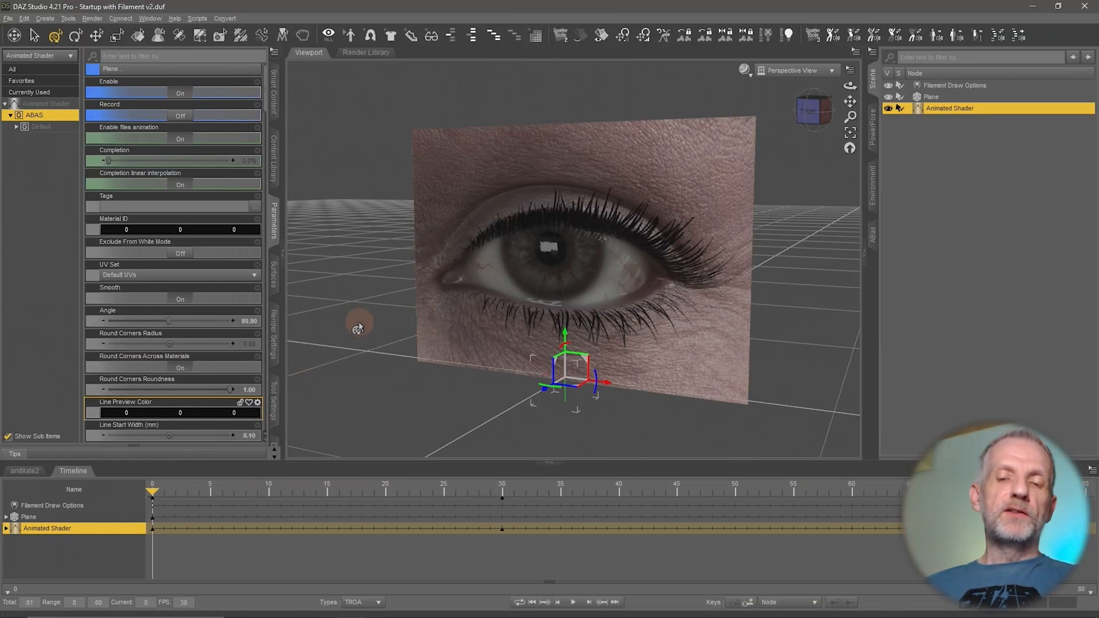
{"action": "mouse_move", "coordinate": [193, 325]}
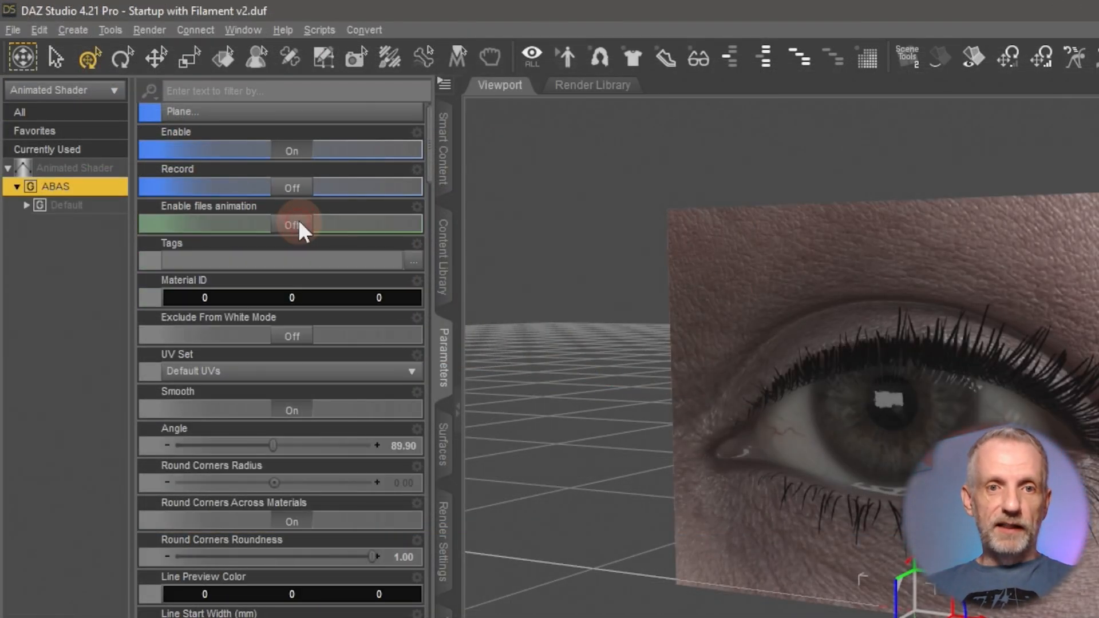
{"action": "left_click", "coordinate": [291, 225]}
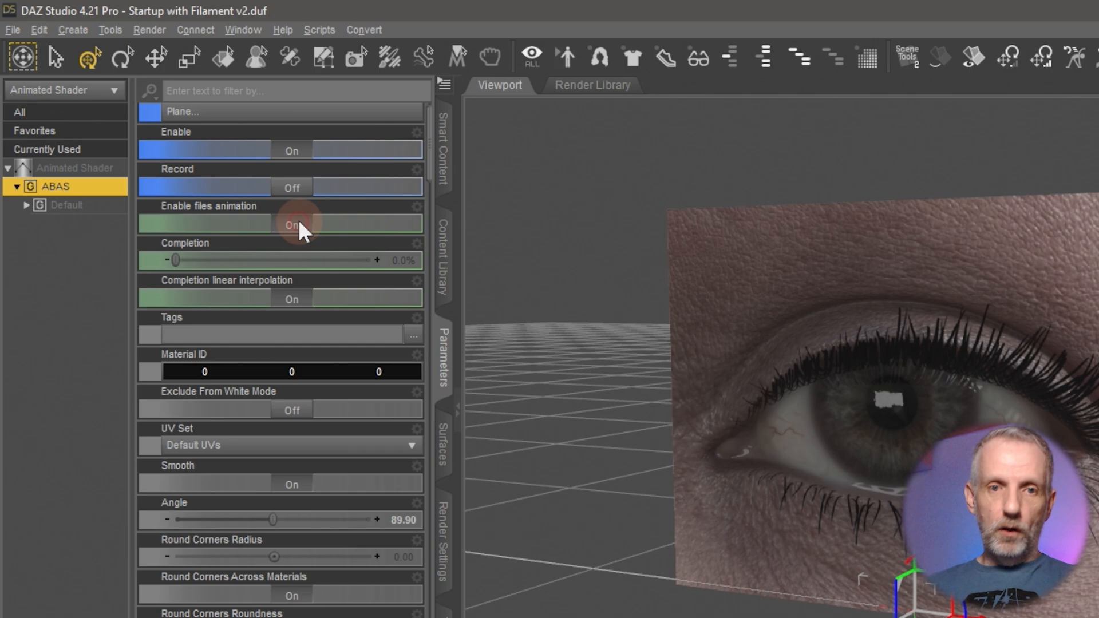
{"action": "left_click", "coordinate": [291, 225]}
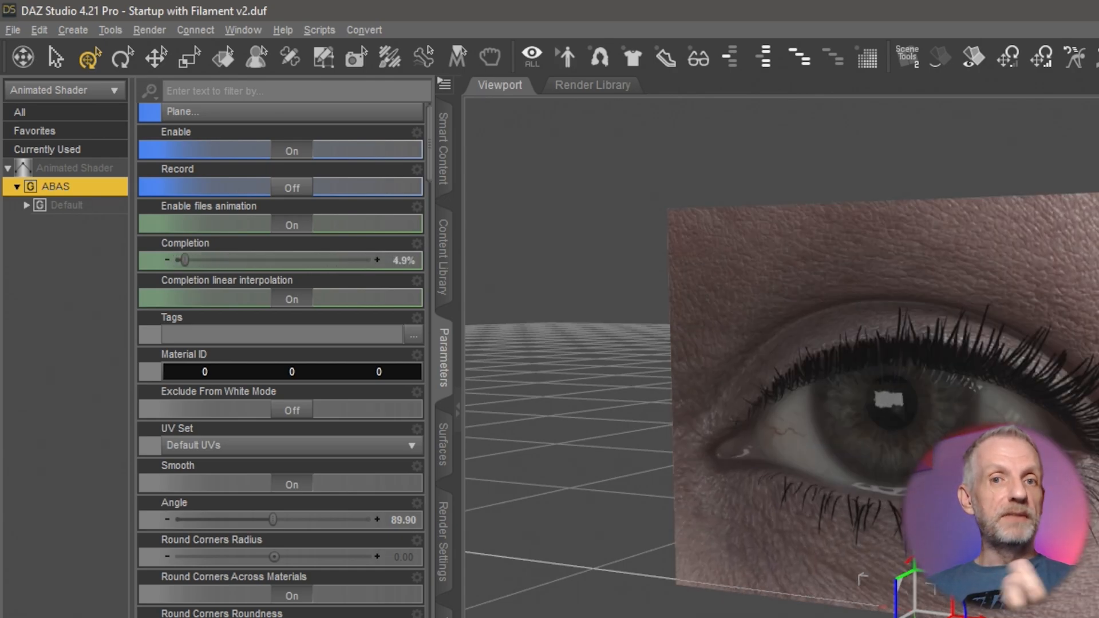
{"action": "left_click_drag", "start_coordinate": [183, 259], "coordinate": [351, 259]}
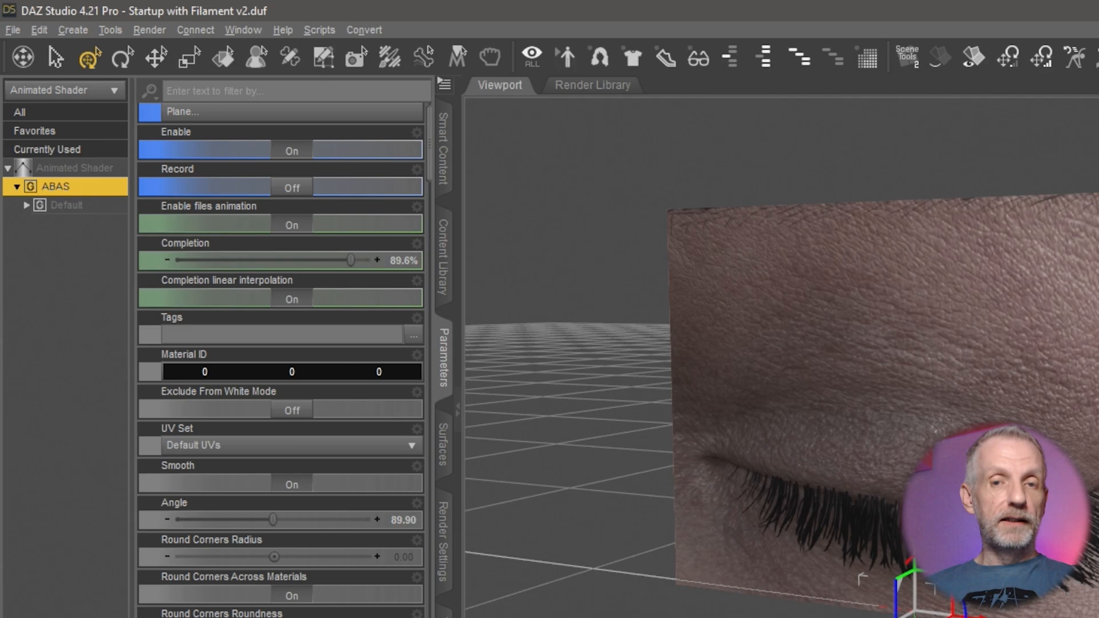